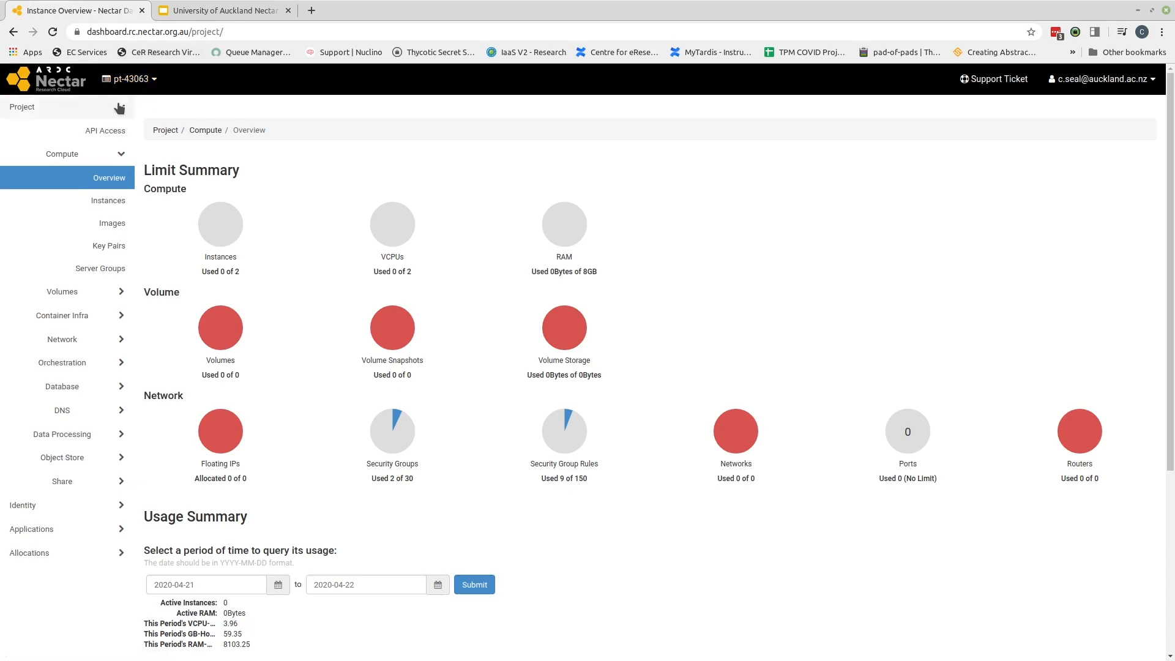
pyautogui.moveTo(143, 100)
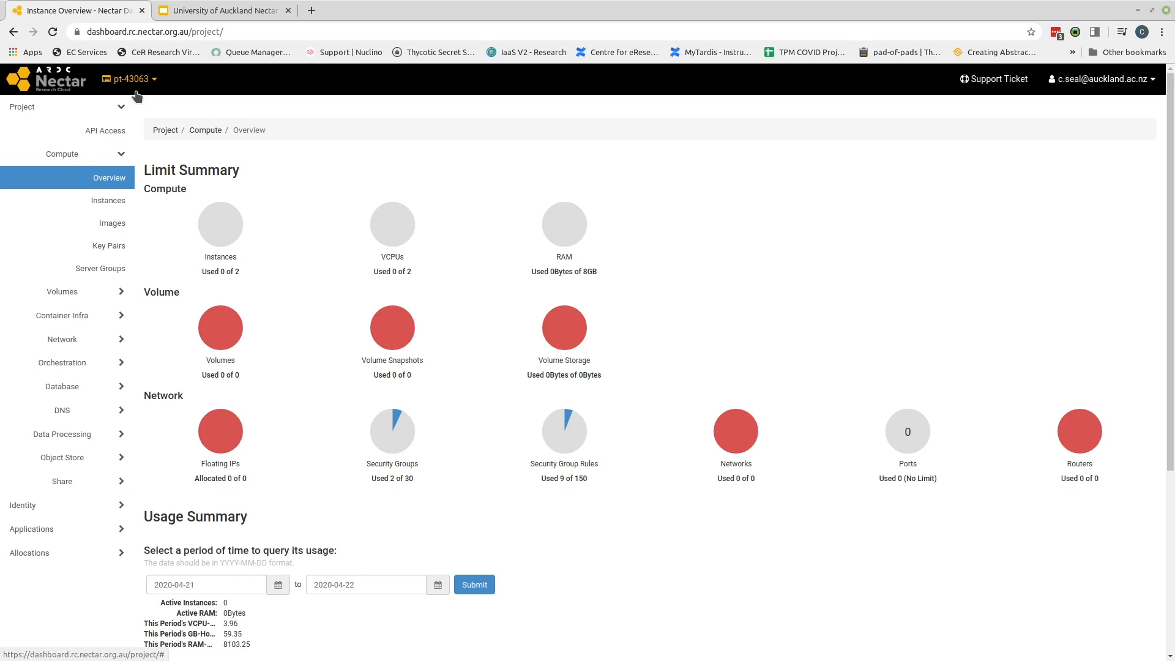
pyautogui.moveTo(137, 96)
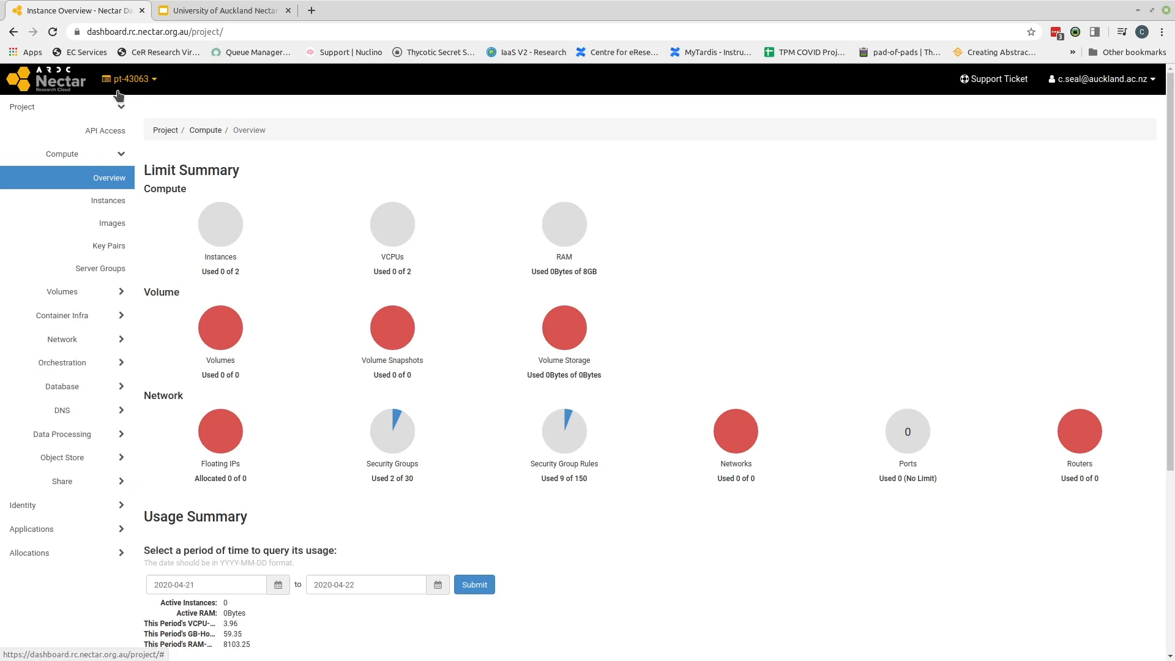
pyautogui.moveTo(147, 137)
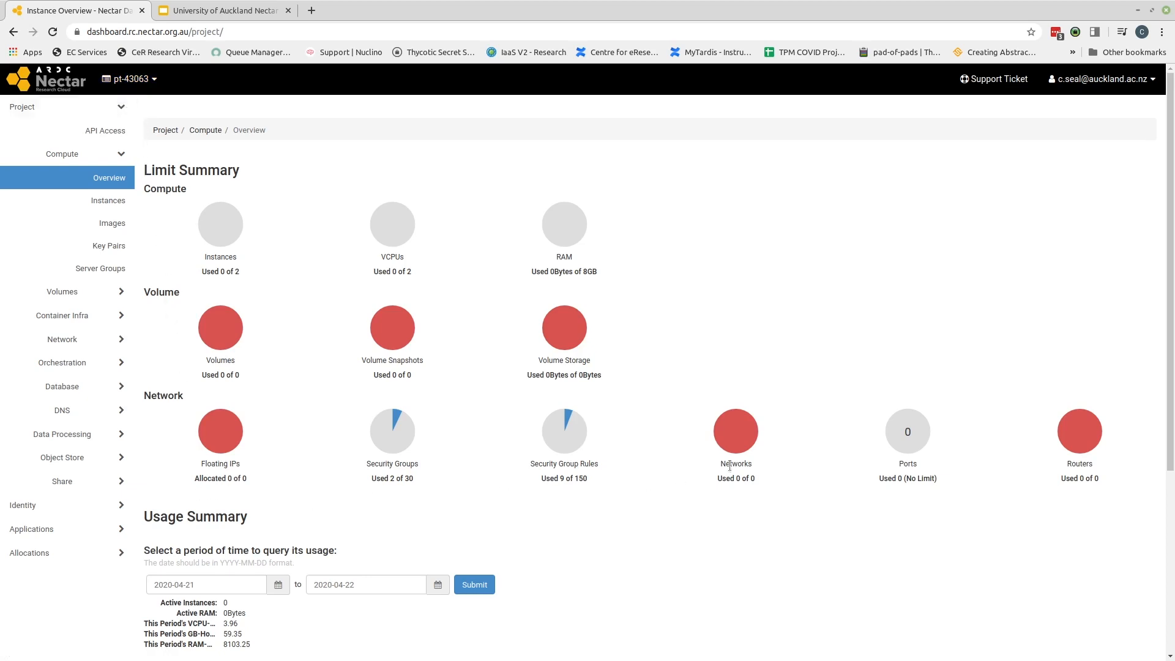
pyautogui.moveTo(389, 288)
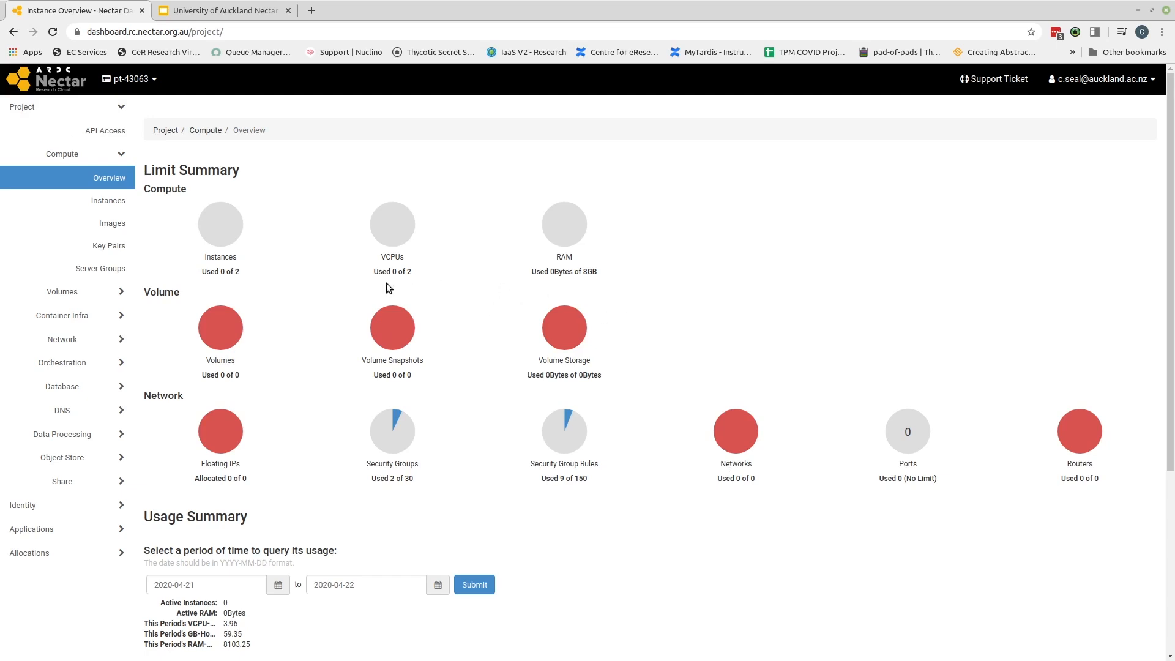
pyautogui.moveTo(384, 290)
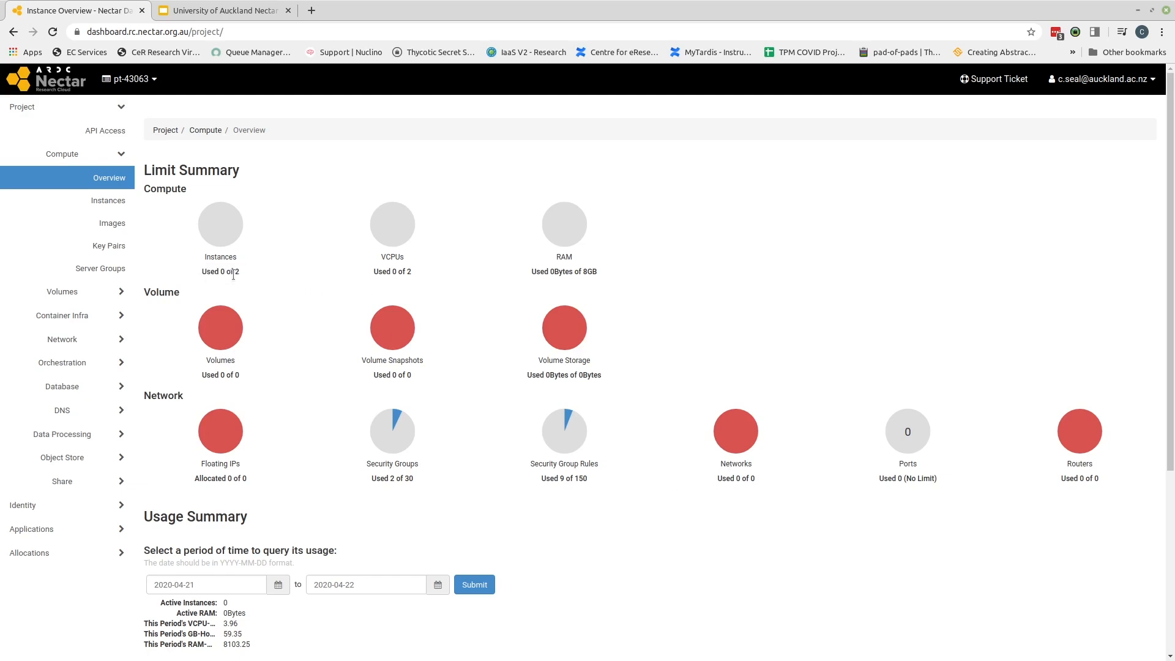
pyautogui.moveTo(254, 279)
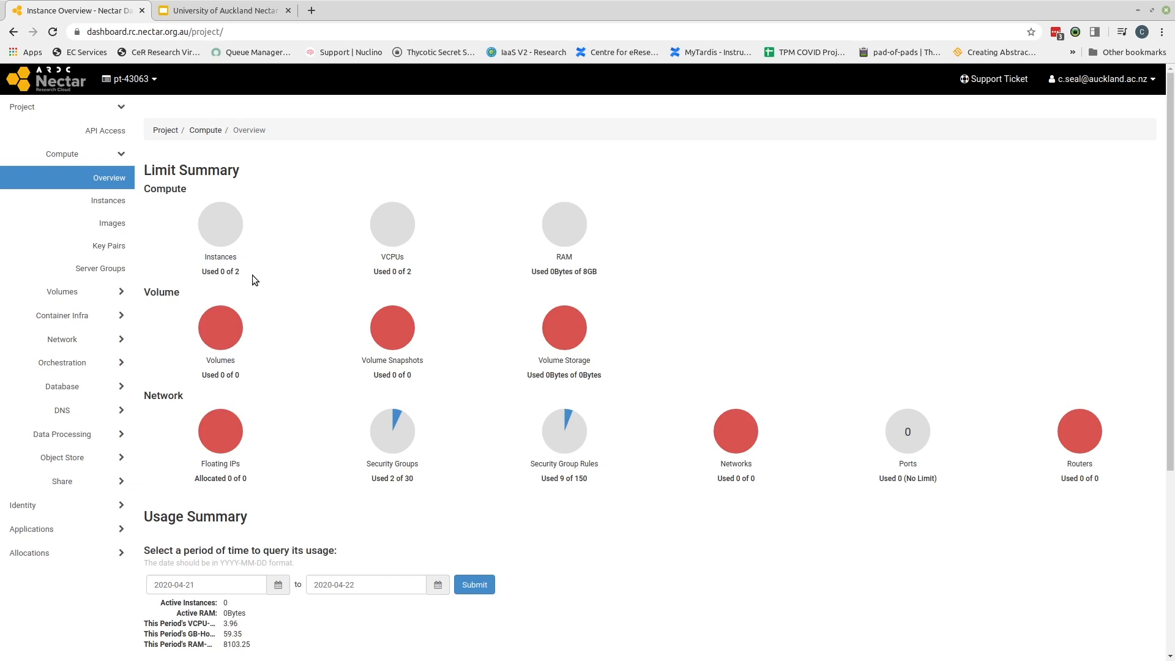
pyautogui.moveTo(345, 243)
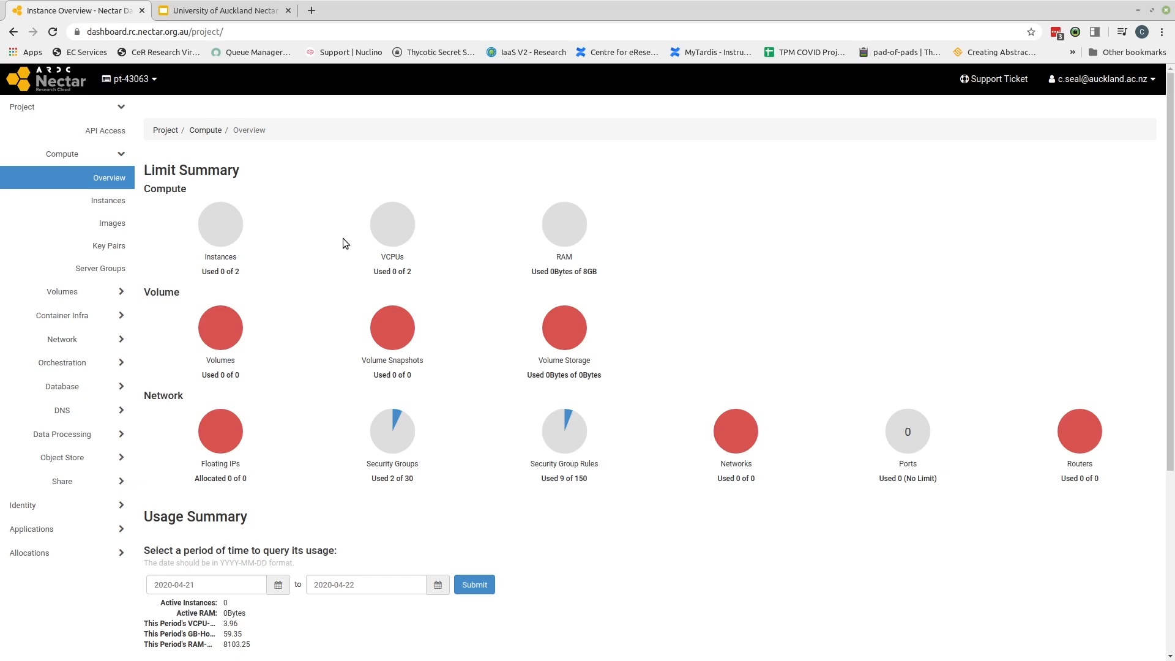
pyautogui.moveTo(423, 251)
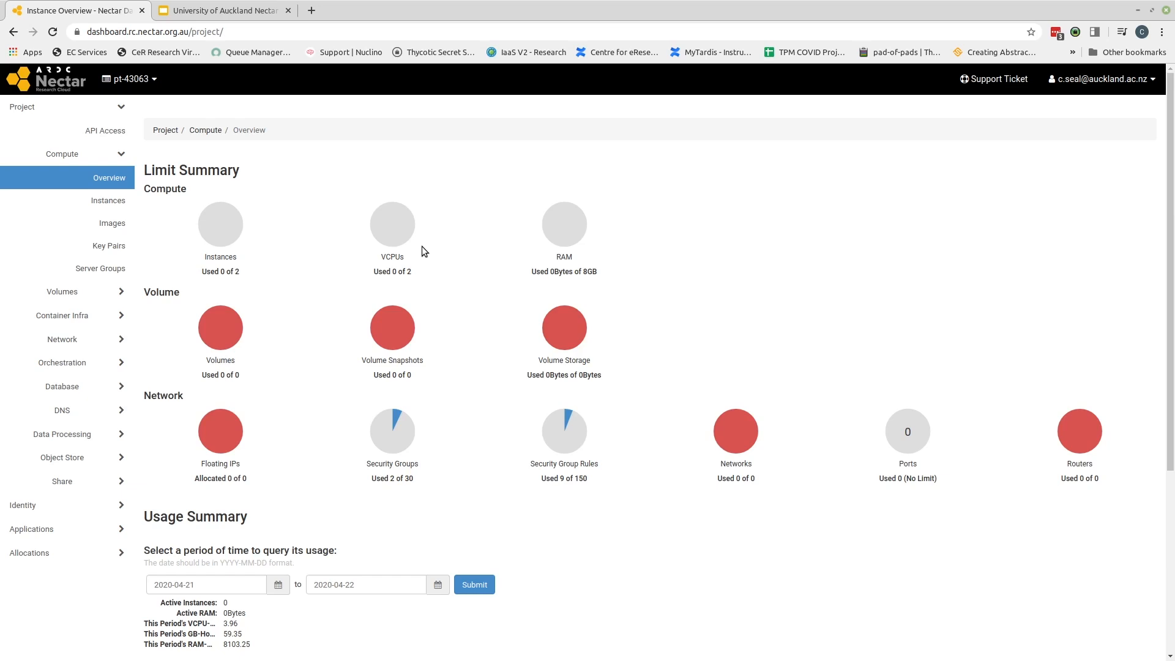
pyautogui.moveTo(237, 264)
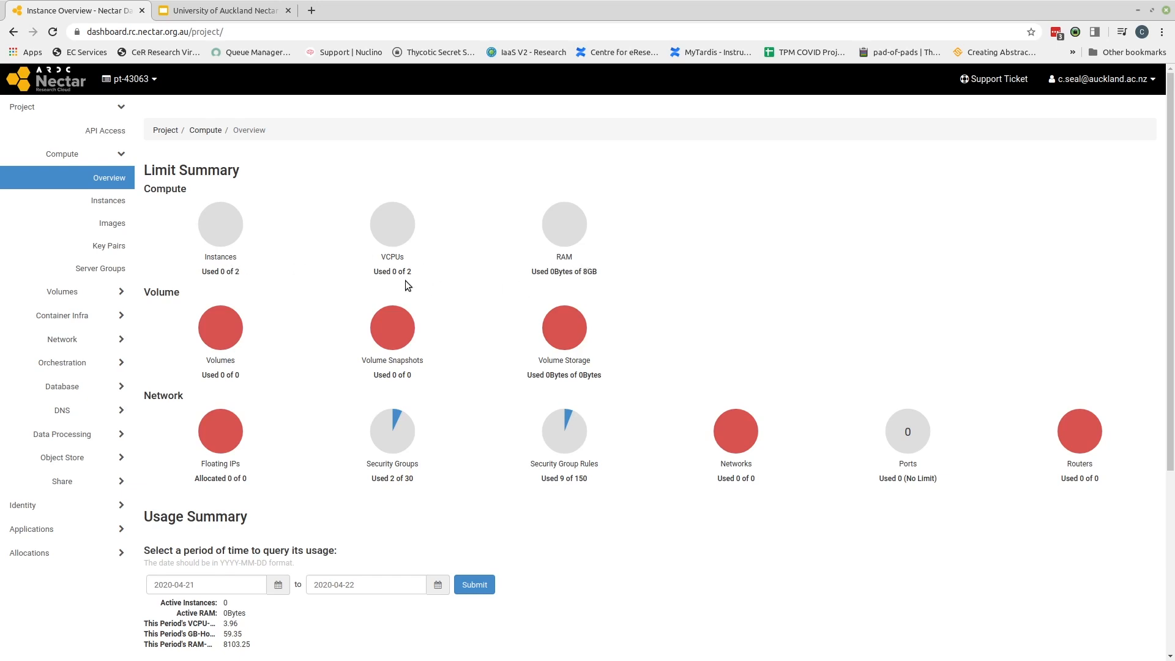
pyautogui.moveTo(594, 286)
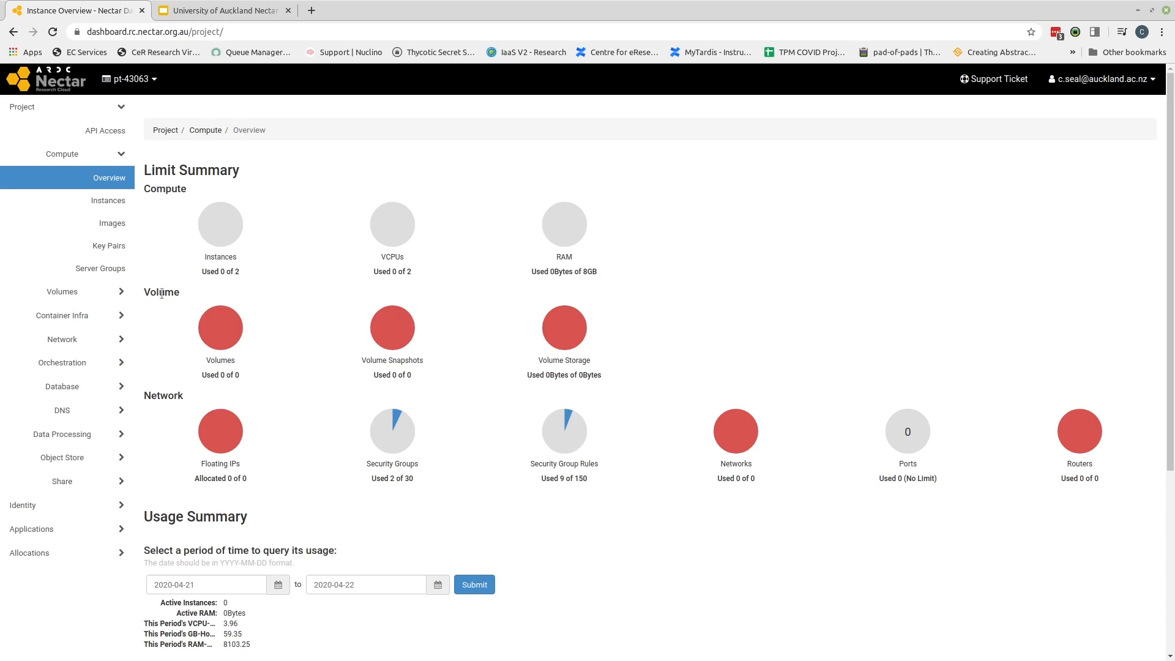
pyautogui.moveTo(559, 395)
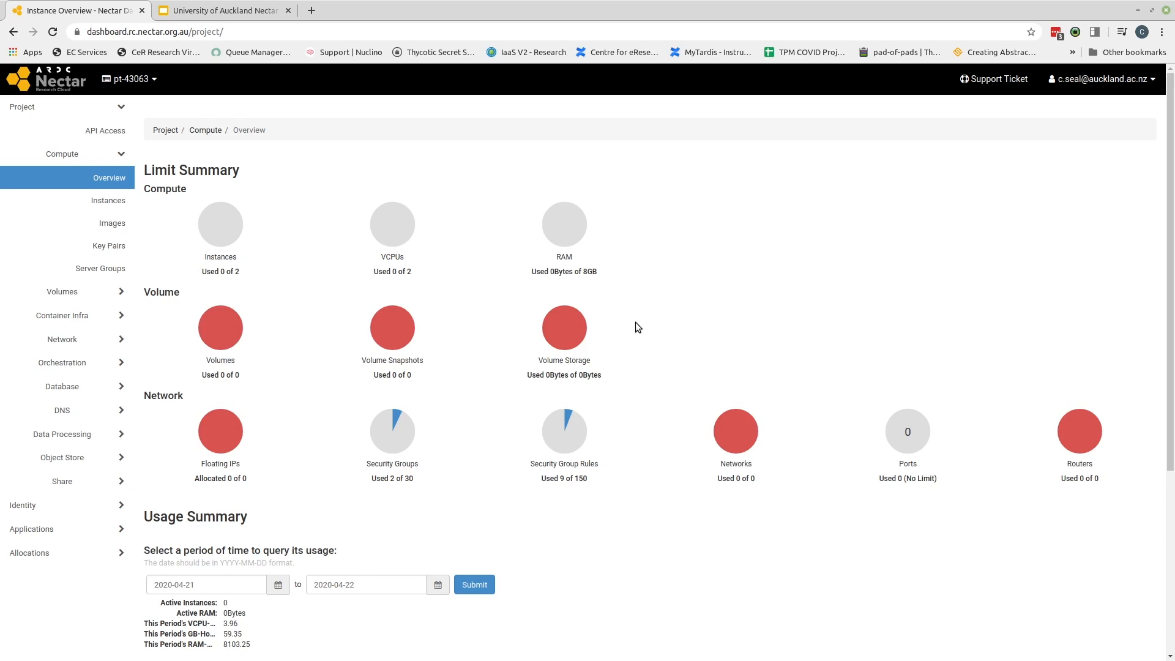
pyautogui.moveTo(400, 398)
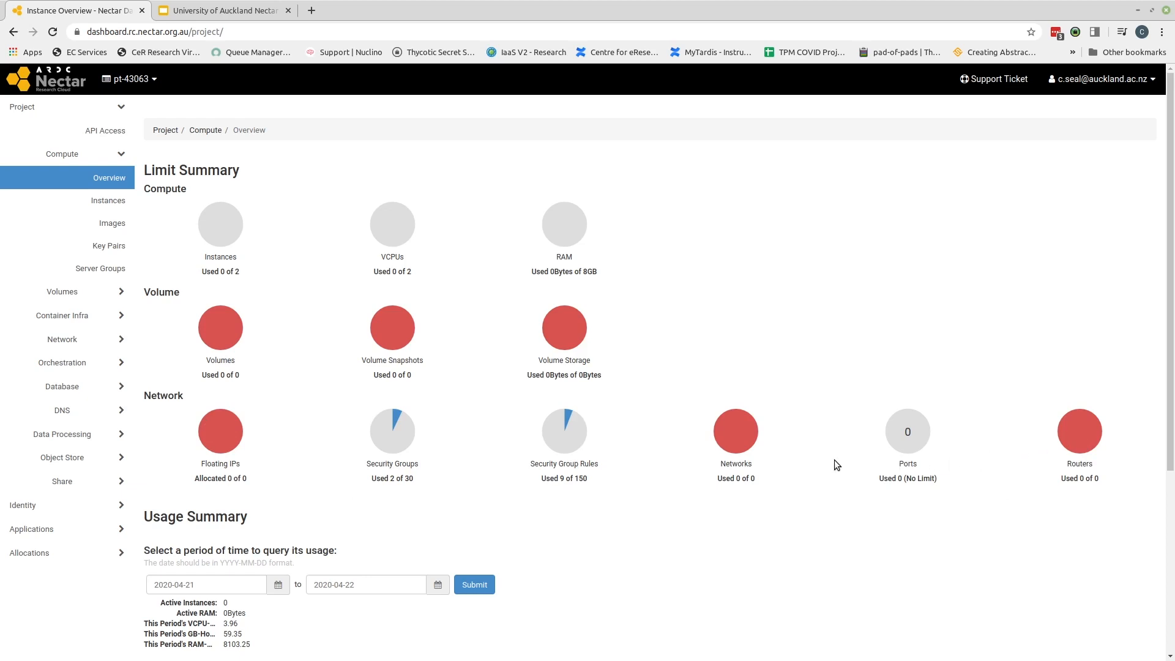
pyautogui.moveTo(385, 458)
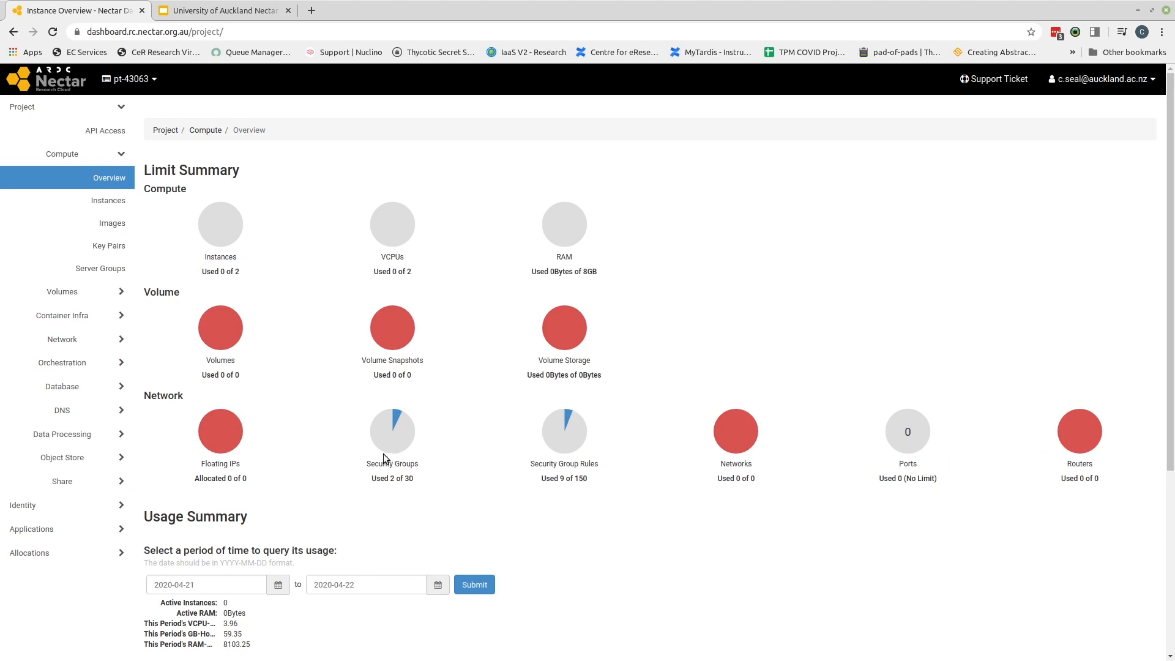
pyautogui.moveTo(306, 417)
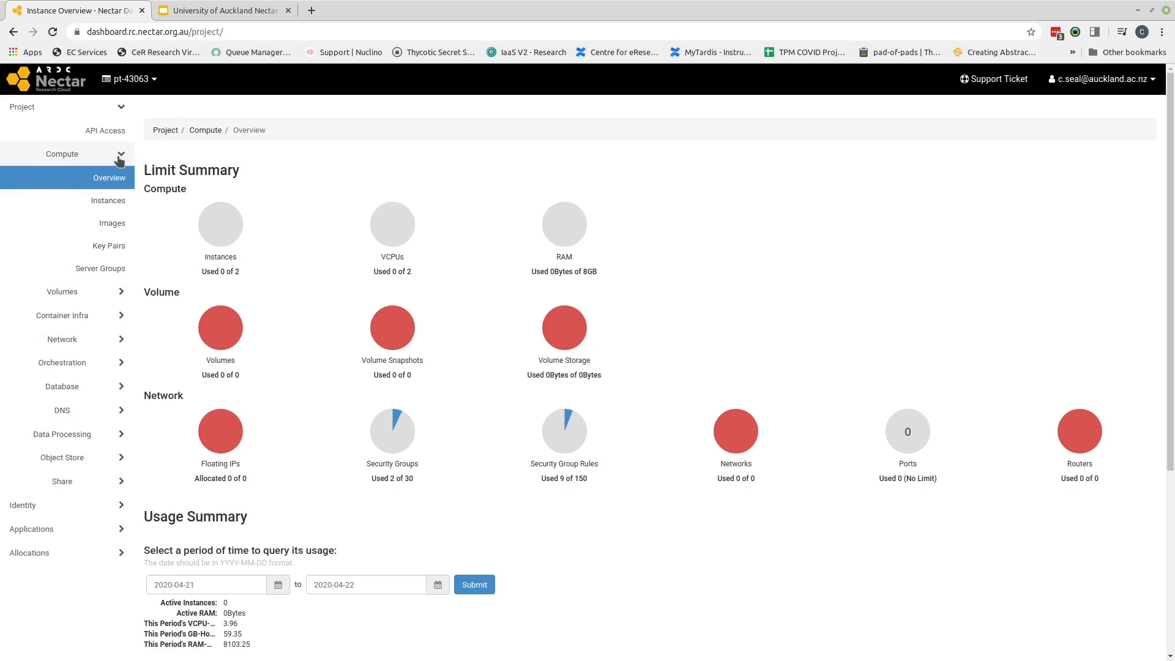
# - Collapse and re-expand Compute, then expand Allocations to reveal New Request and My Requests
pyautogui.click(63, 153)
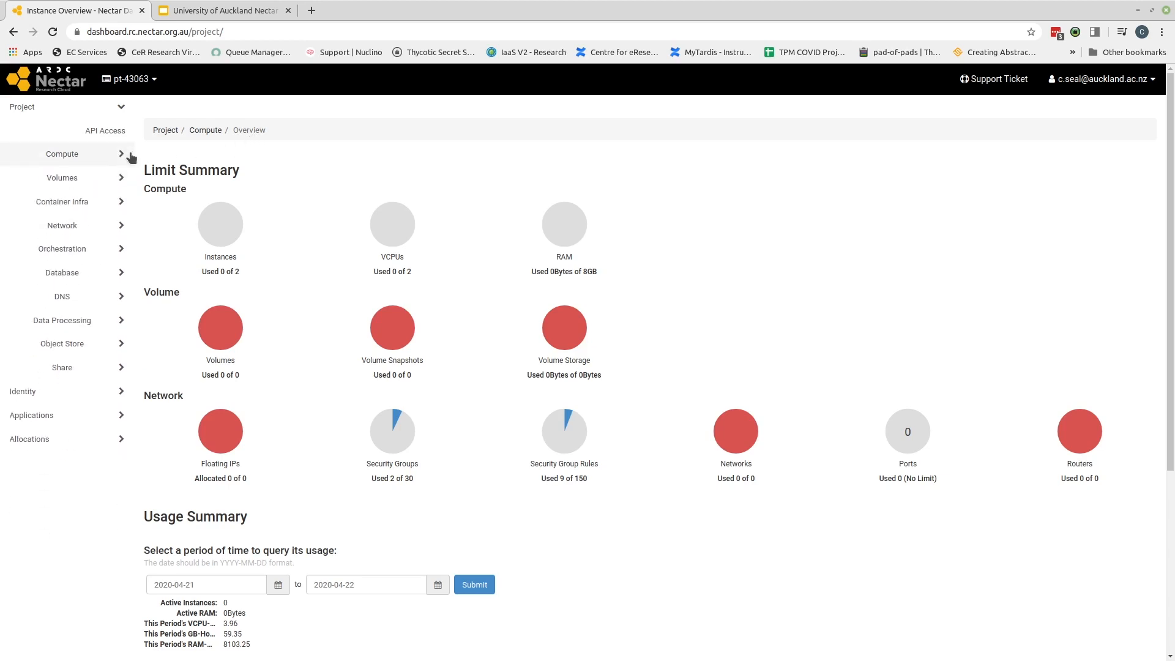
pyautogui.click(62, 153)
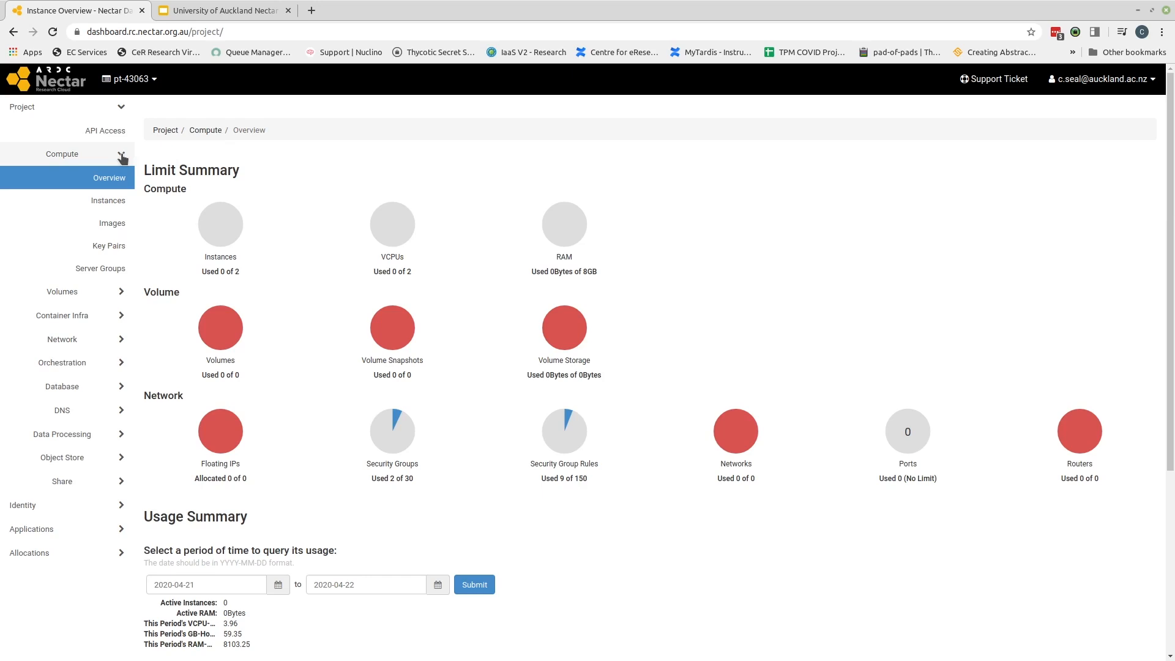
pyautogui.moveTo(122, 157)
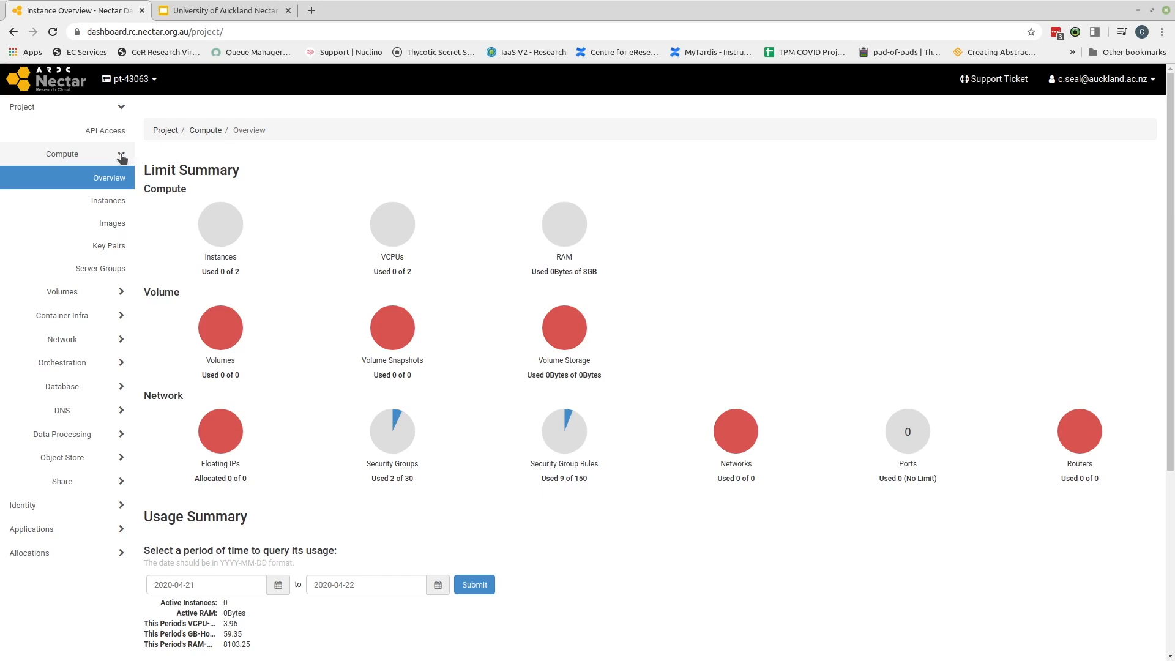
pyautogui.moveTo(109, 244)
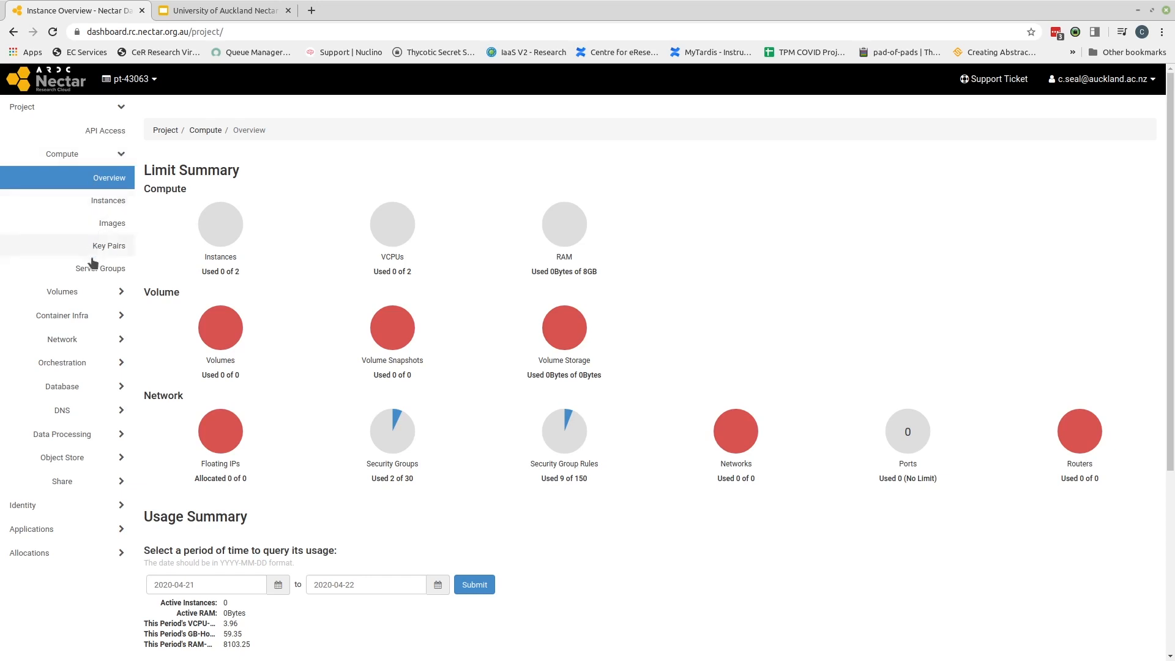
pyautogui.moveTo(96, 557)
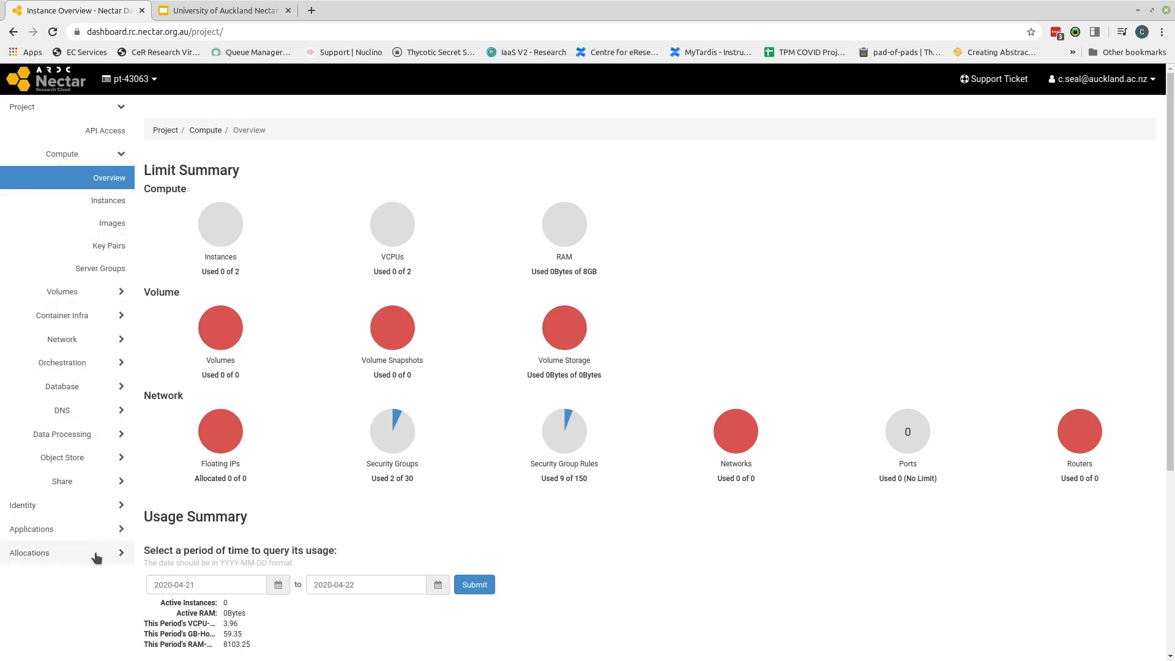
pyautogui.click(29, 552)
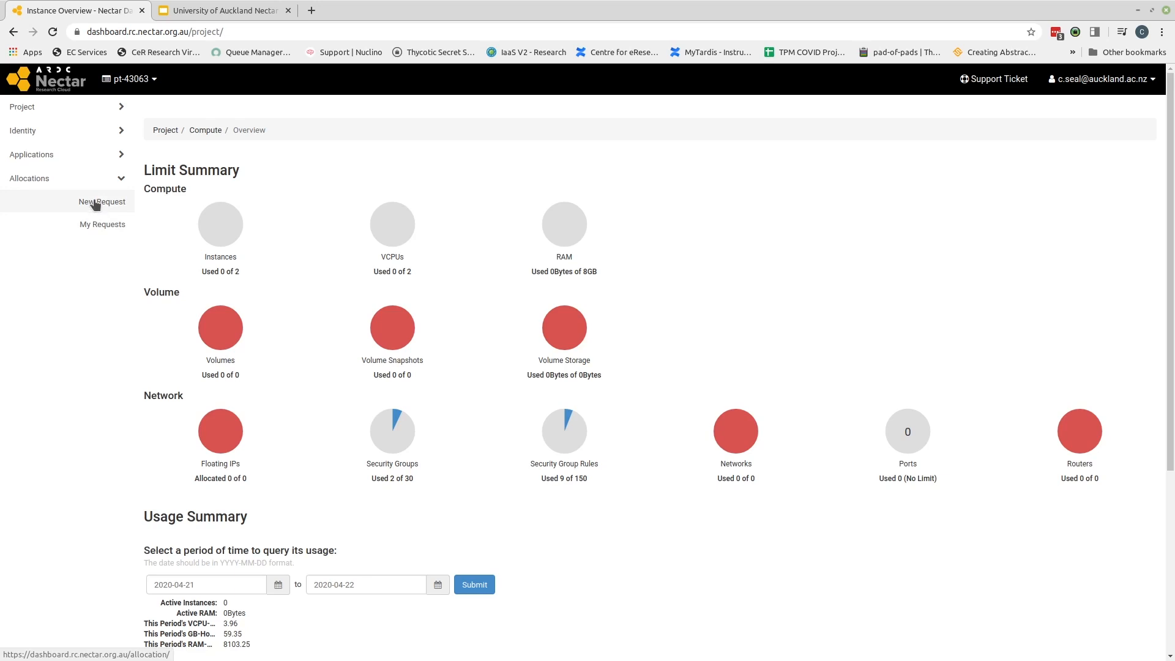
# - Start a new allocation request and enter the project identifier 'Test'
pyautogui.click(101, 201)
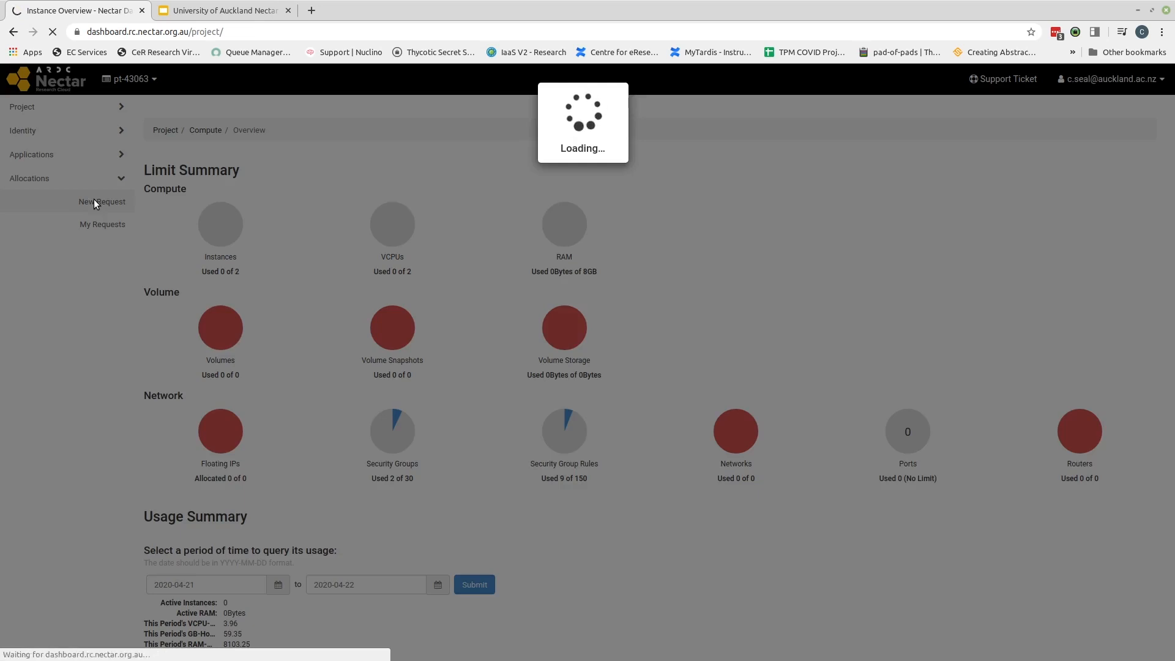
pyautogui.click(100, 201)
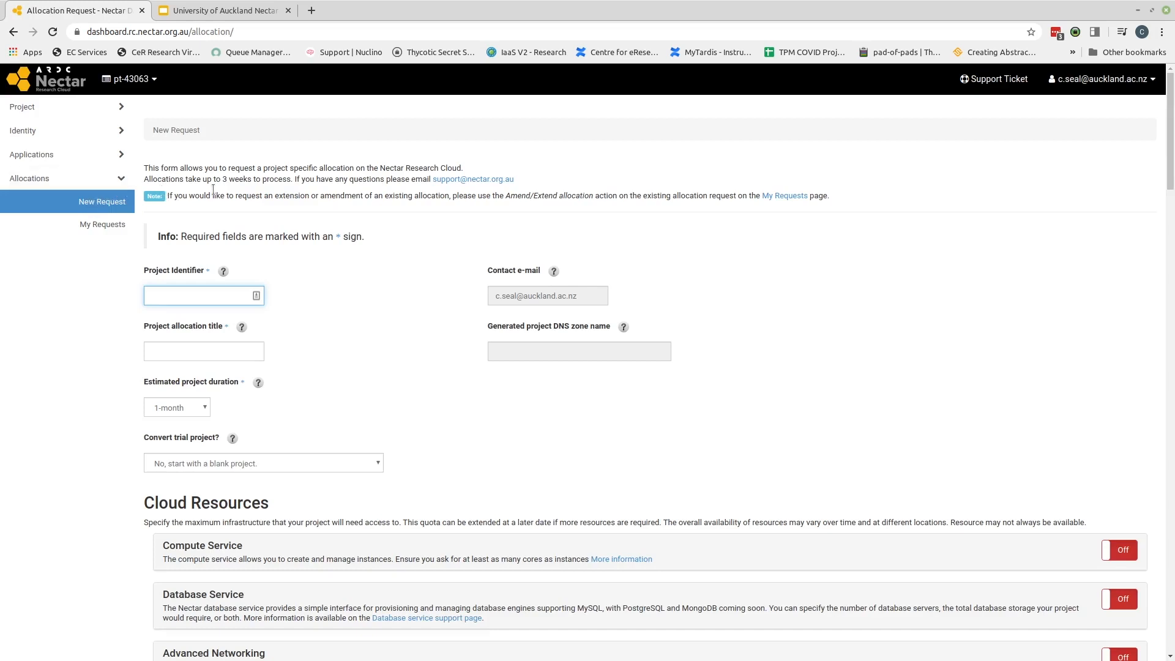
pyautogui.click(203, 294)
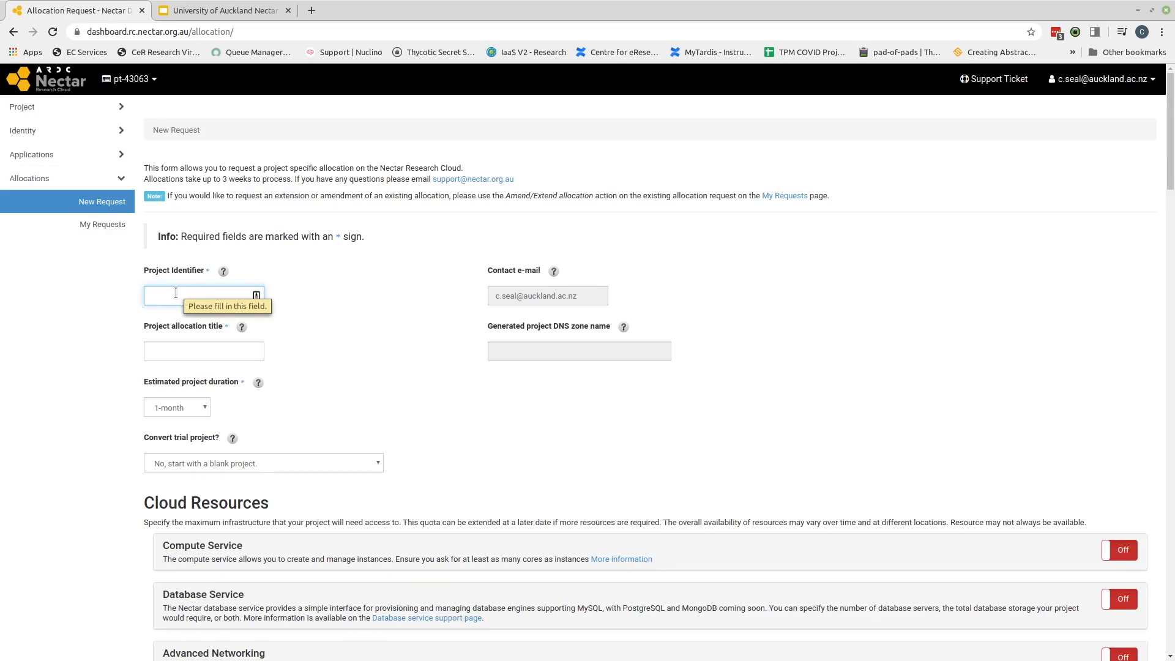
pyautogui.click(202, 294)
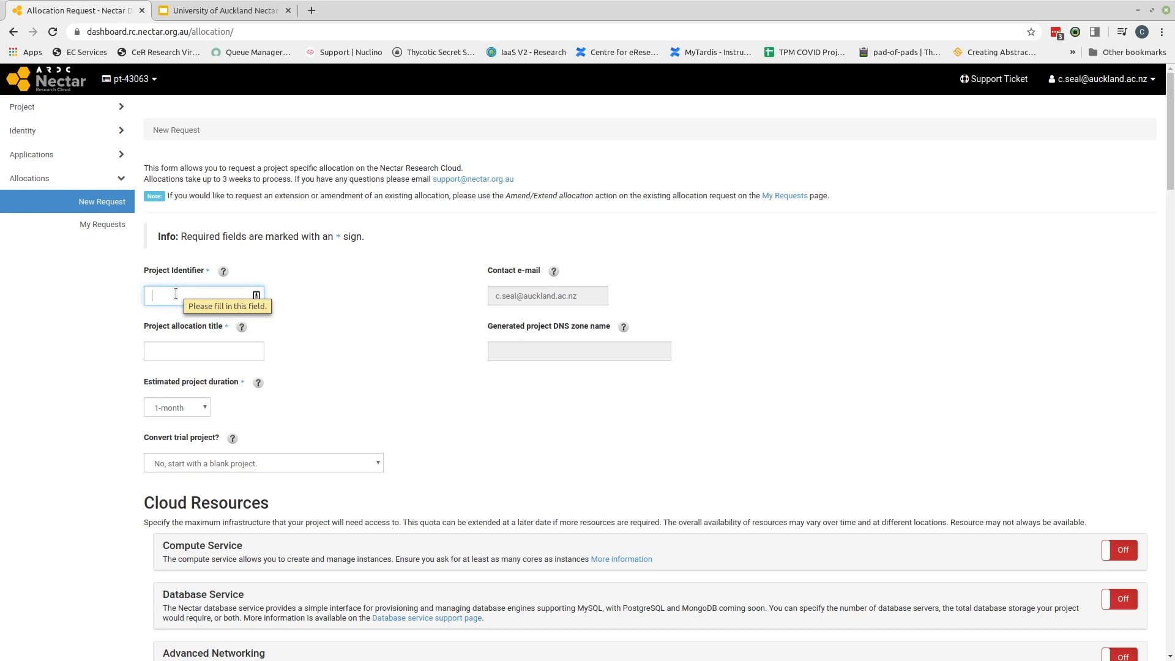
pyautogui.click(202, 295)
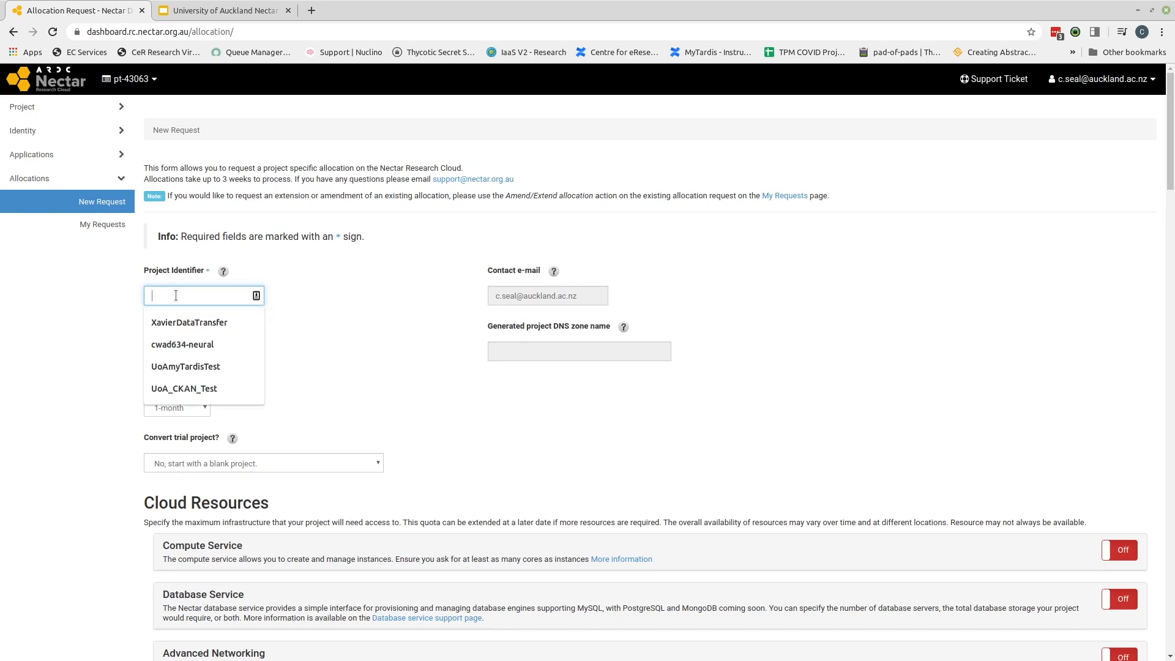
pyautogui.write('Test')
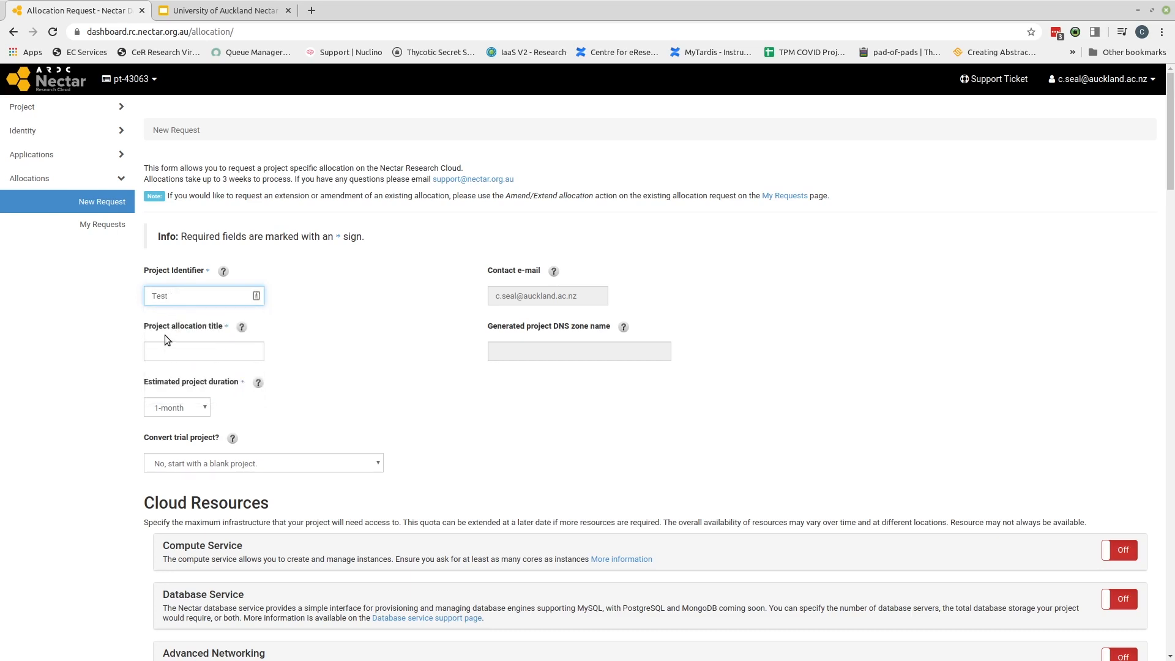
# - Enter 'My Test Project' as the project allocation title
pyautogui.click(204, 350)
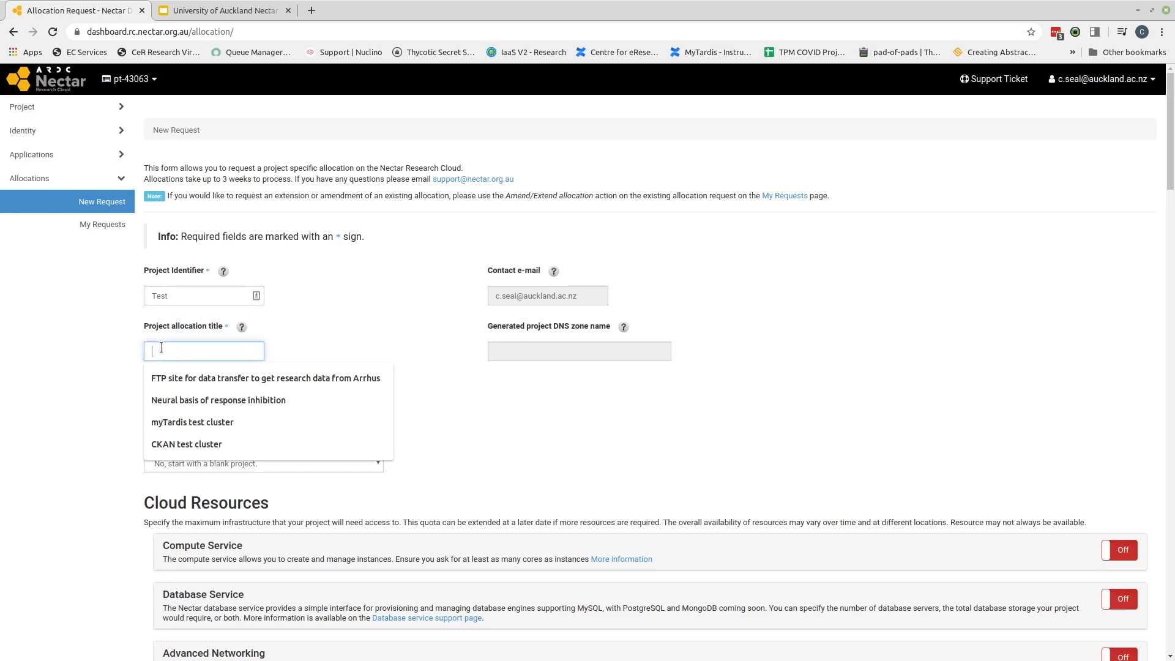
pyautogui.write('My Test')
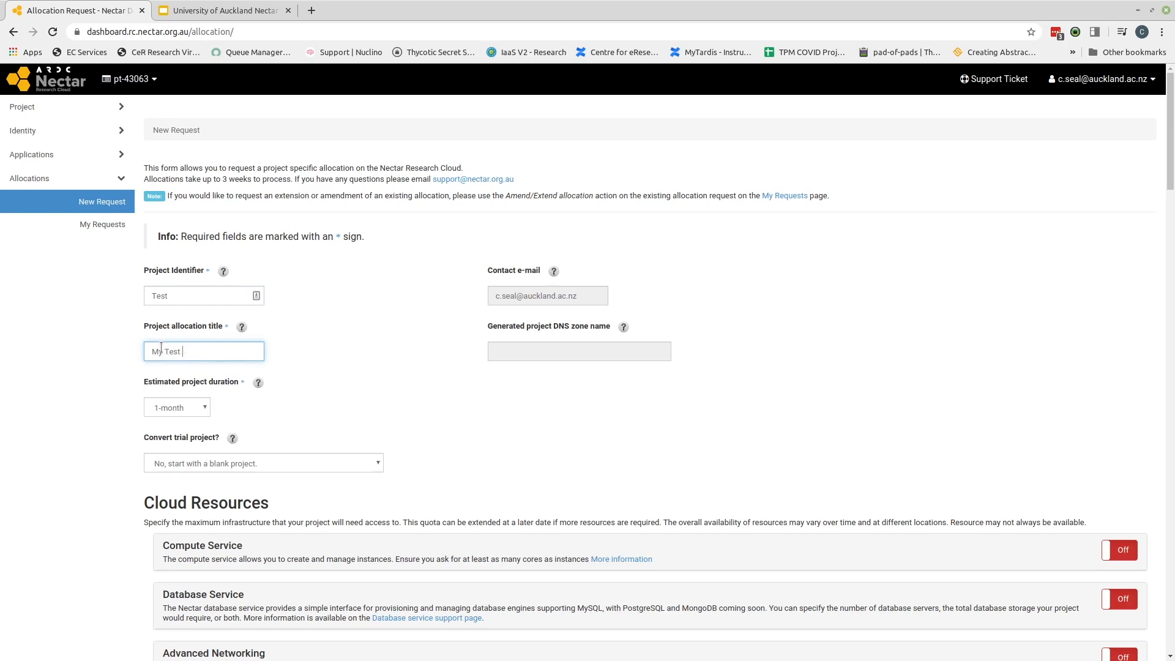
pyautogui.write('Project')
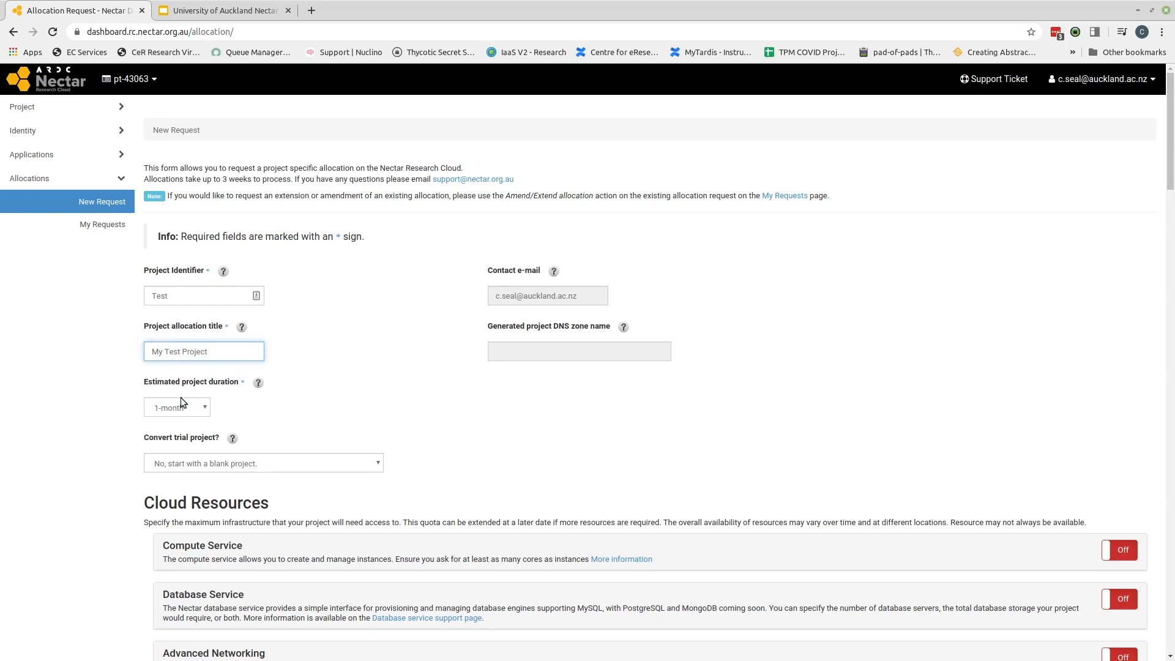
pyautogui.moveTo(200, 422)
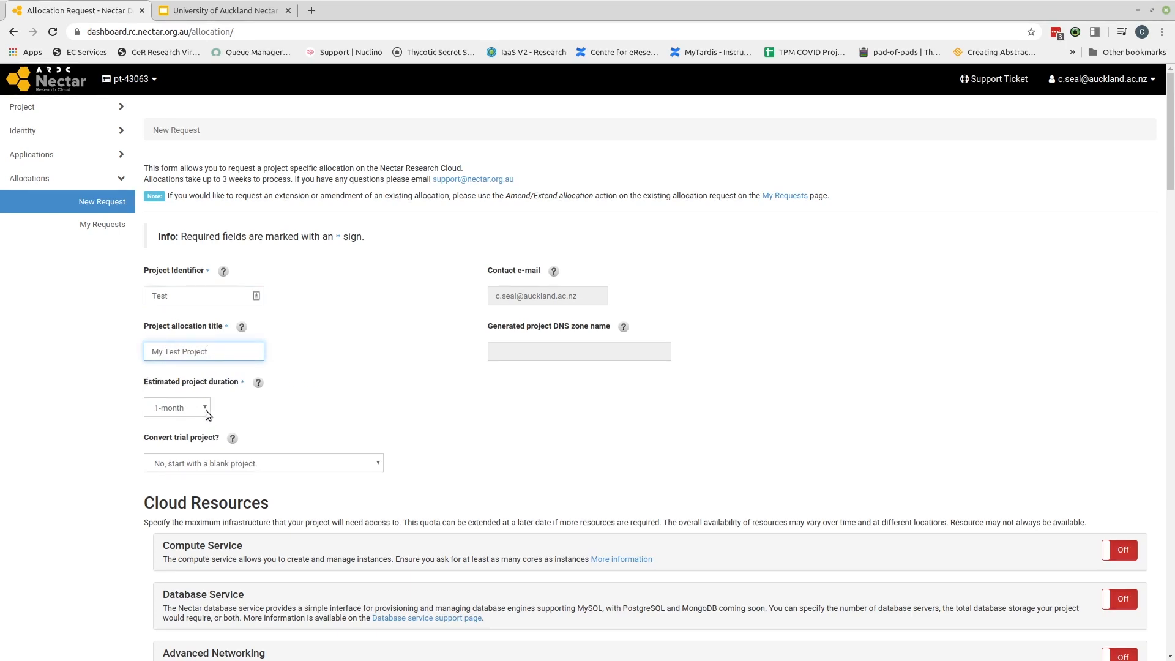
pyautogui.click(177, 407)
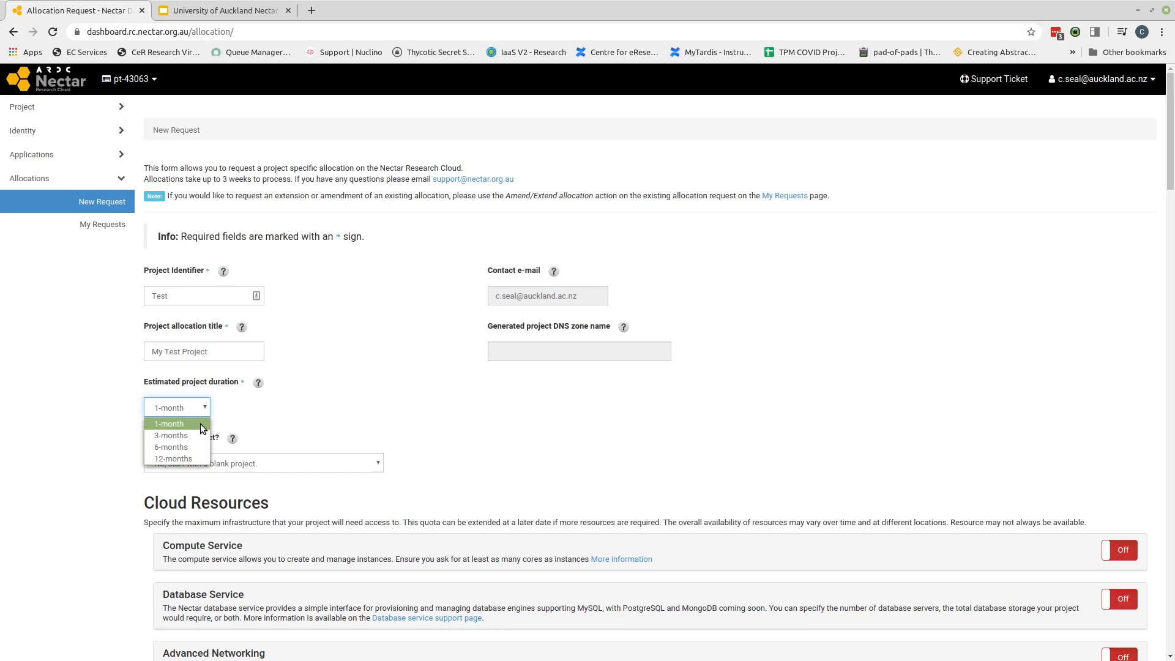
pyautogui.click(168, 424)
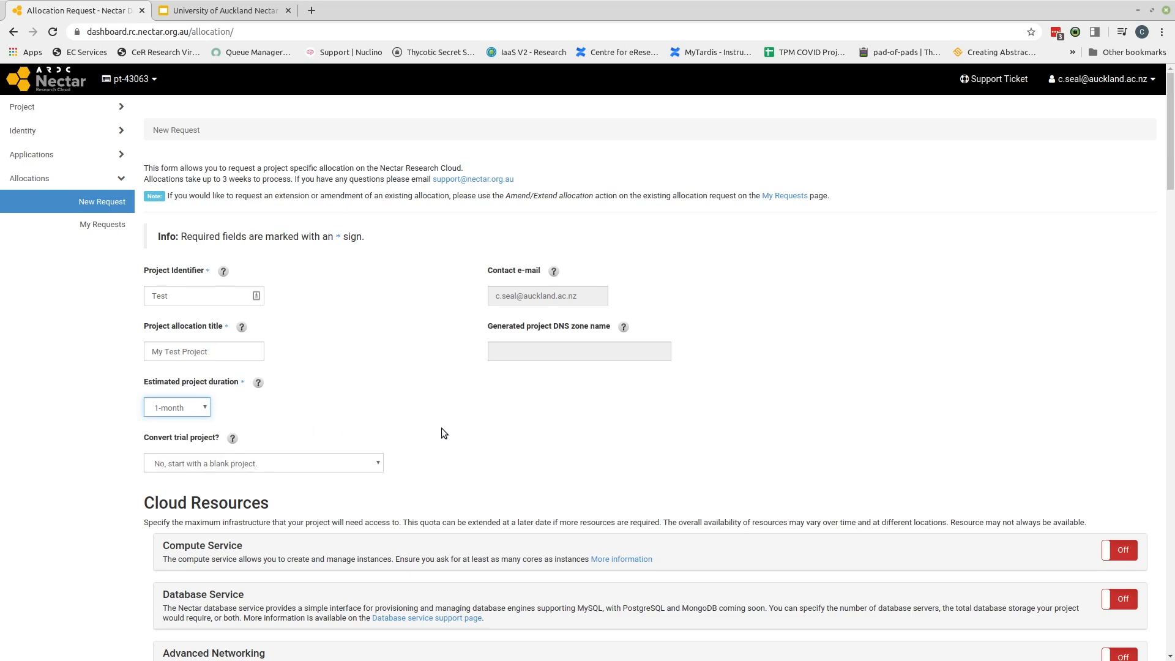
pyautogui.moveTo(229, 473)
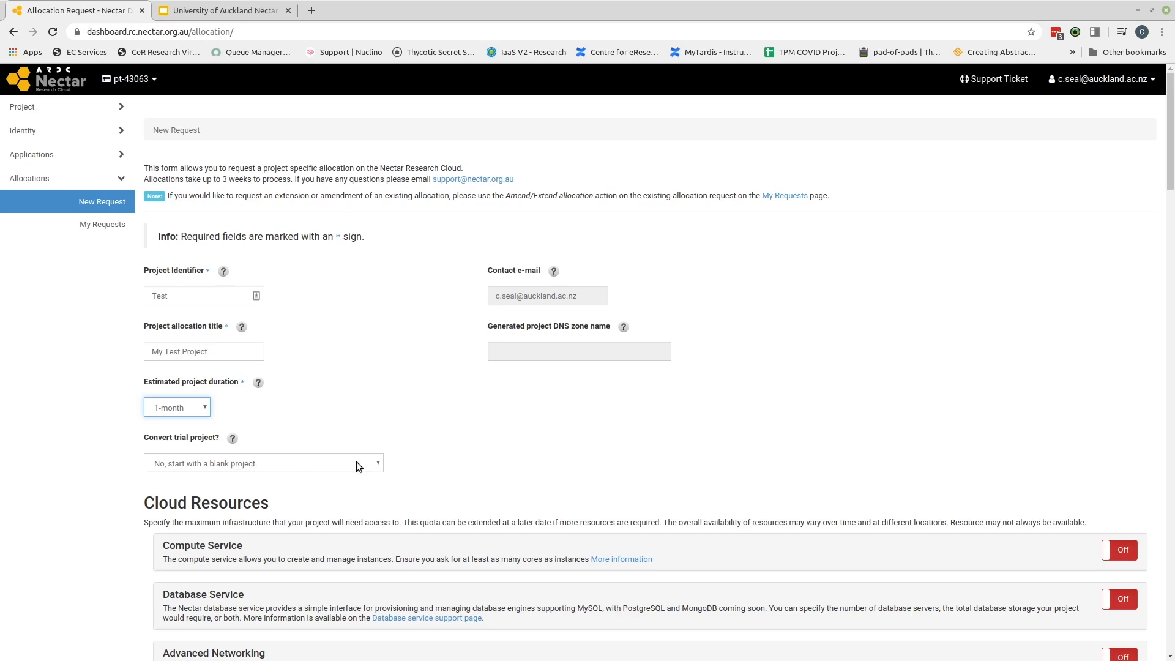
pyautogui.click(262, 463)
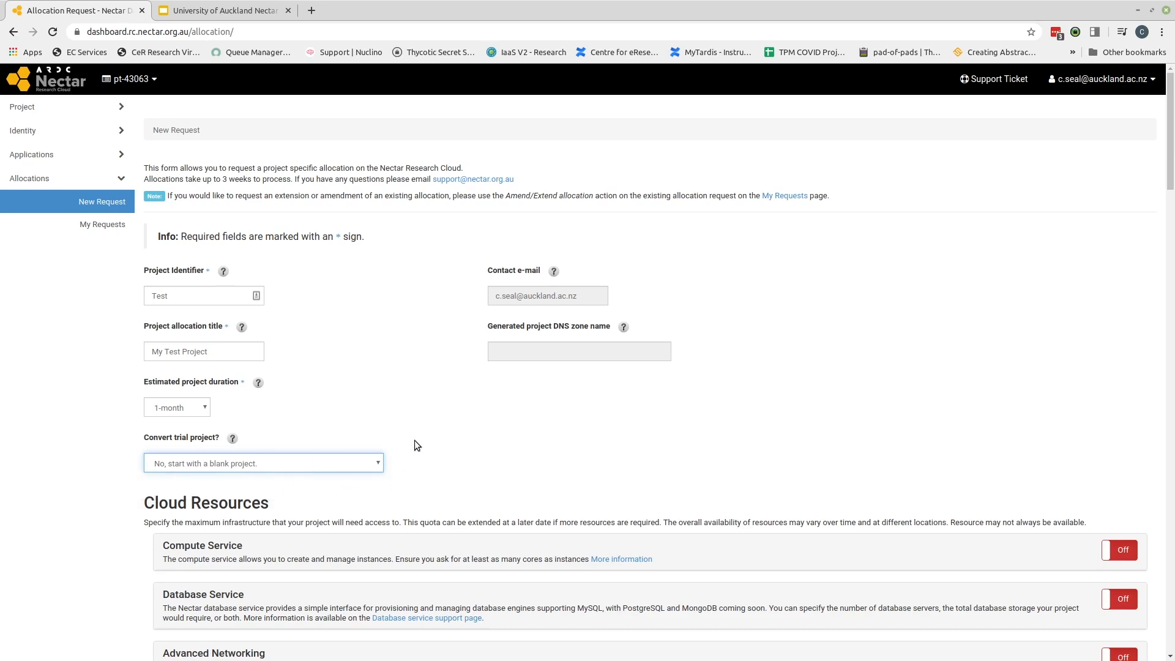
pyautogui.moveTo(626, 419)
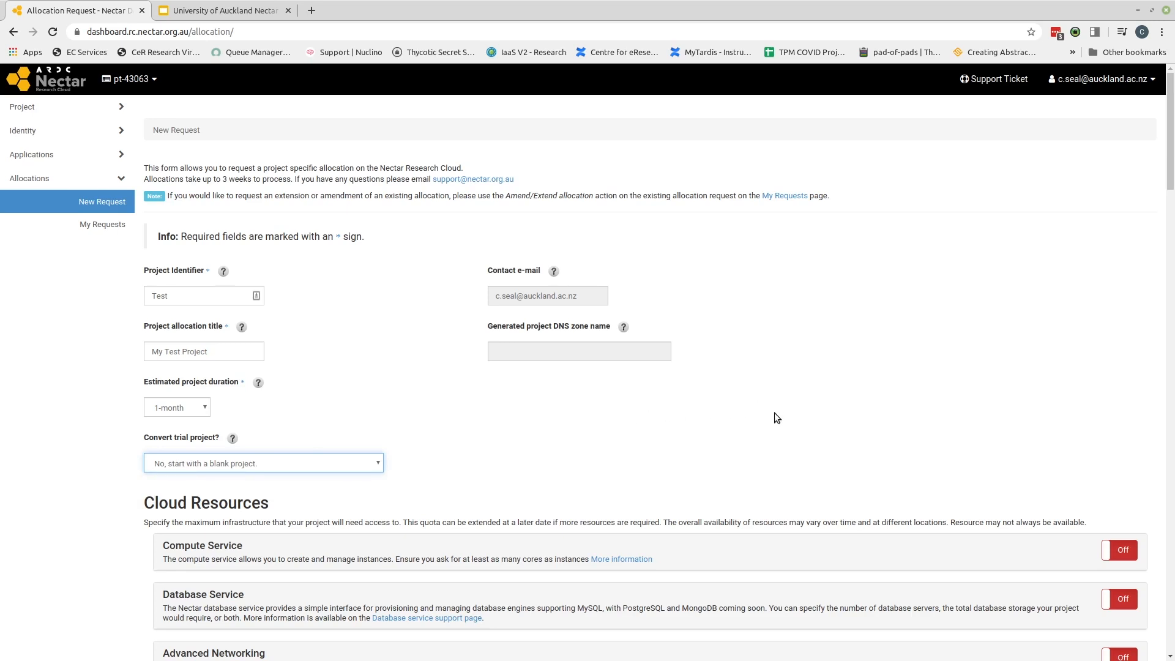
# - Scroll down the request form to the Cloud Resources section
pyautogui.scroll(-3)
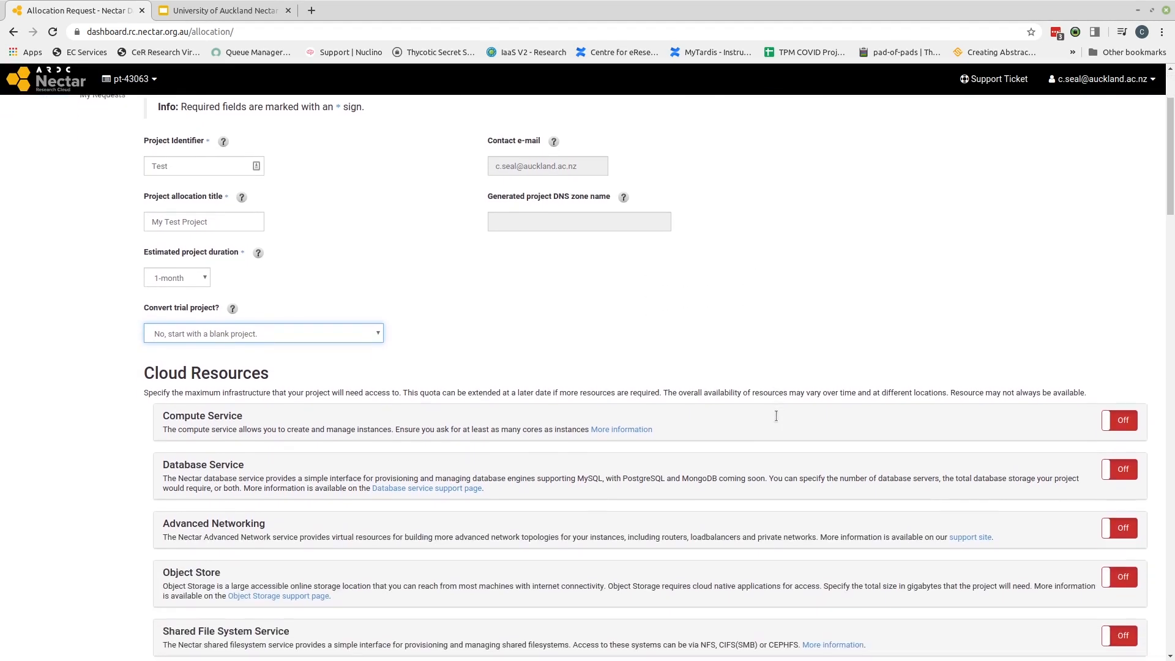
pyautogui.scroll(-3)
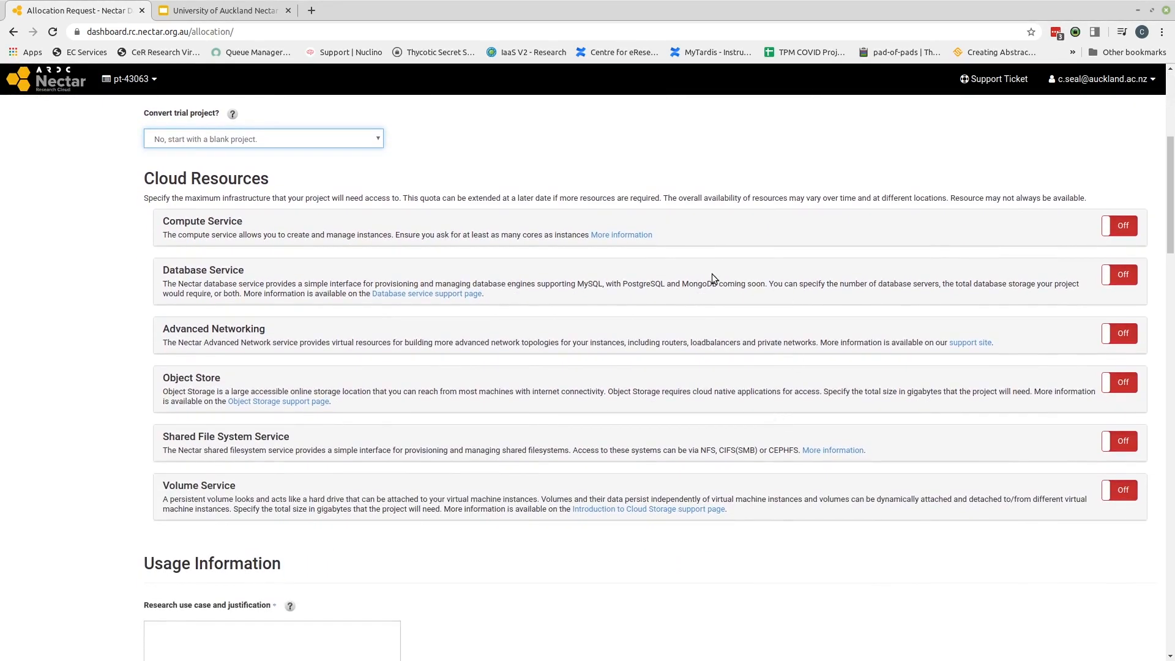
pyautogui.moveTo(747, 184)
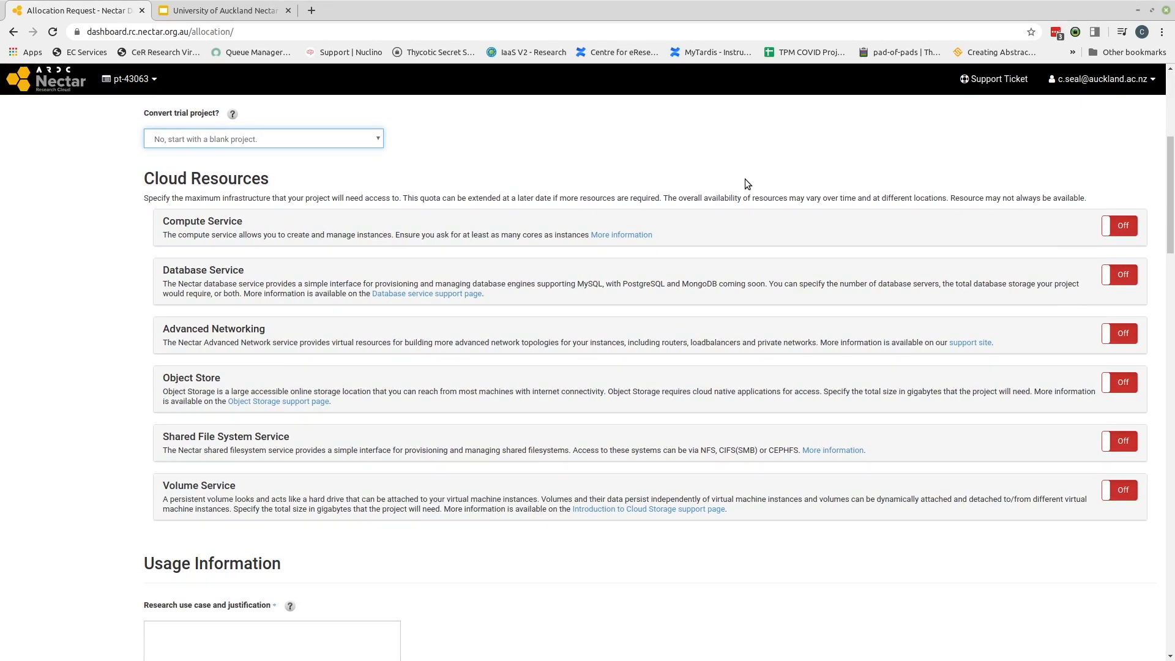
pyautogui.moveTo(963, 228)
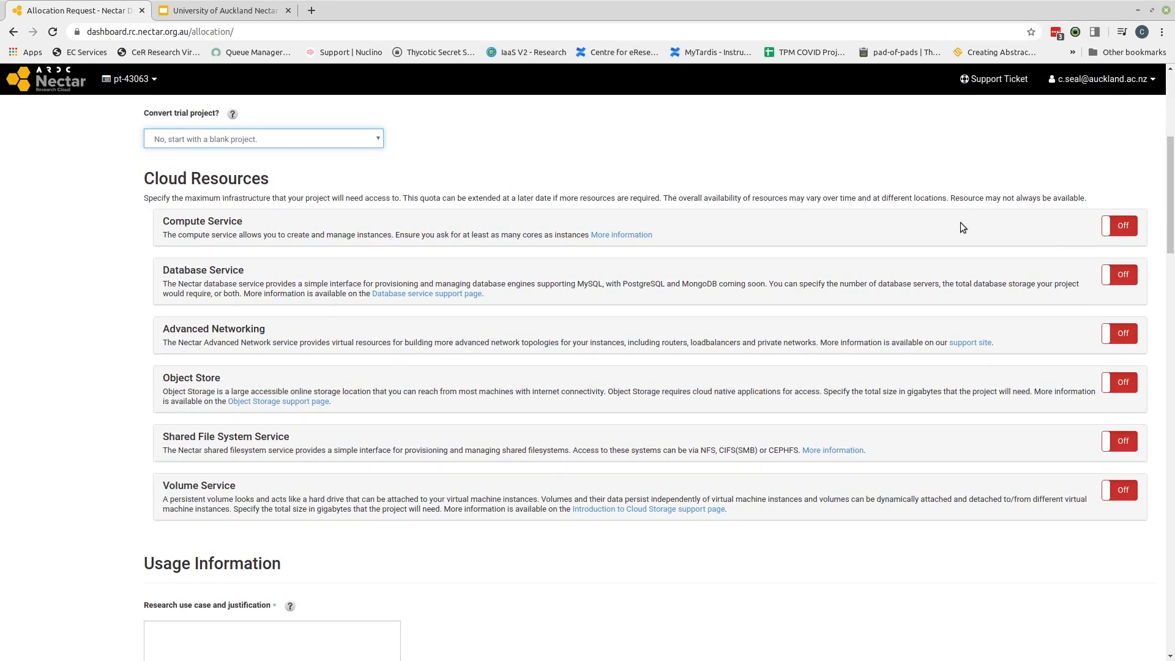
# - Switch Compute Service on and set Virtual Cores to 16
pyautogui.click(1119, 226)
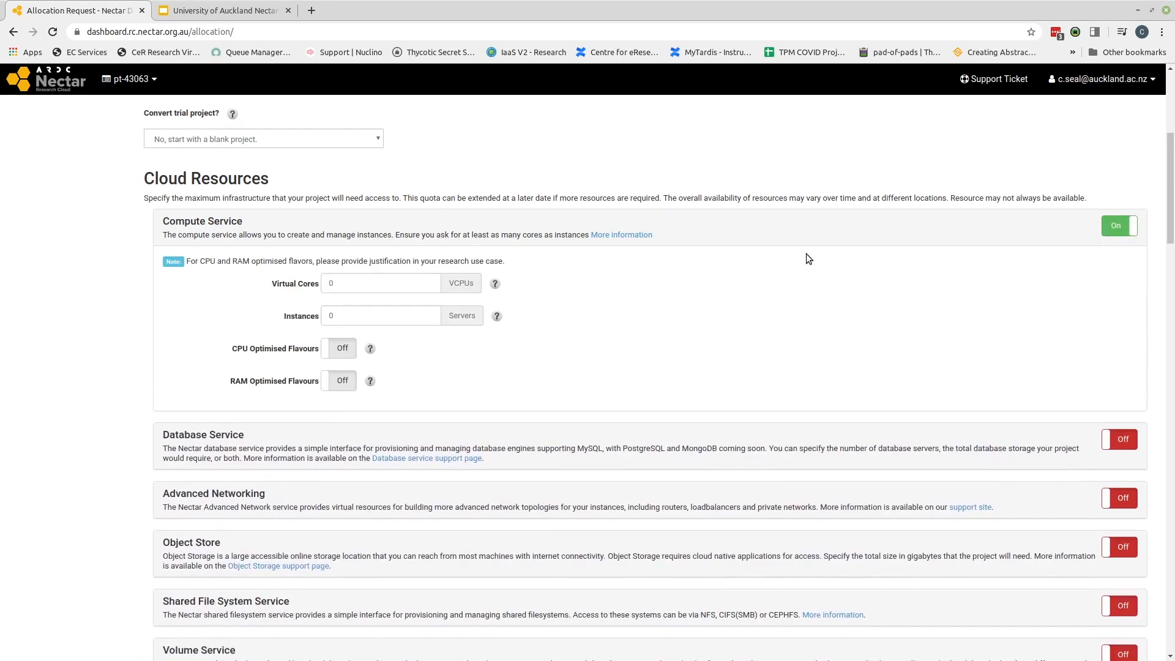
pyautogui.moveTo(1067, 217)
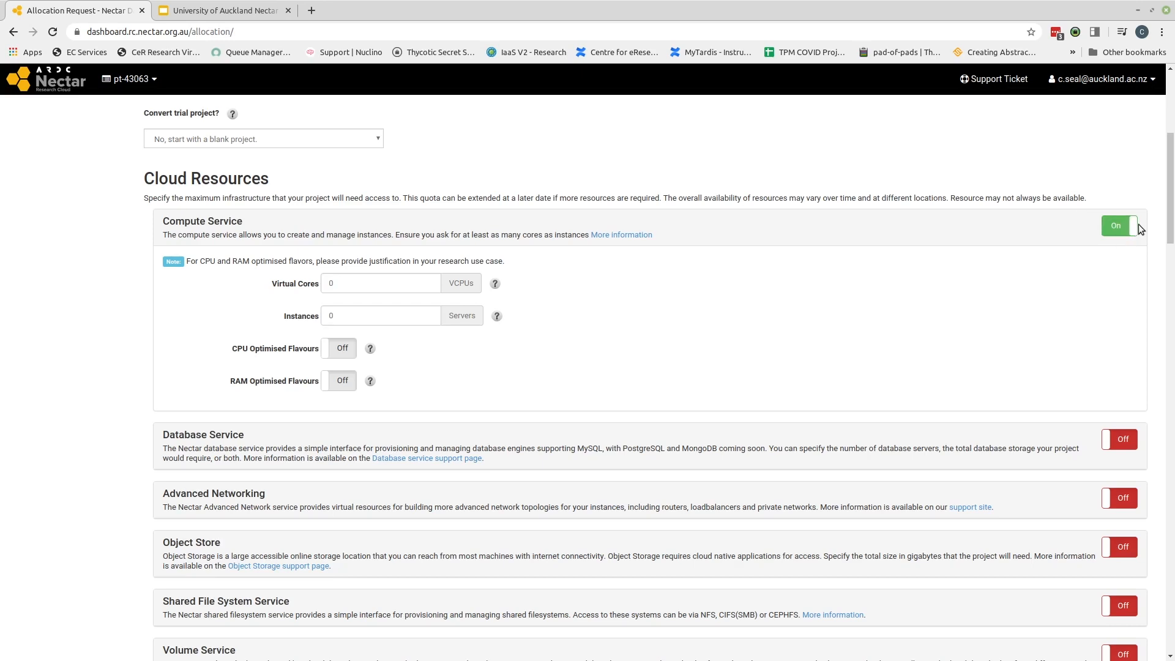
pyautogui.moveTo(370, 348)
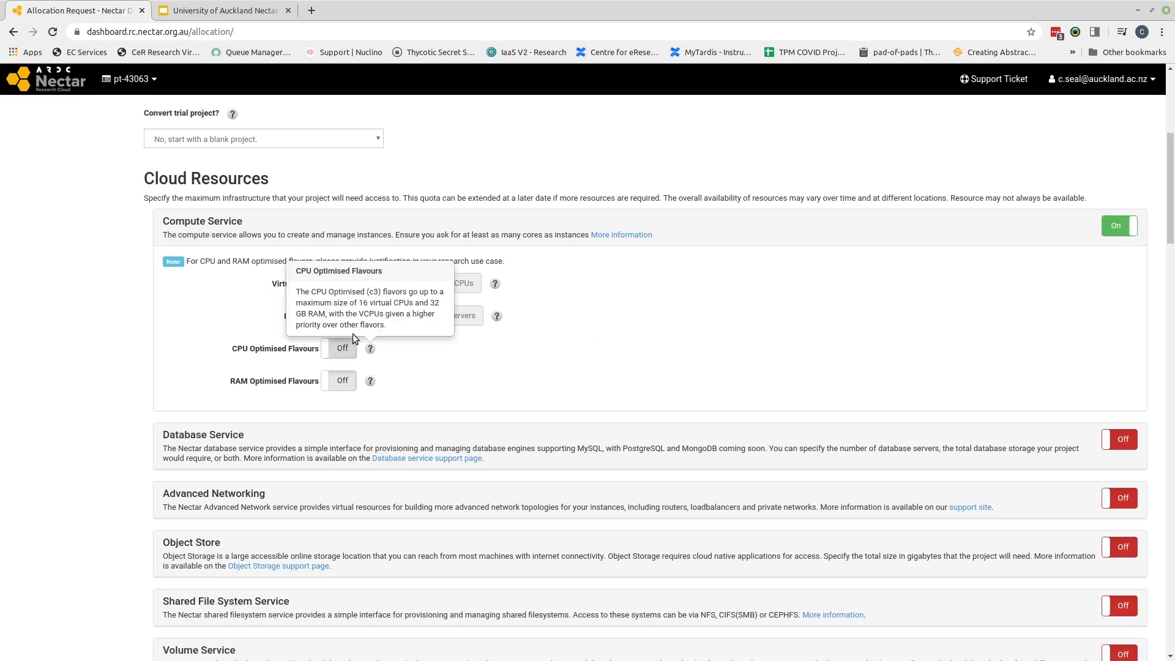
pyautogui.moveTo(567, 286)
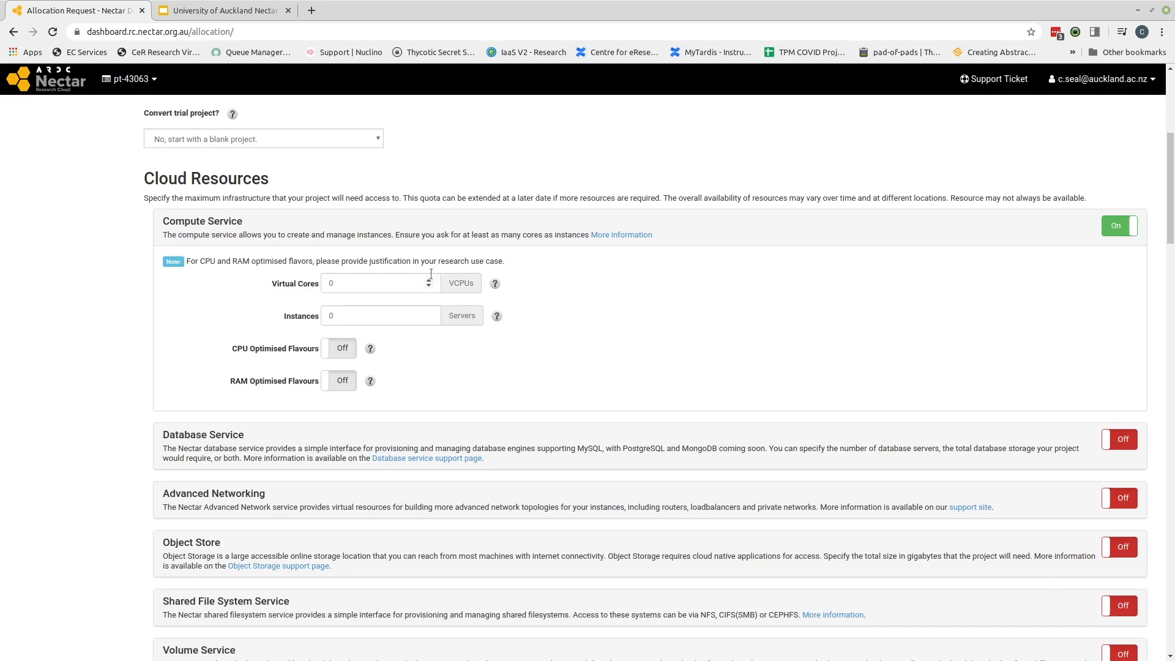
pyautogui.click(375, 283)
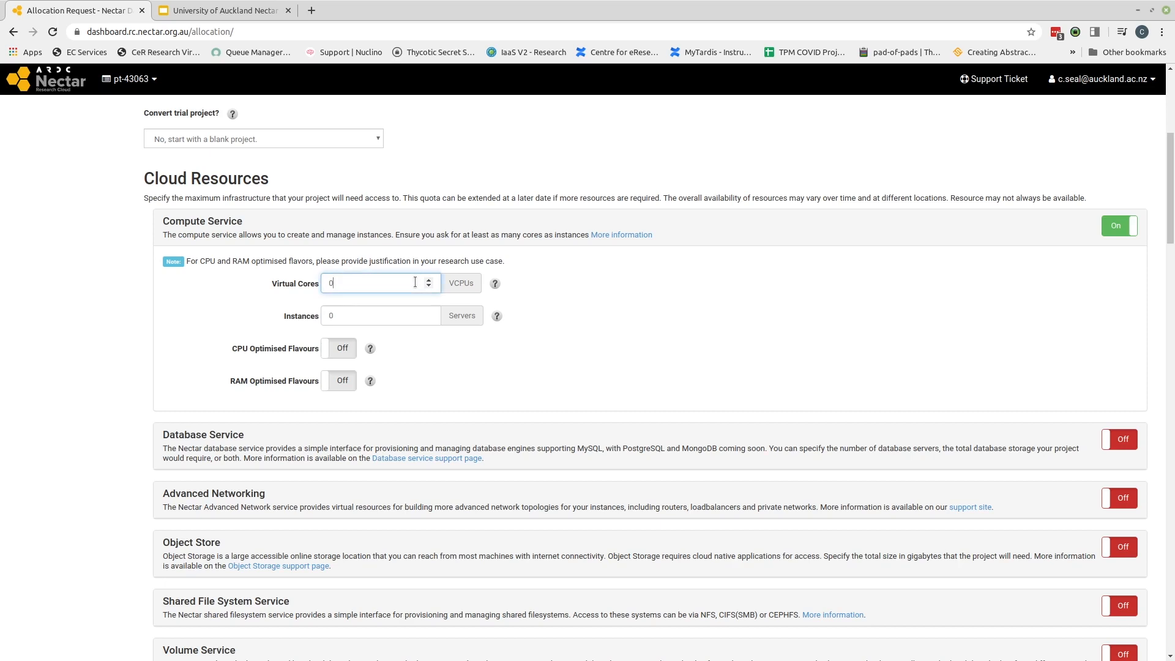
pyautogui.press('Backspace')
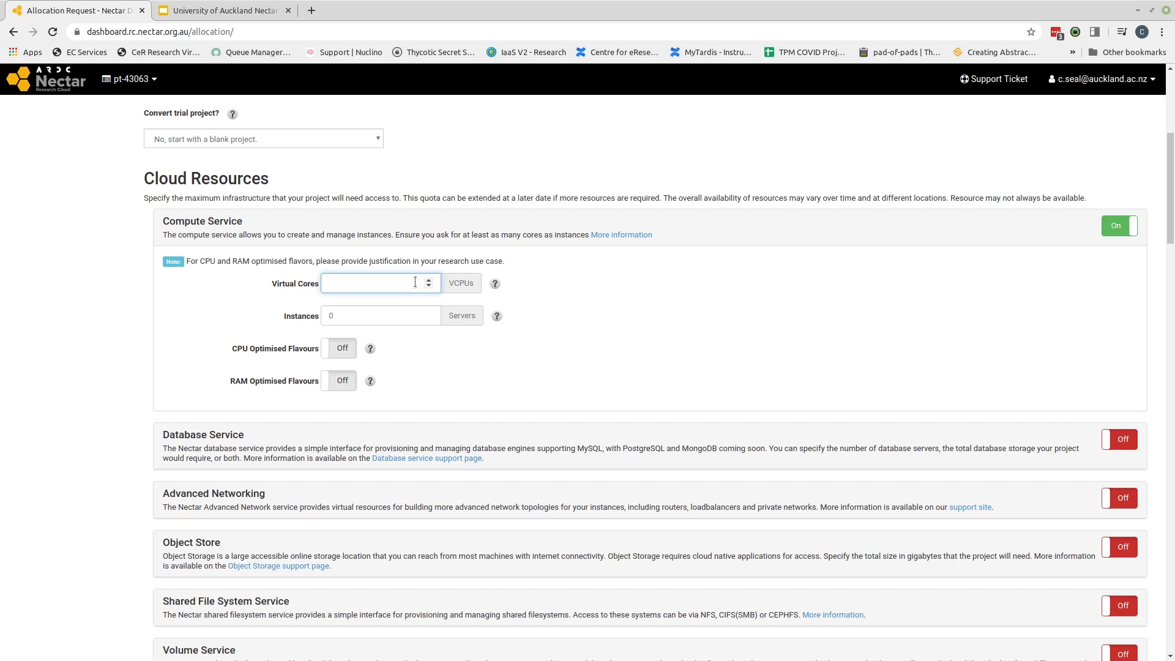
pyautogui.click(374, 283)
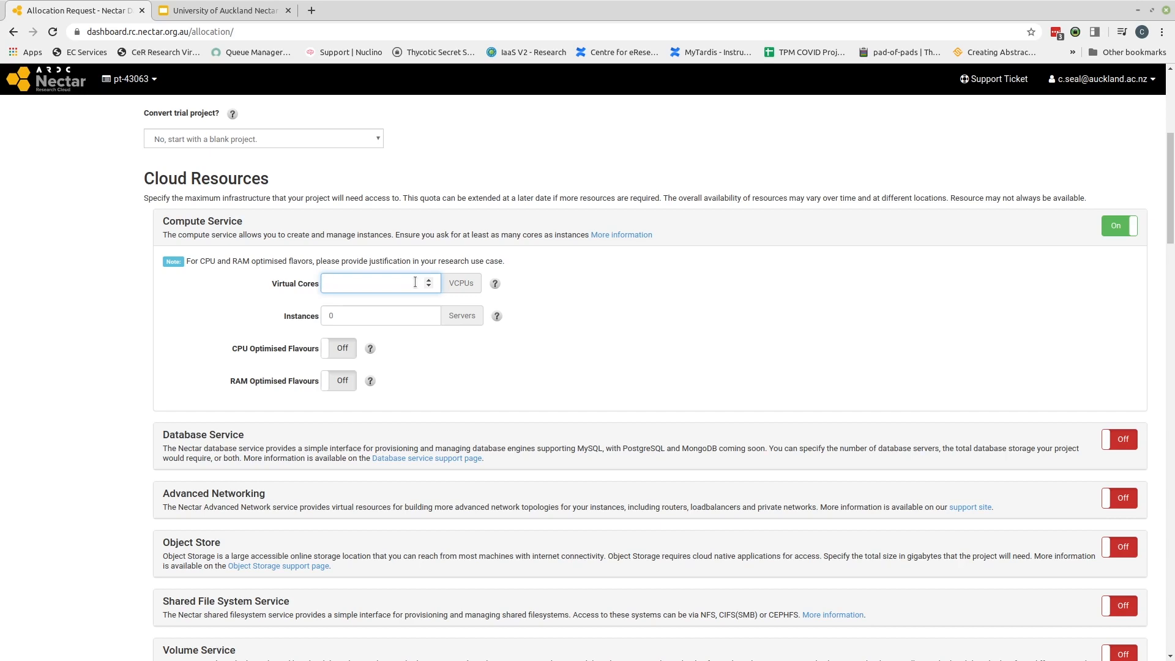
pyautogui.click(370, 282)
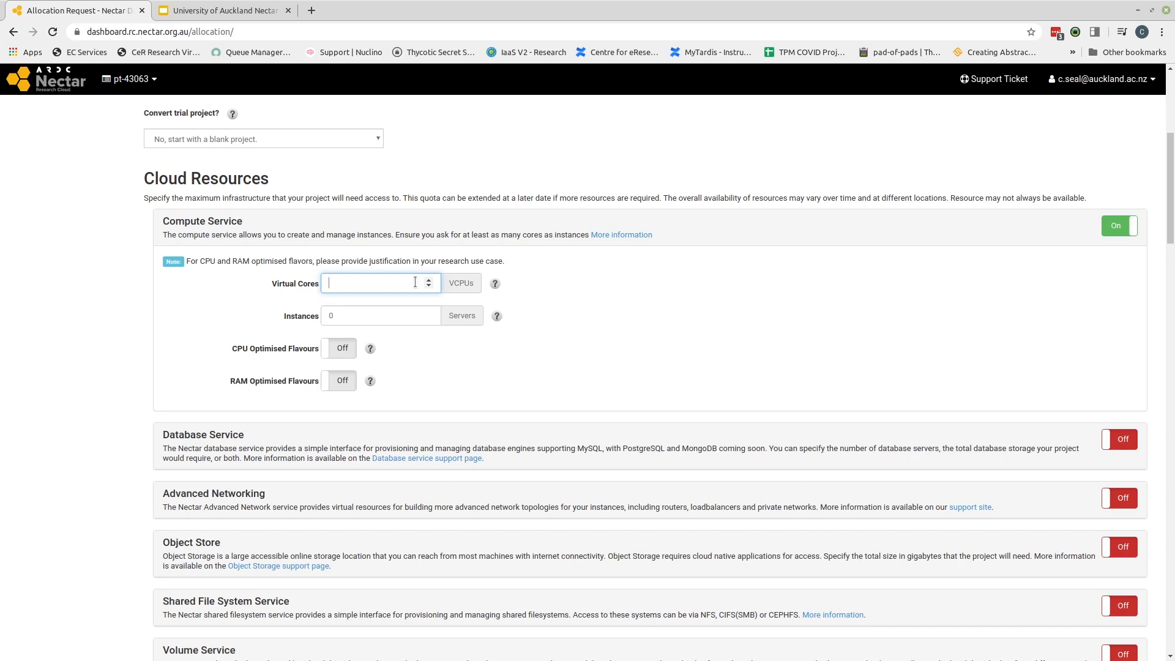
pyautogui.write('1')
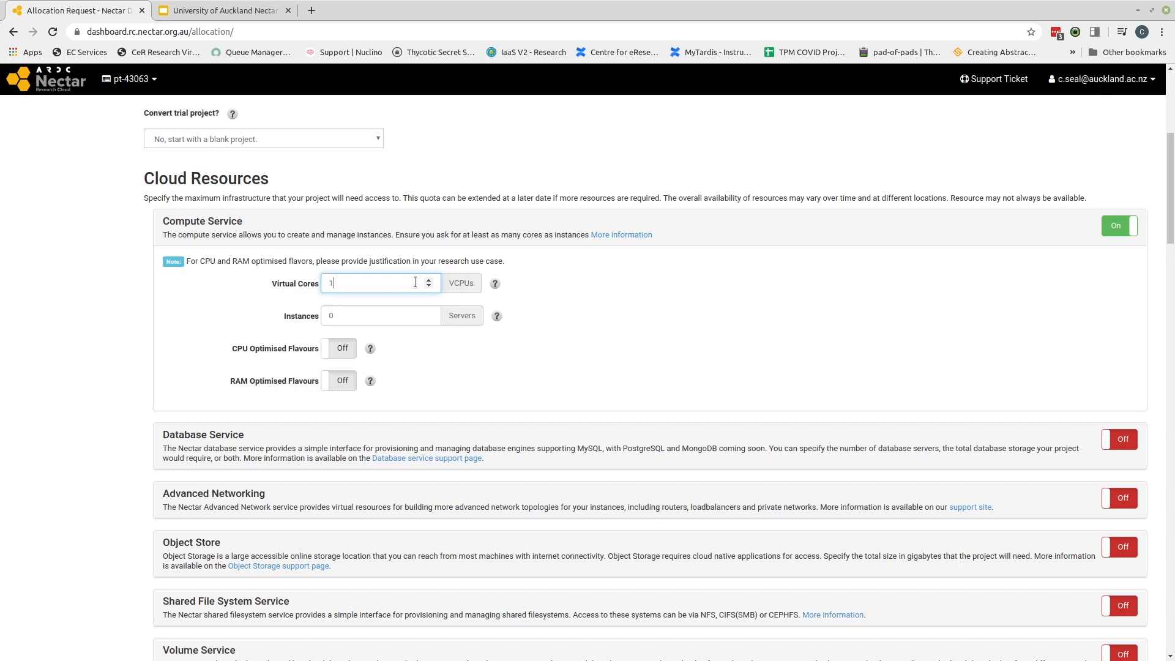
pyautogui.write('16')
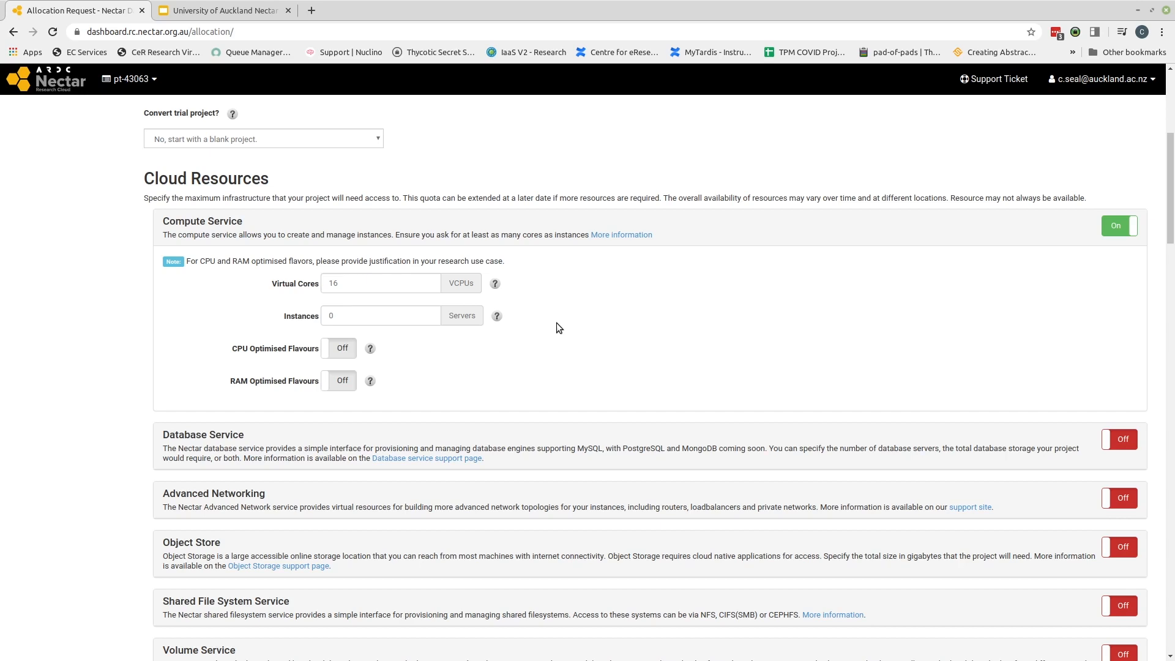
pyautogui.moveTo(442, 363)
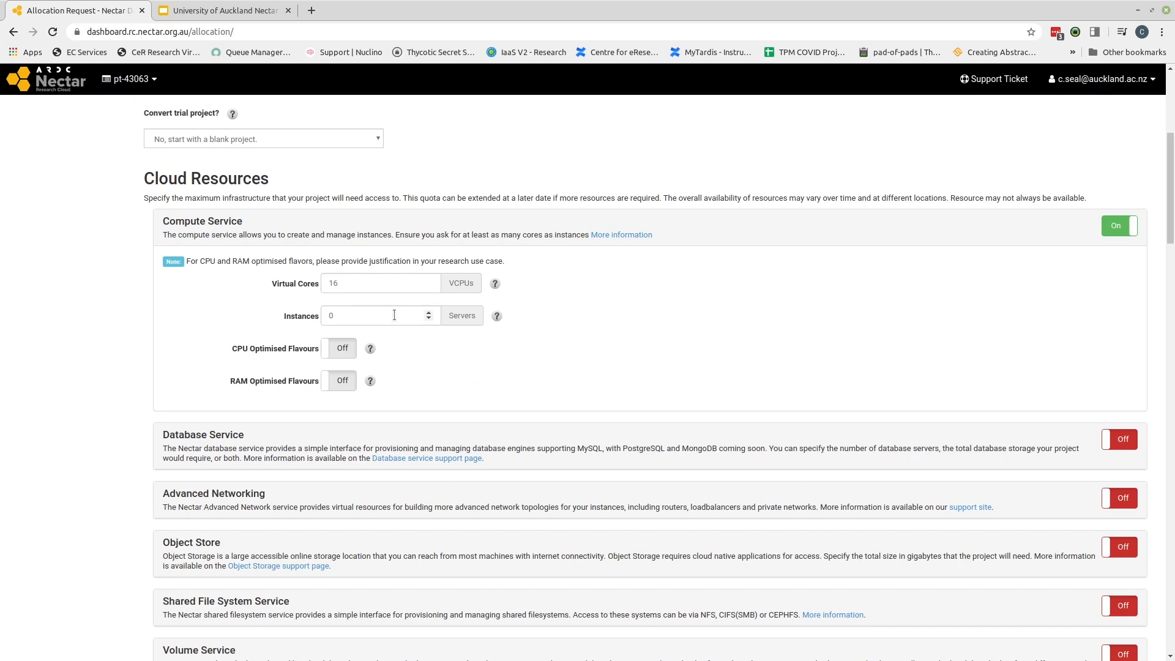
pyautogui.click(374, 315)
pyautogui.write('1')
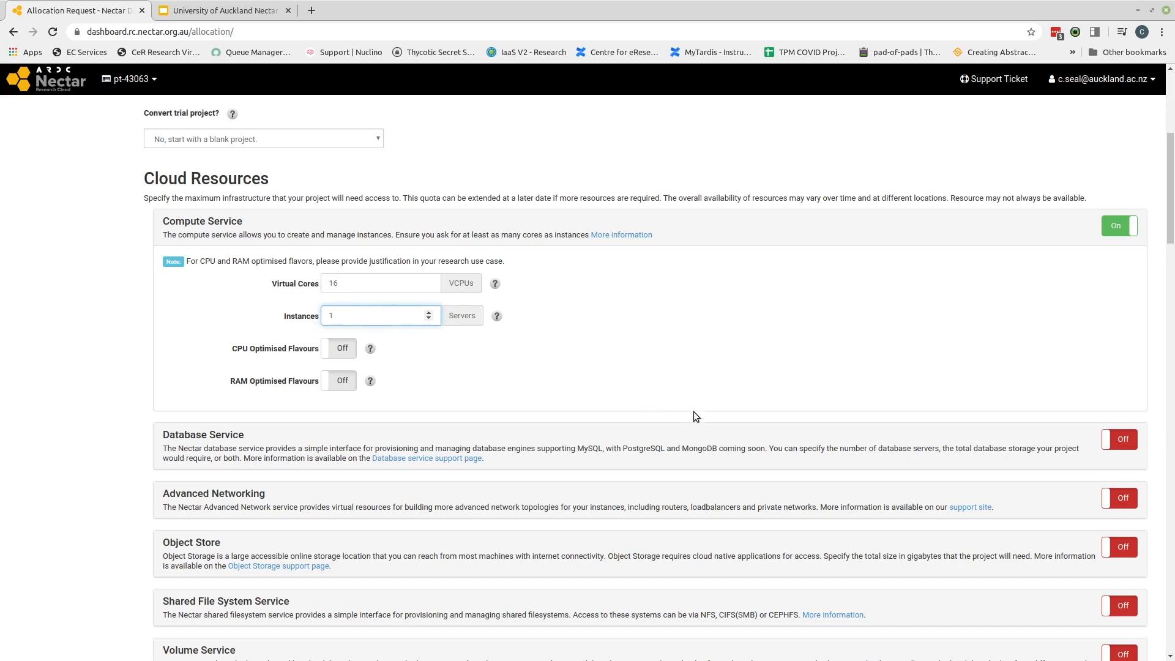
pyautogui.moveTo(420, 350)
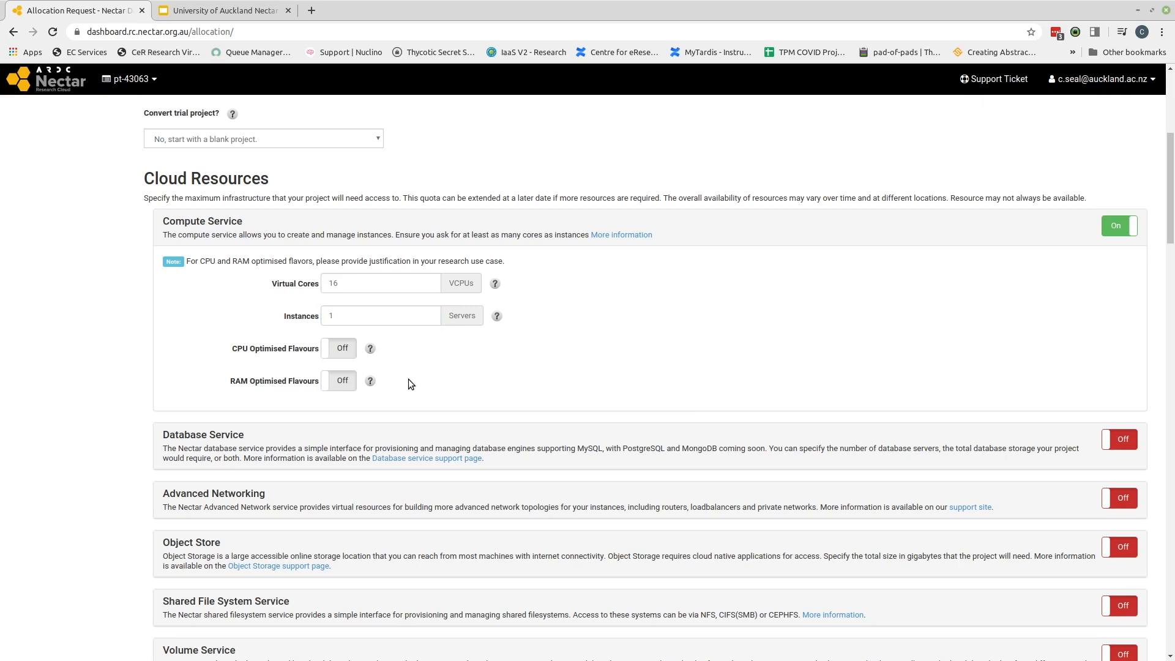
pyautogui.moveTo(407, 372)
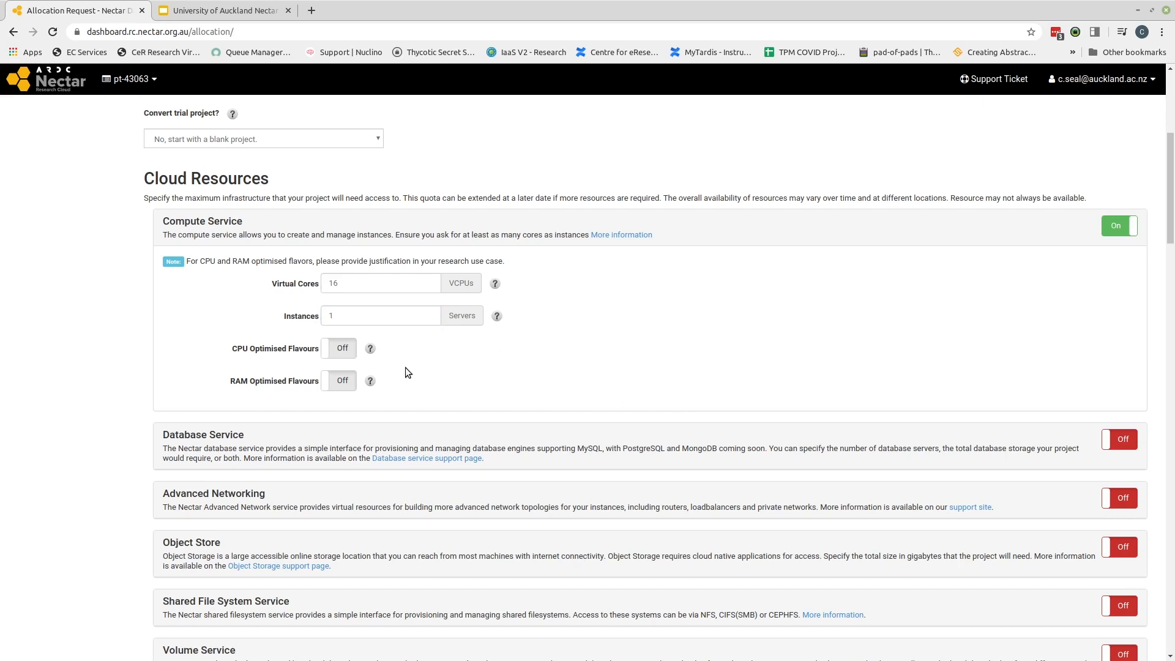
pyautogui.moveTo(406, 390)
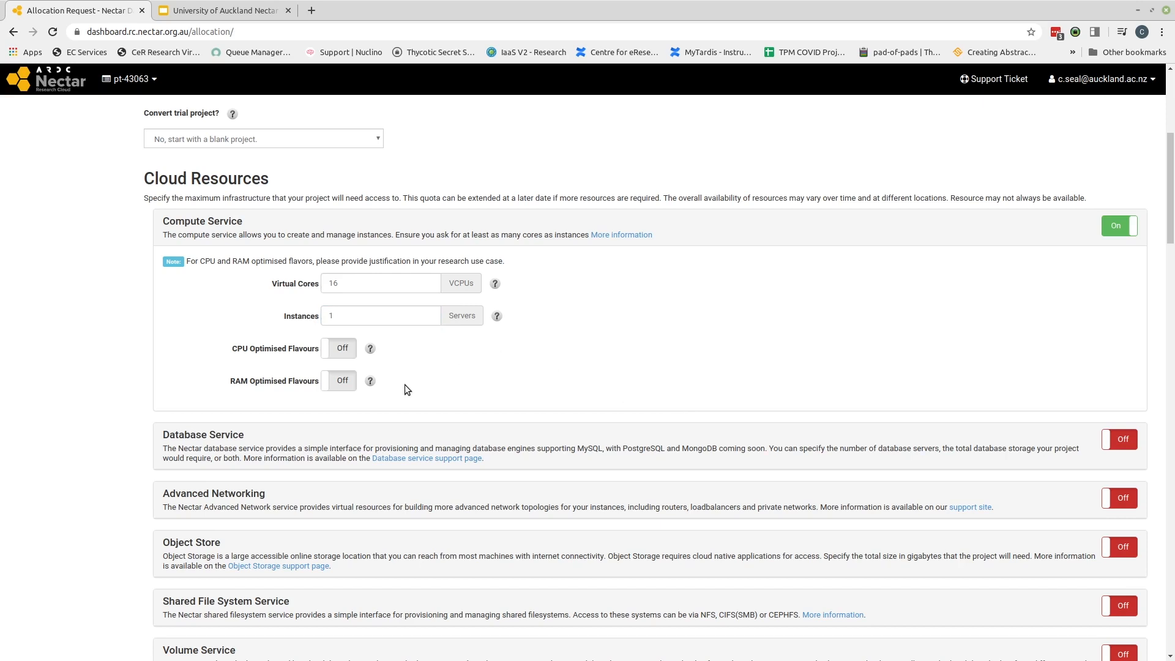
pyautogui.moveTo(407, 384)
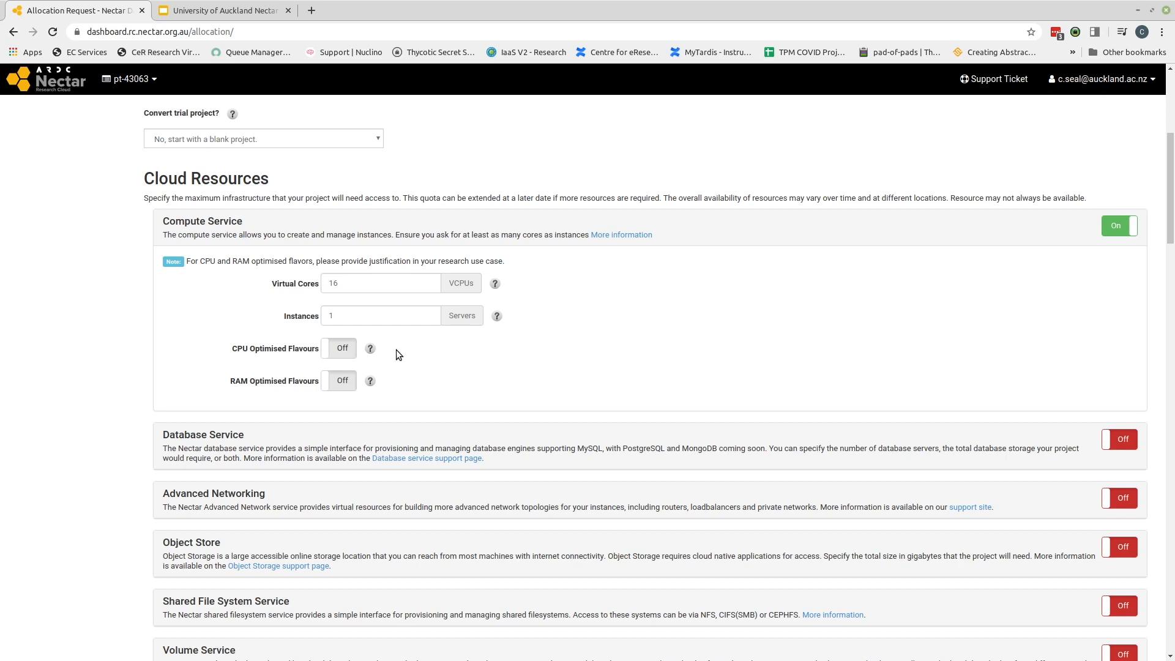
pyautogui.moveTo(399, 357)
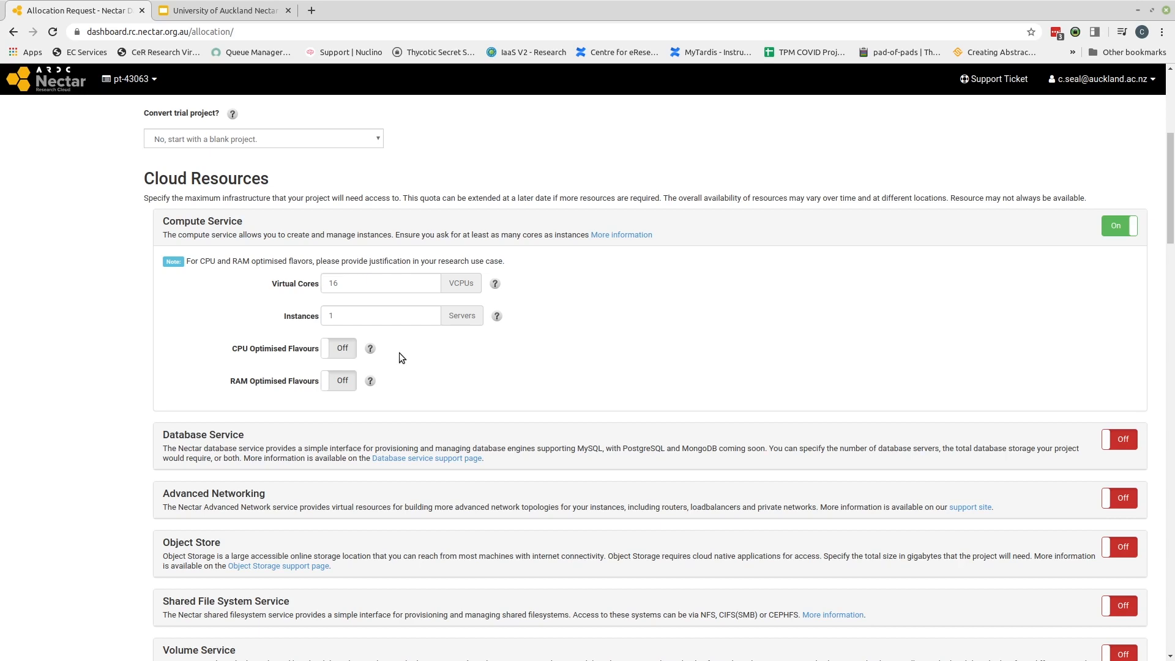
pyautogui.moveTo(391, 349)
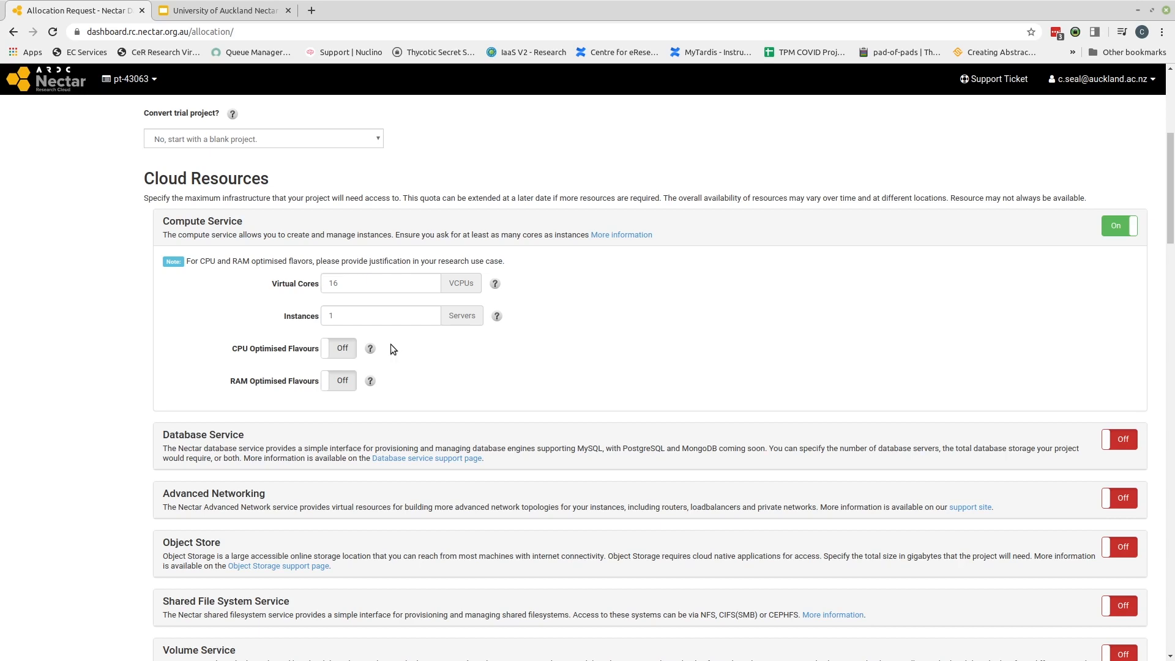
pyautogui.moveTo(390, 349)
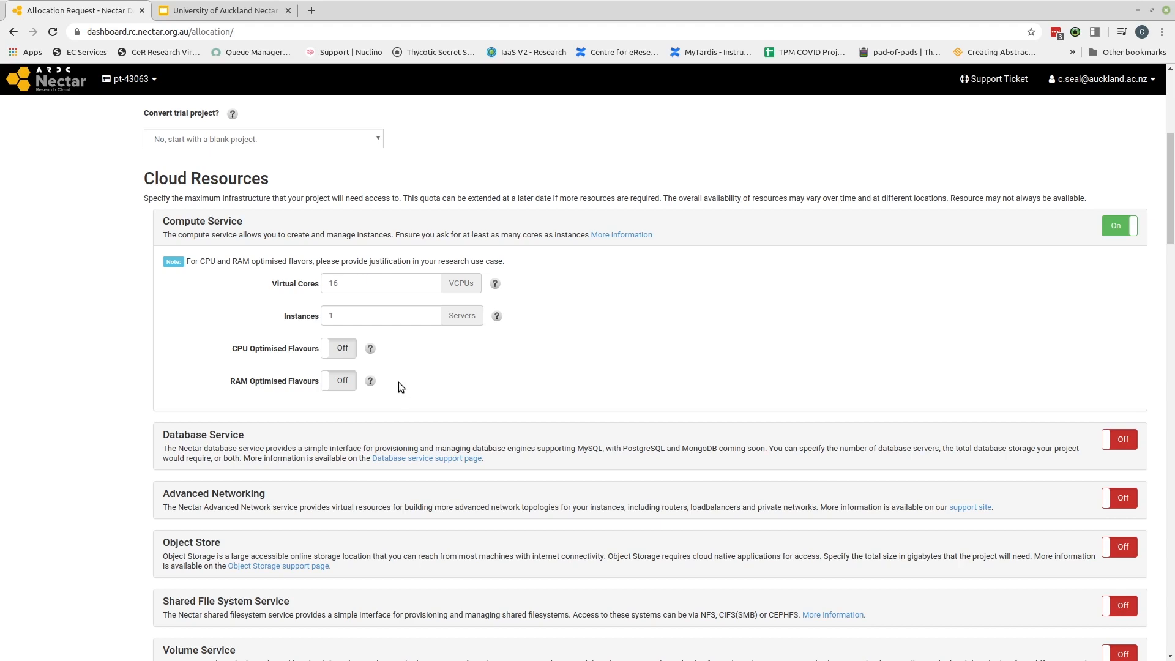
pyautogui.moveTo(301, 393)
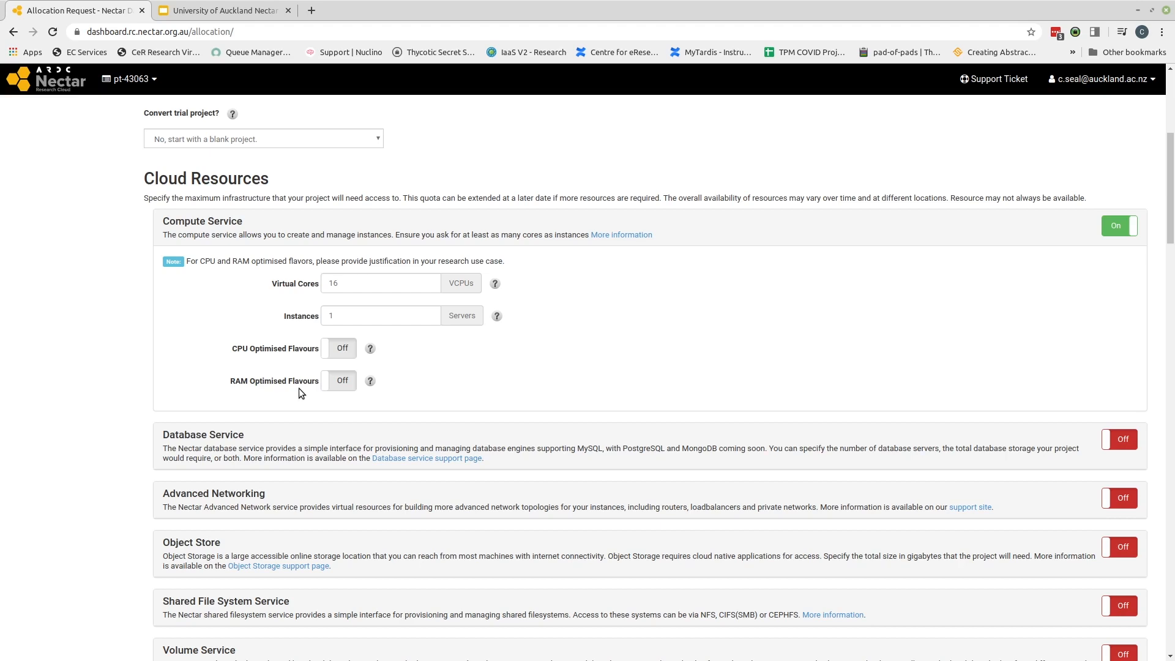
pyautogui.moveTo(323, 383)
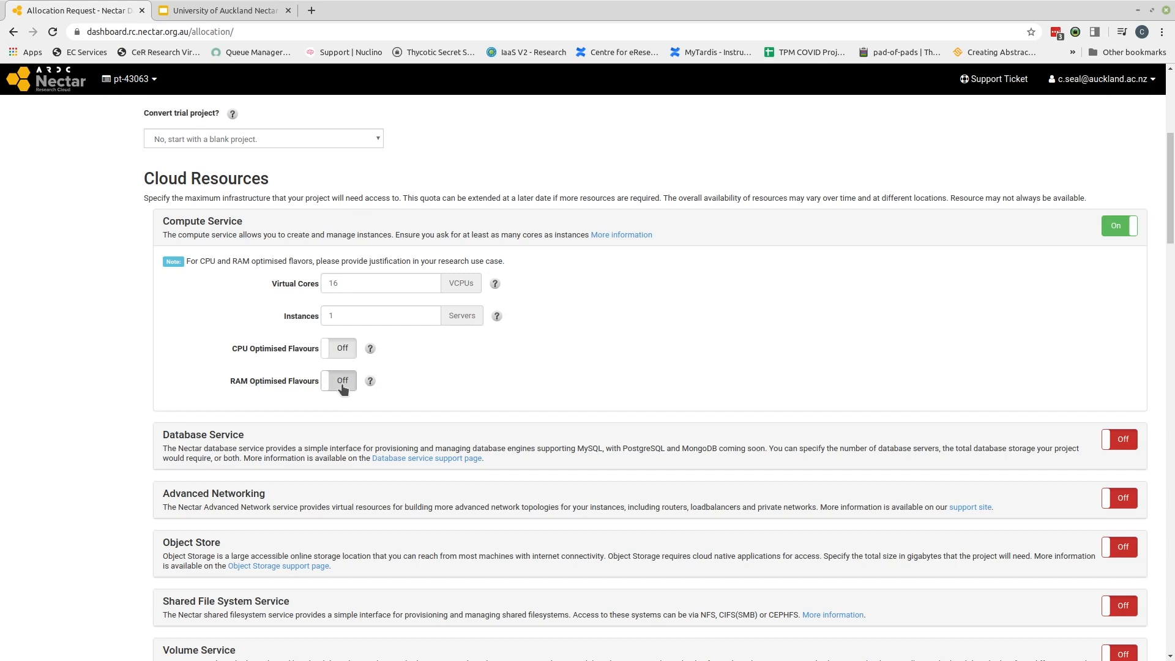
# - Switch on RAM Optimised Flavours for the compute request, leaving CPU optimised off
pyautogui.click(337, 380)
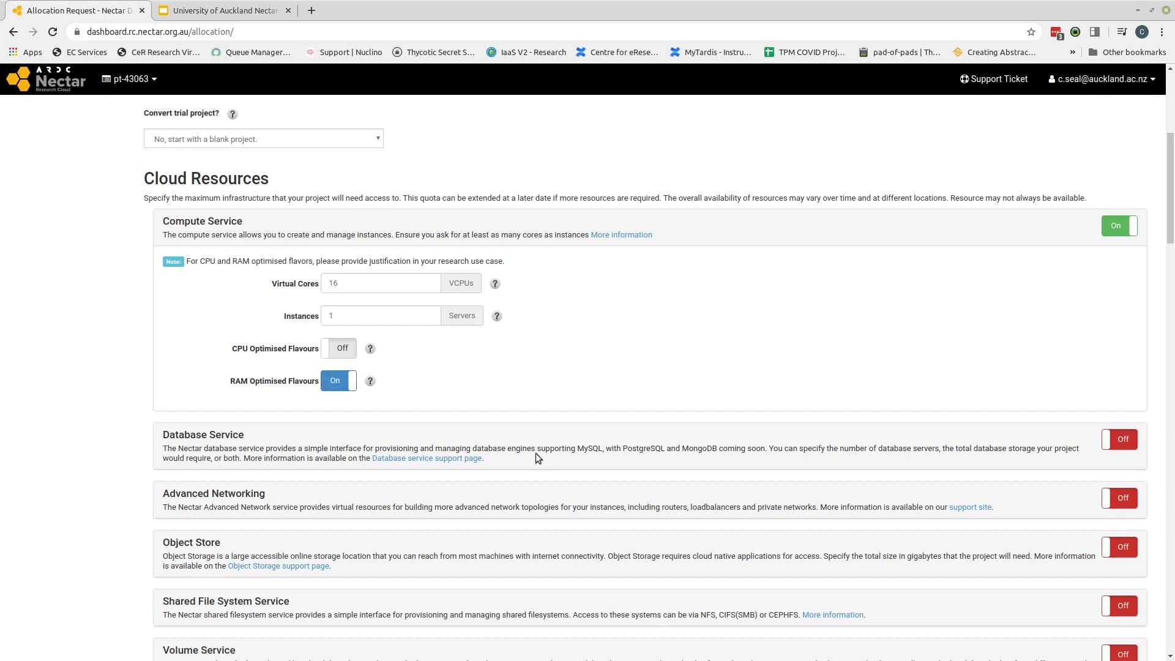
pyautogui.moveTo(692, 345)
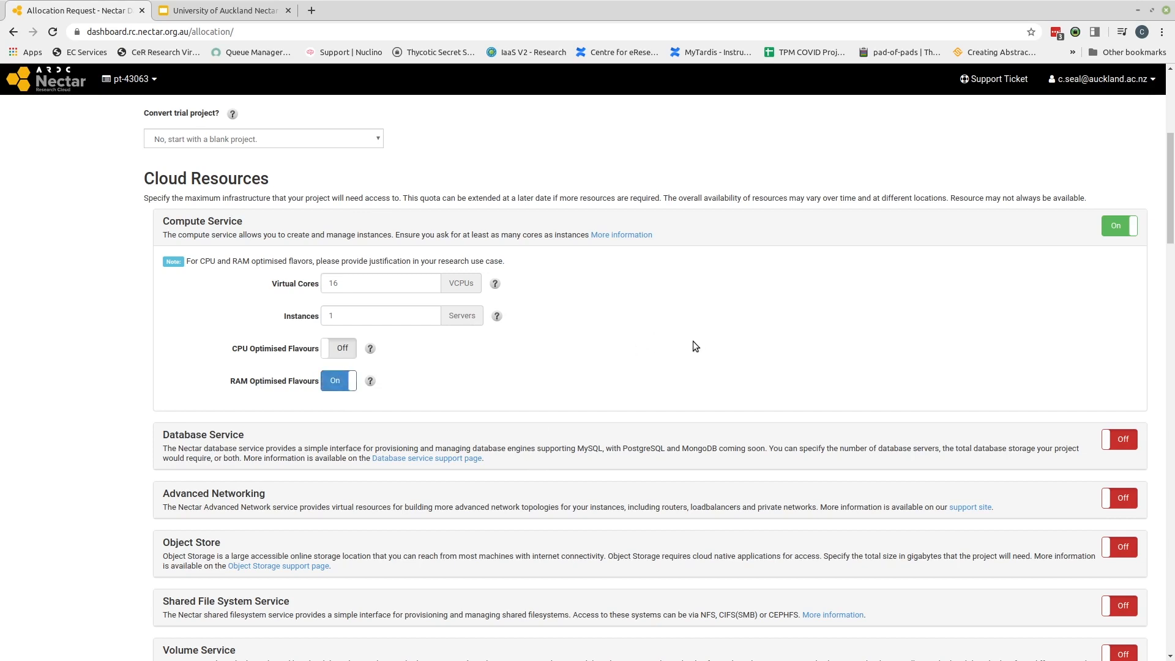
pyautogui.scroll(-3)
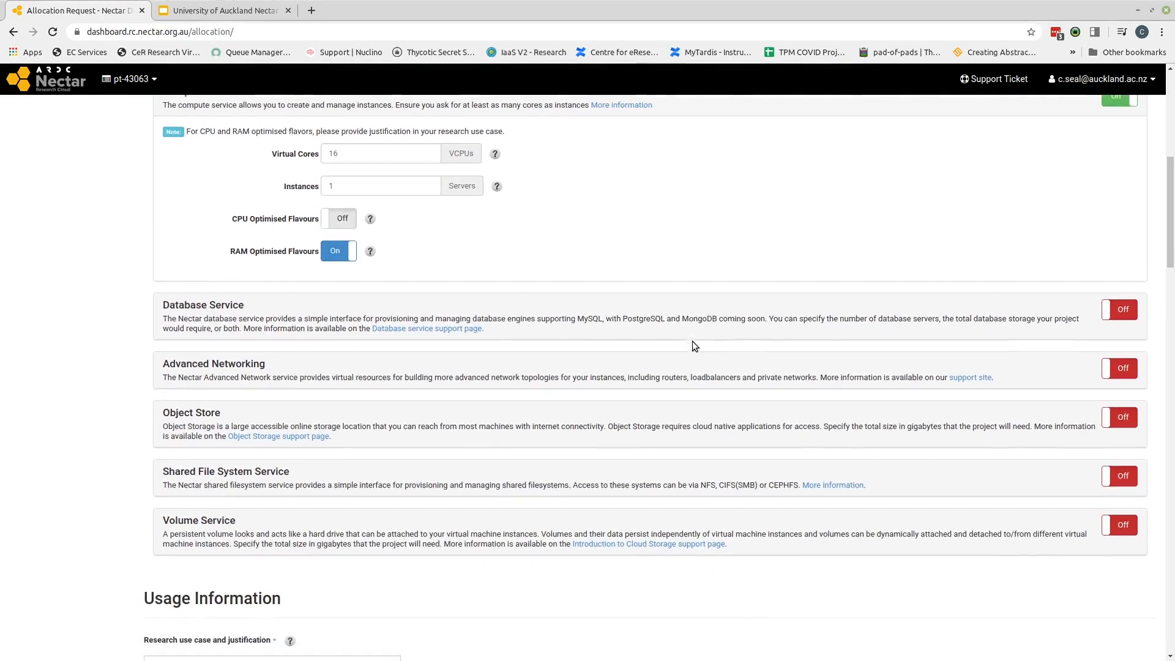
pyautogui.scroll(-3)
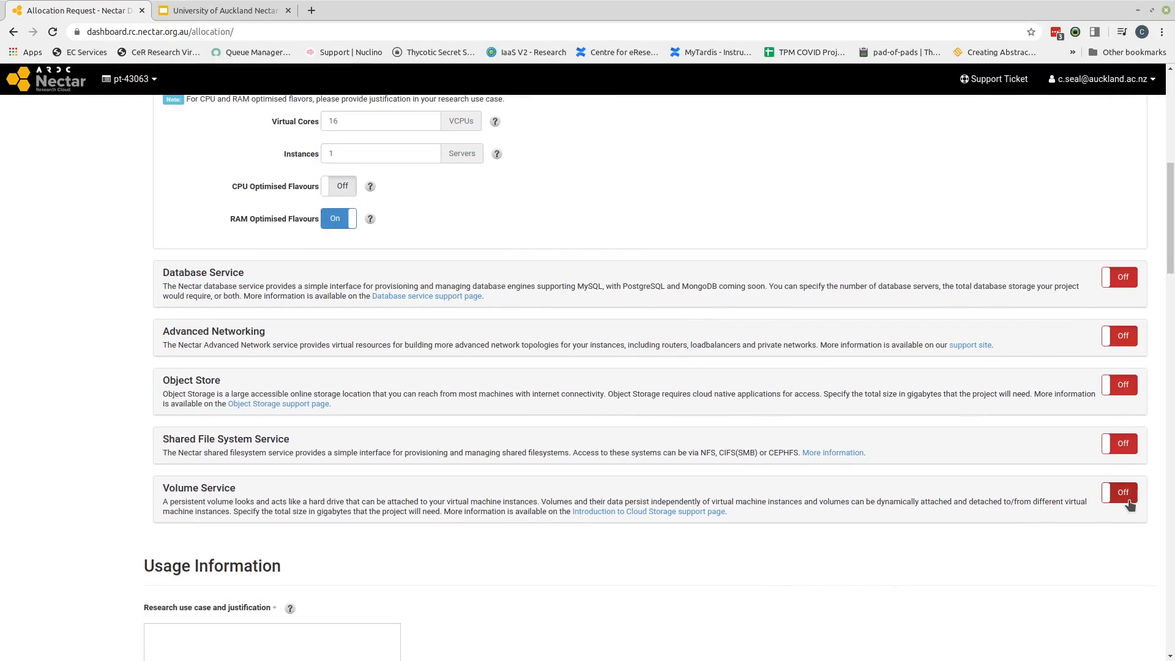
pyautogui.moveTo(1128, 506)
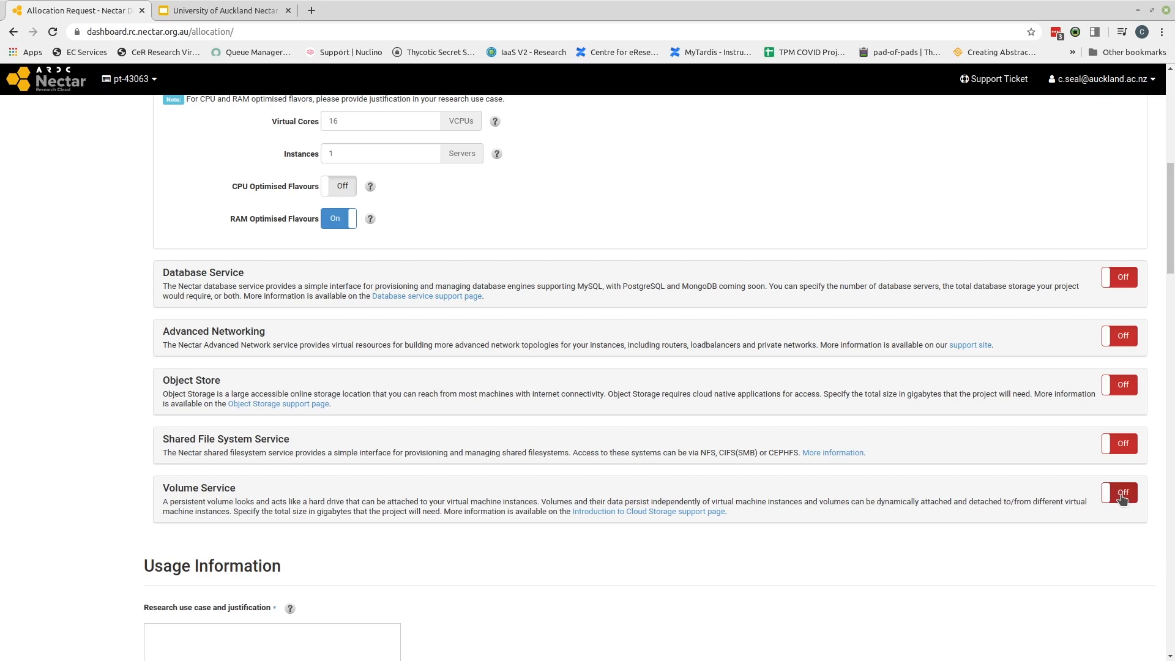
# - Switch on Volume Service with 250 GB of storage located in Auckland (NZ)
pyautogui.click(1118, 492)
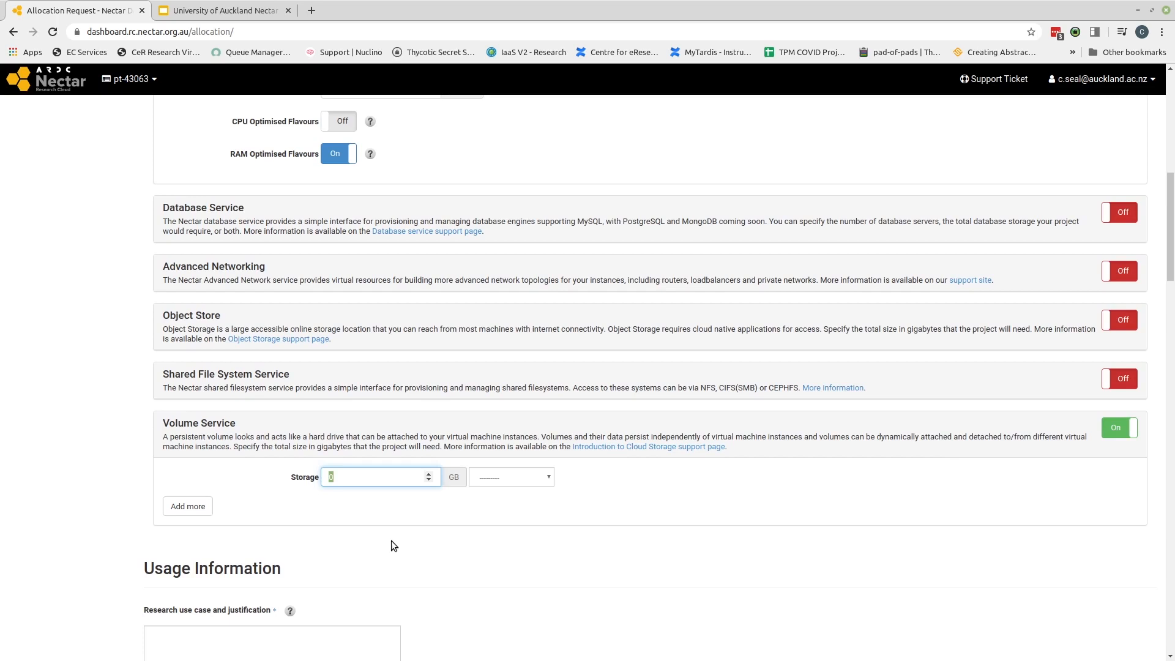
pyautogui.write('250')
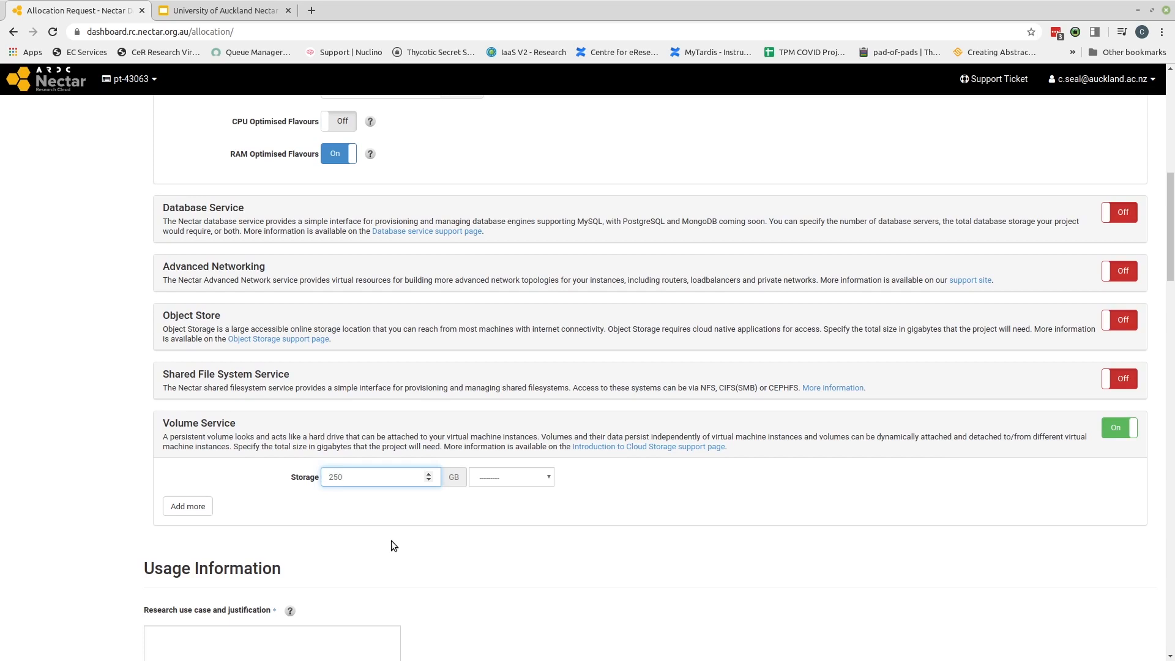
pyautogui.click(375, 477)
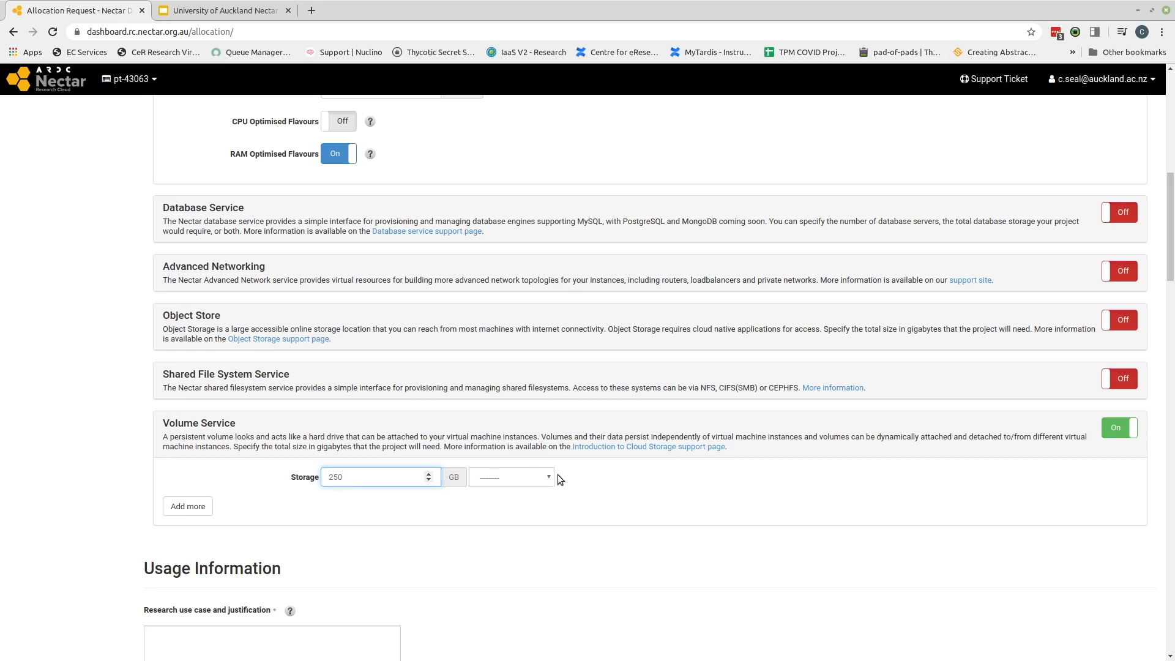
pyautogui.moveTo(495, 492)
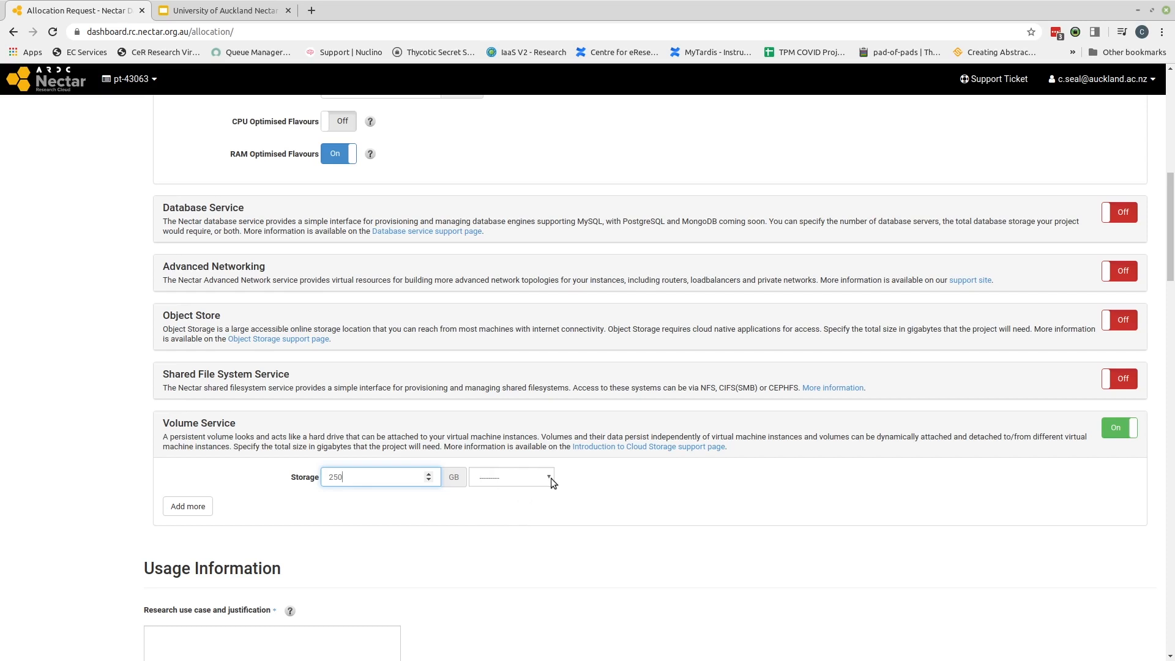
pyautogui.click(511, 477)
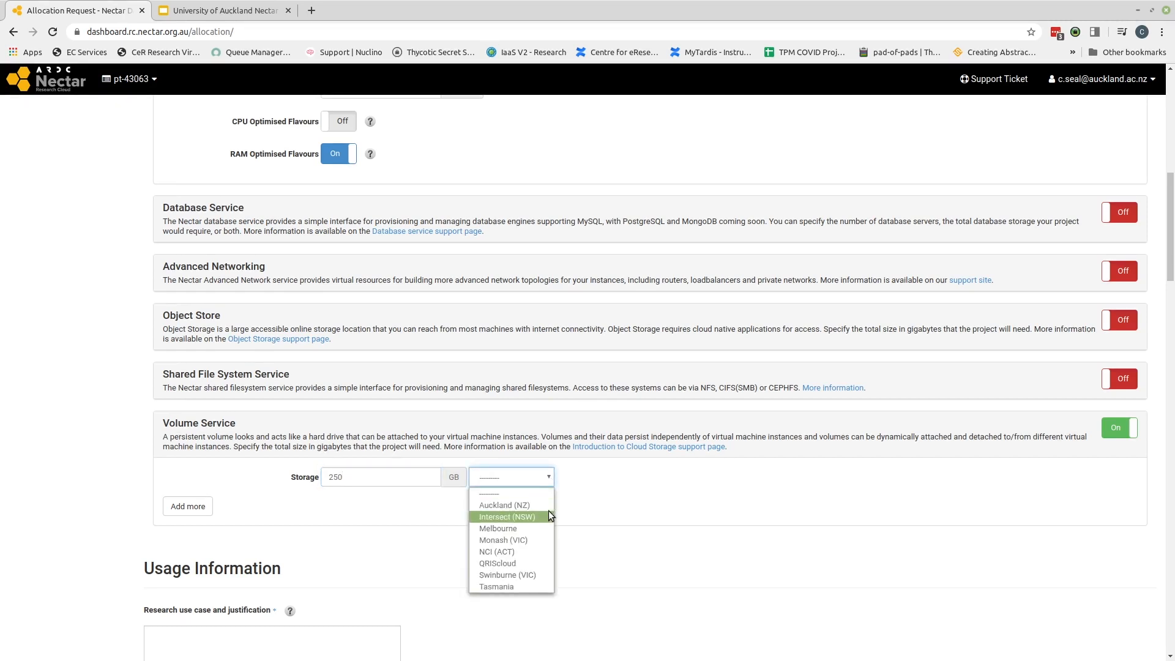
pyautogui.click(504, 505)
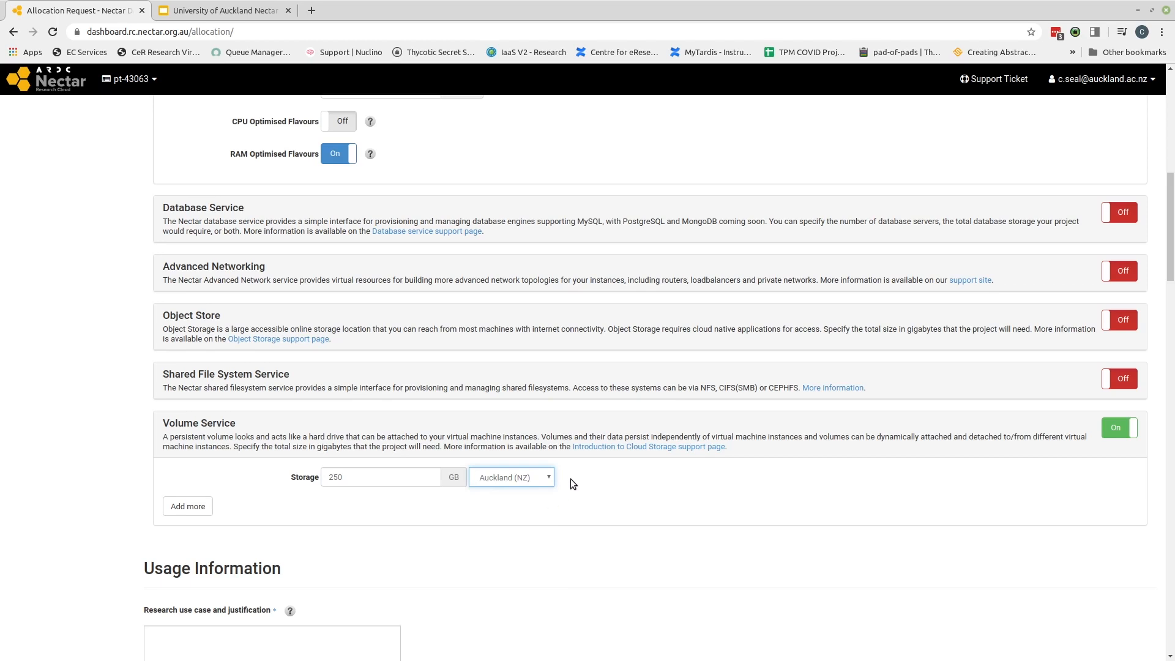
pyautogui.moveTo(577, 487)
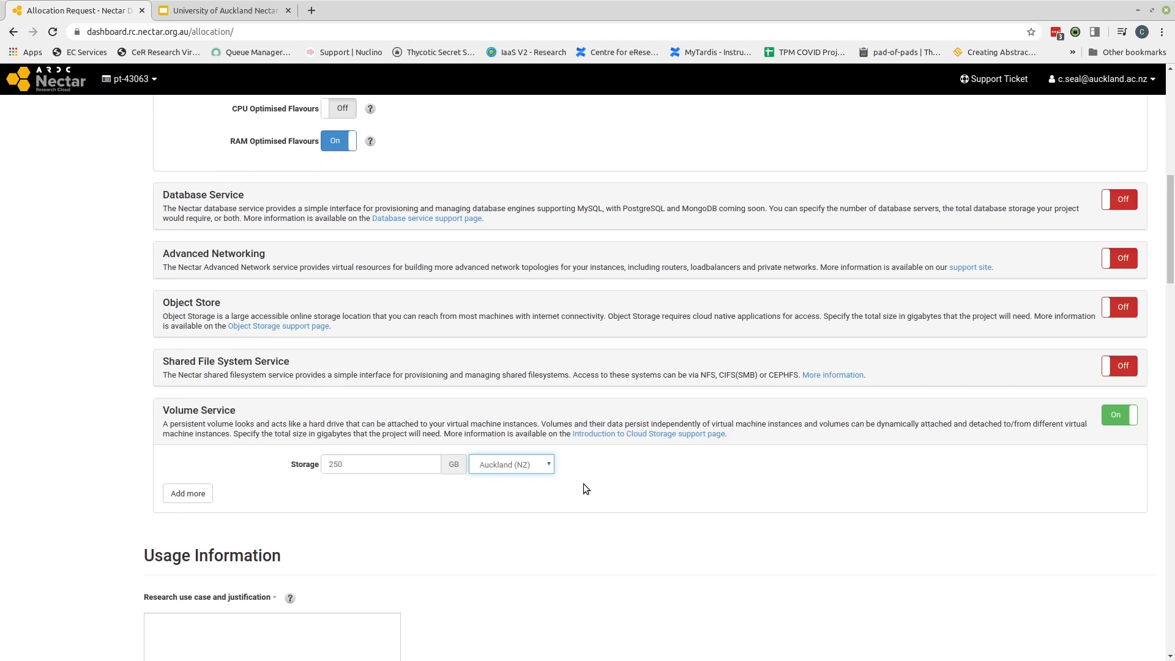
pyautogui.scroll(-3)
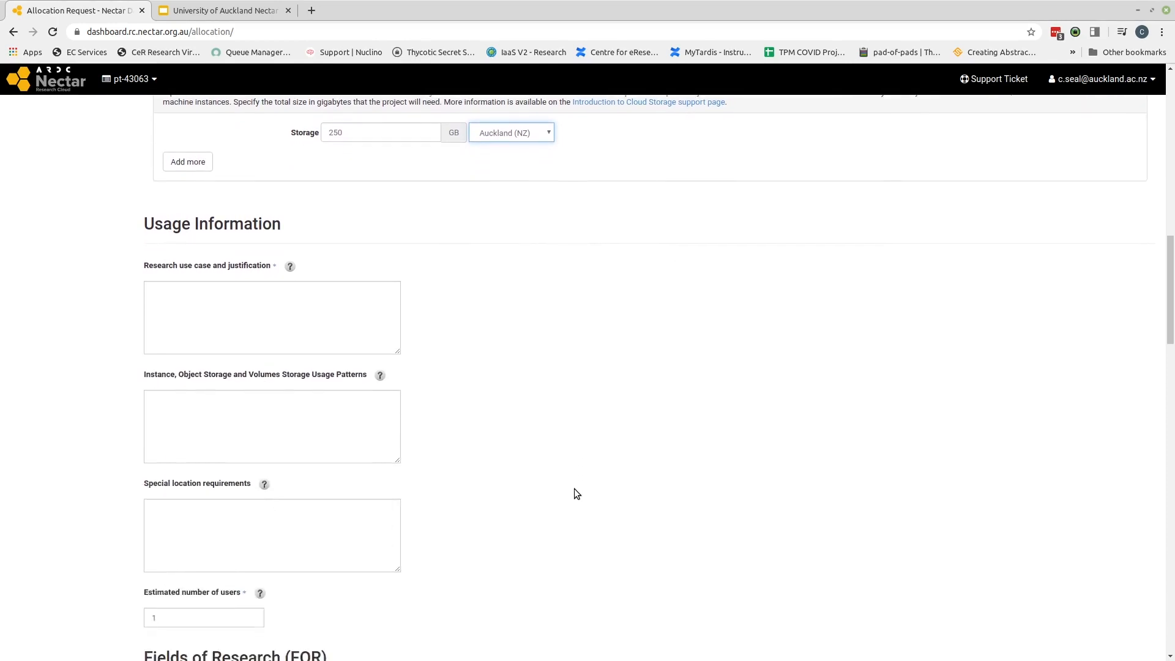
pyautogui.scroll(-3)
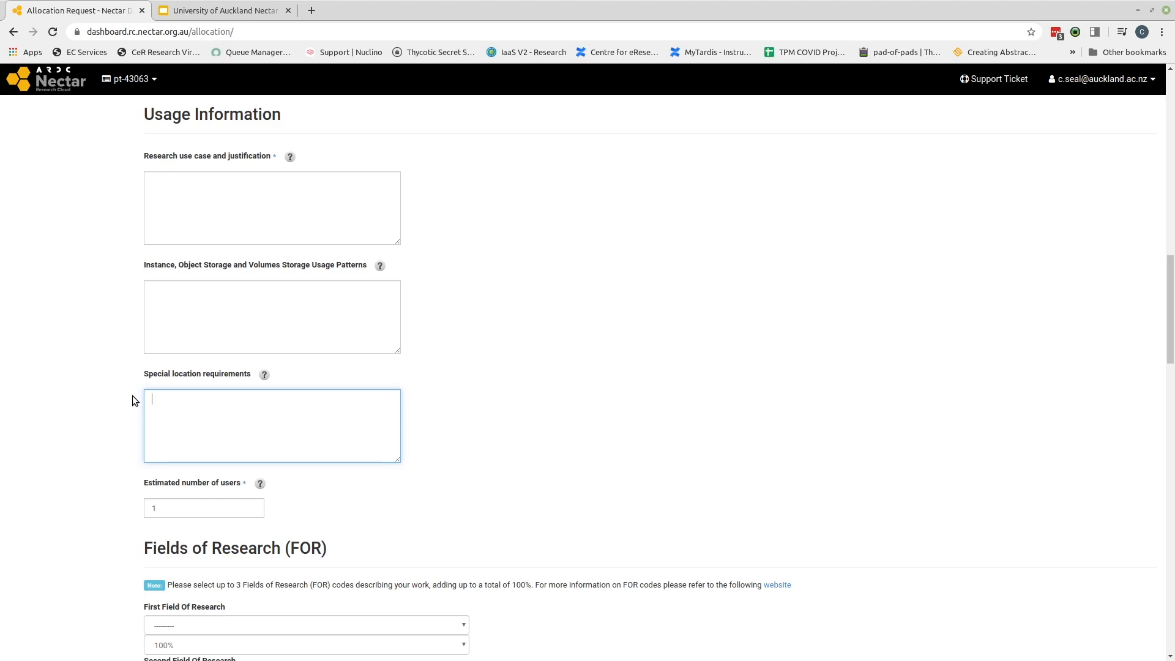
pyautogui.moveTo(184, 391)
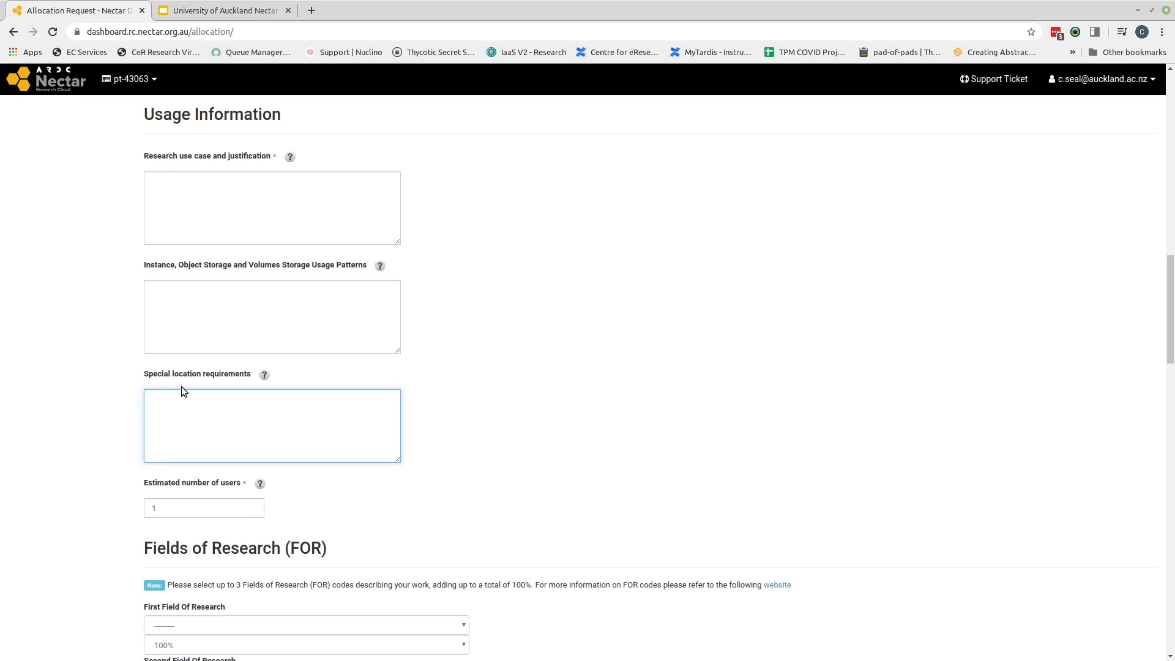
pyautogui.scroll(-3)
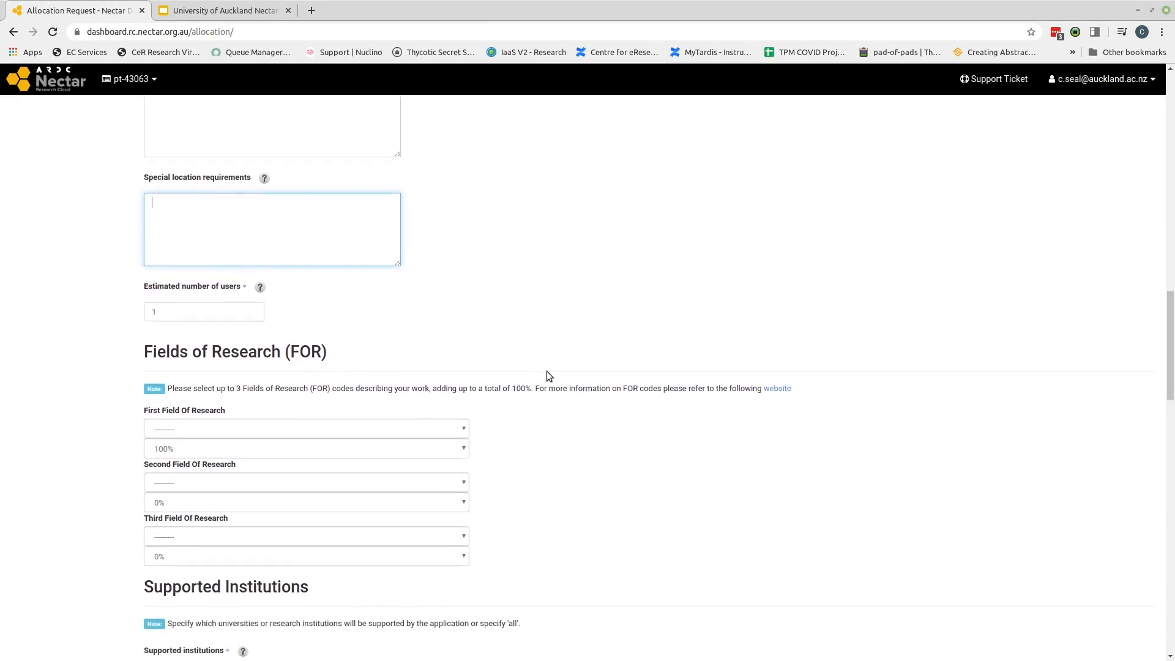
pyautogui.scroll(-3)
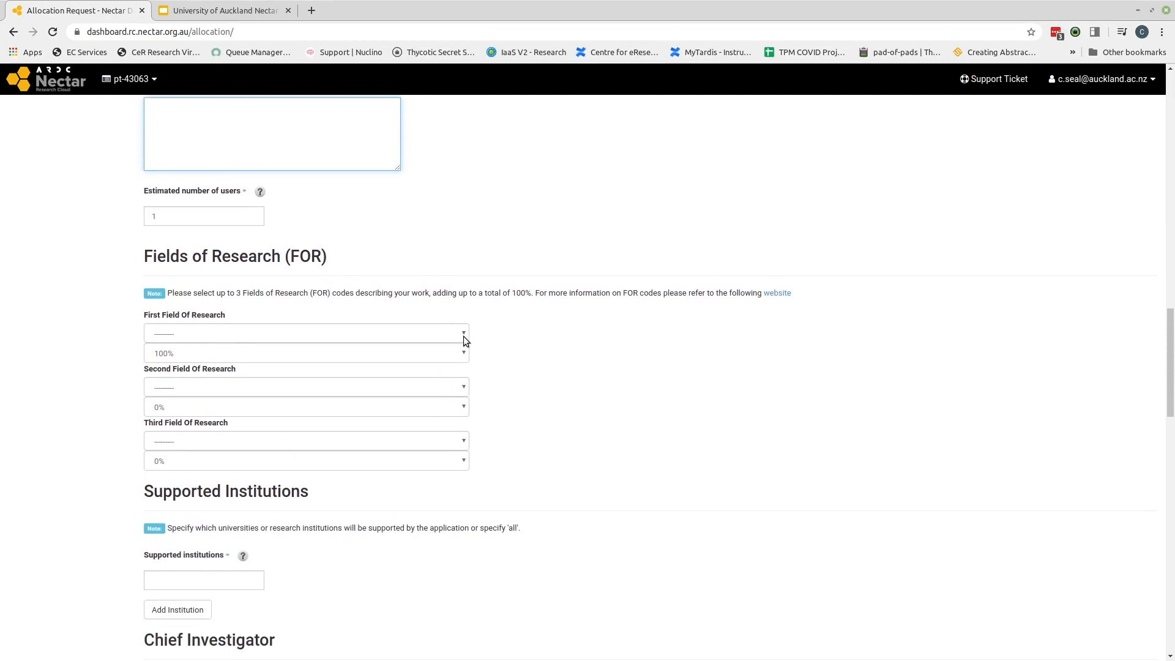
pyautogui.click(306, 332)
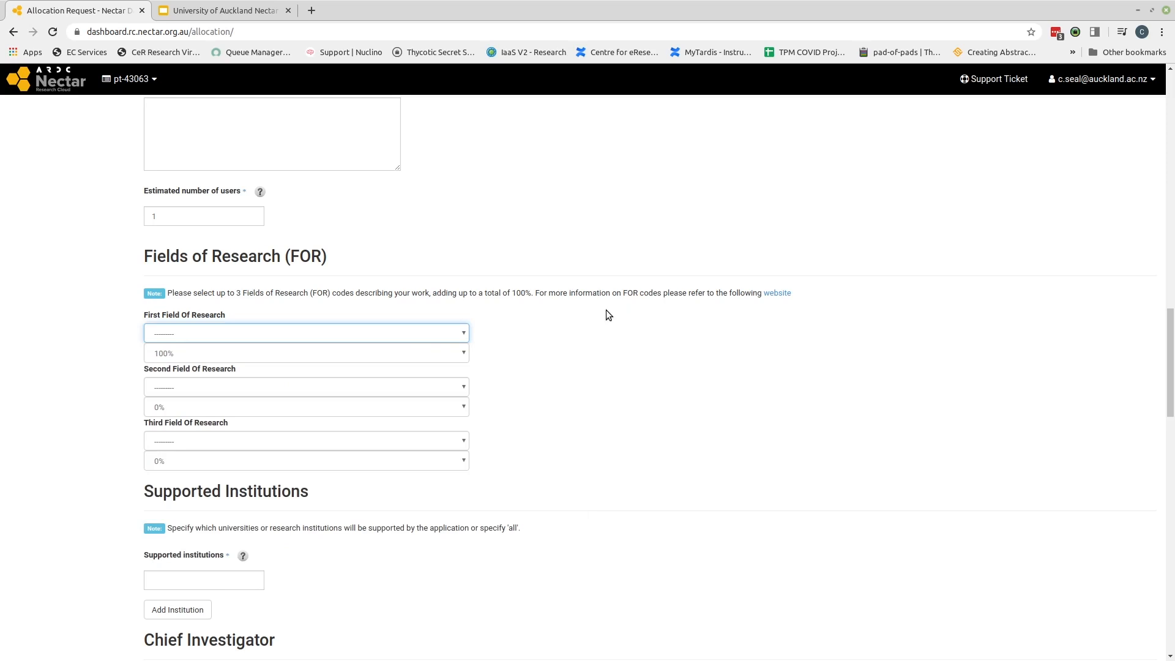
pyautogui.scroll(-3)
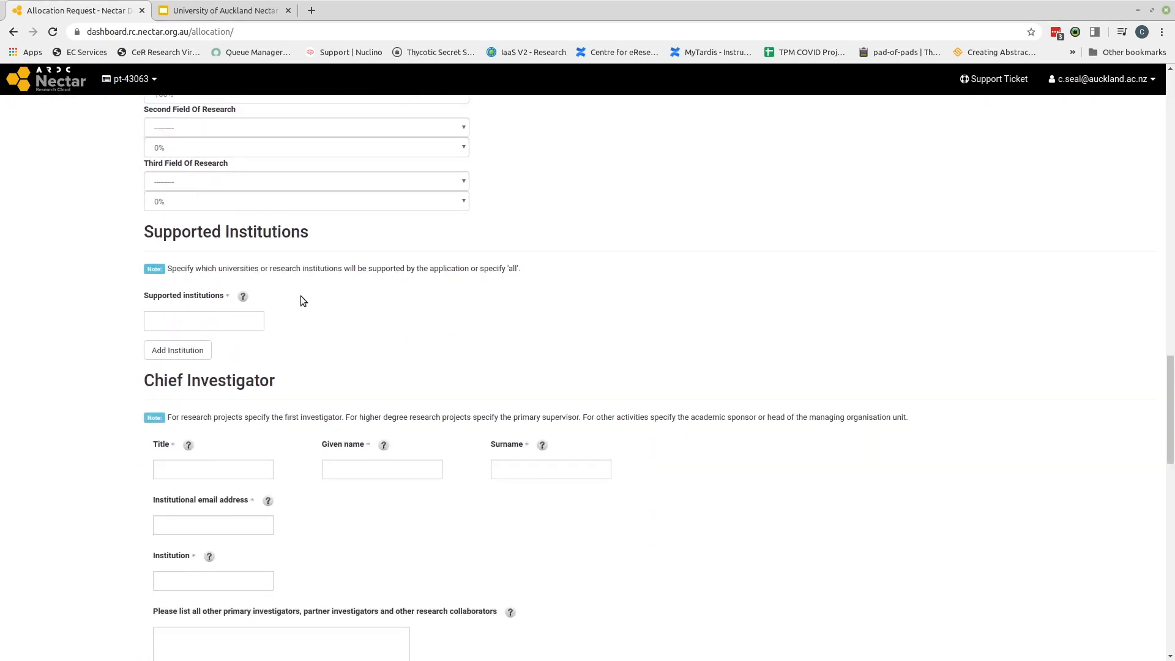
pyautogui.moveTo(363, 306)
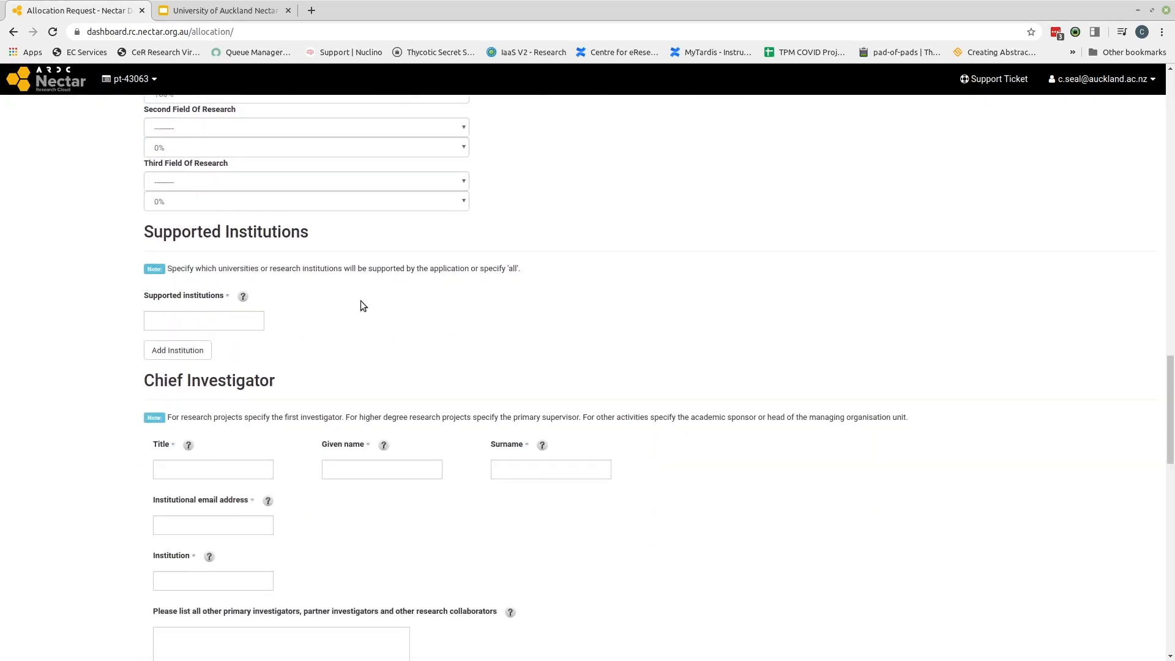
pyautogui.moveTo(675, 400)
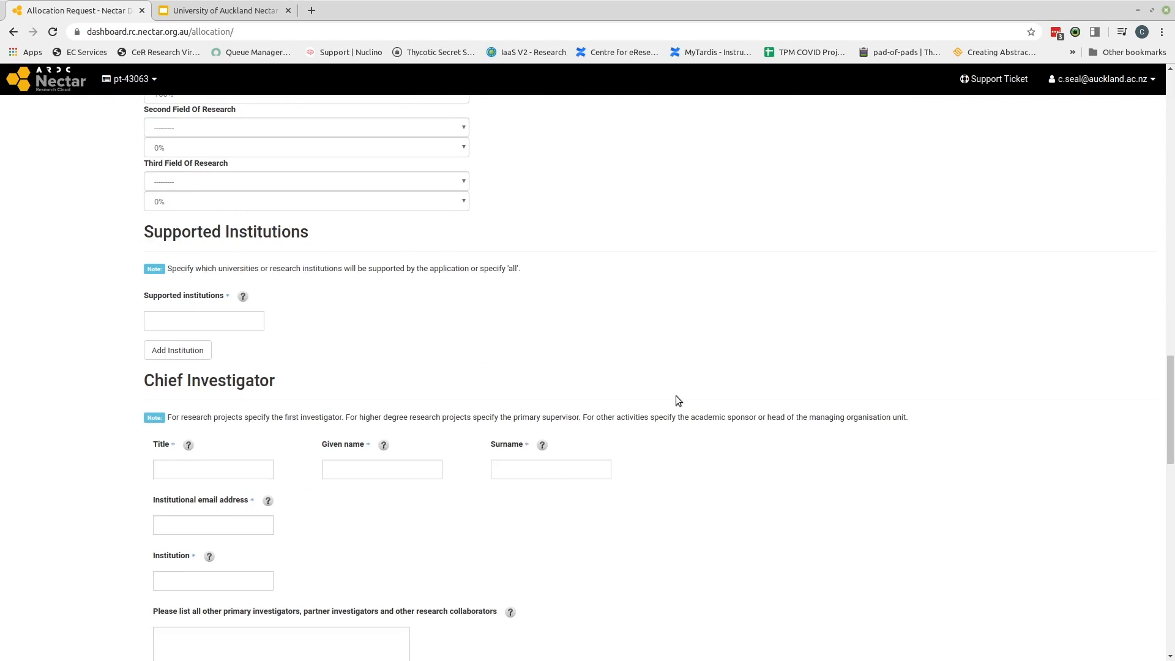
pyautogui.scroll(-3)
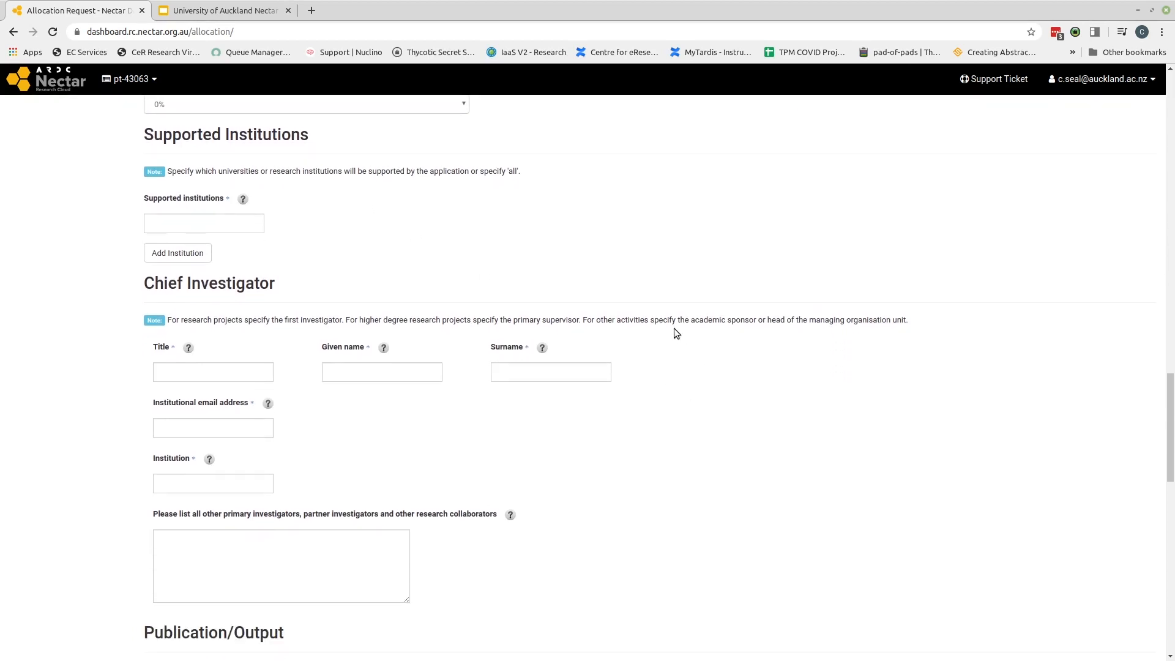
pyautogui.moveTo(375, 330)
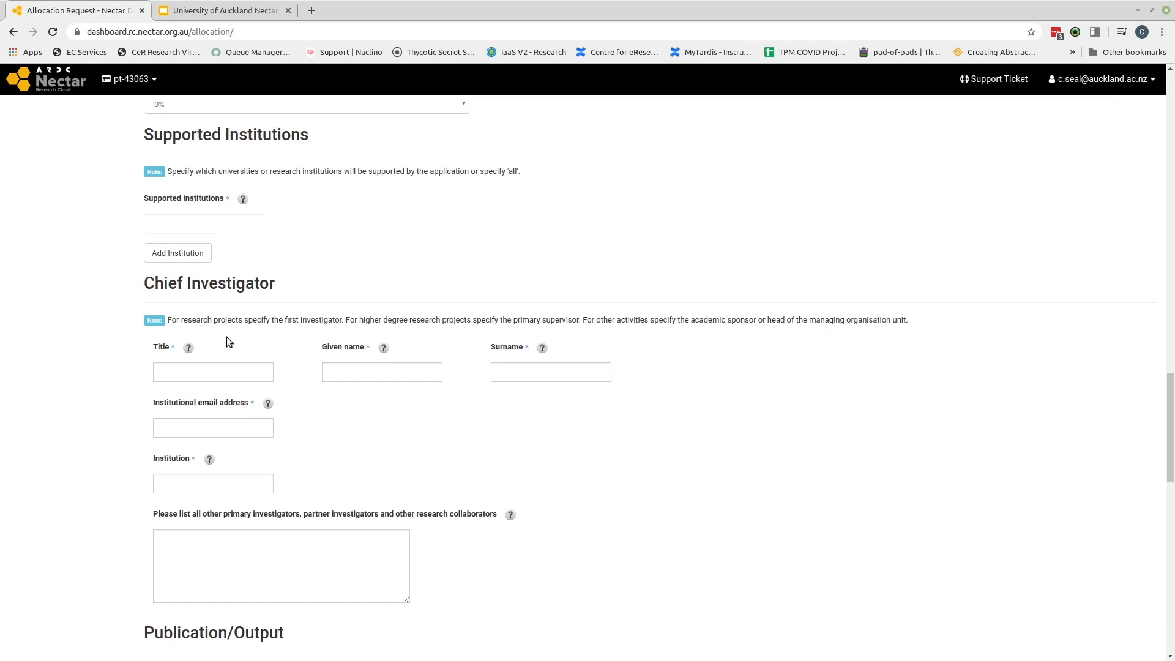
pyautogui.moveTo(785, 334)
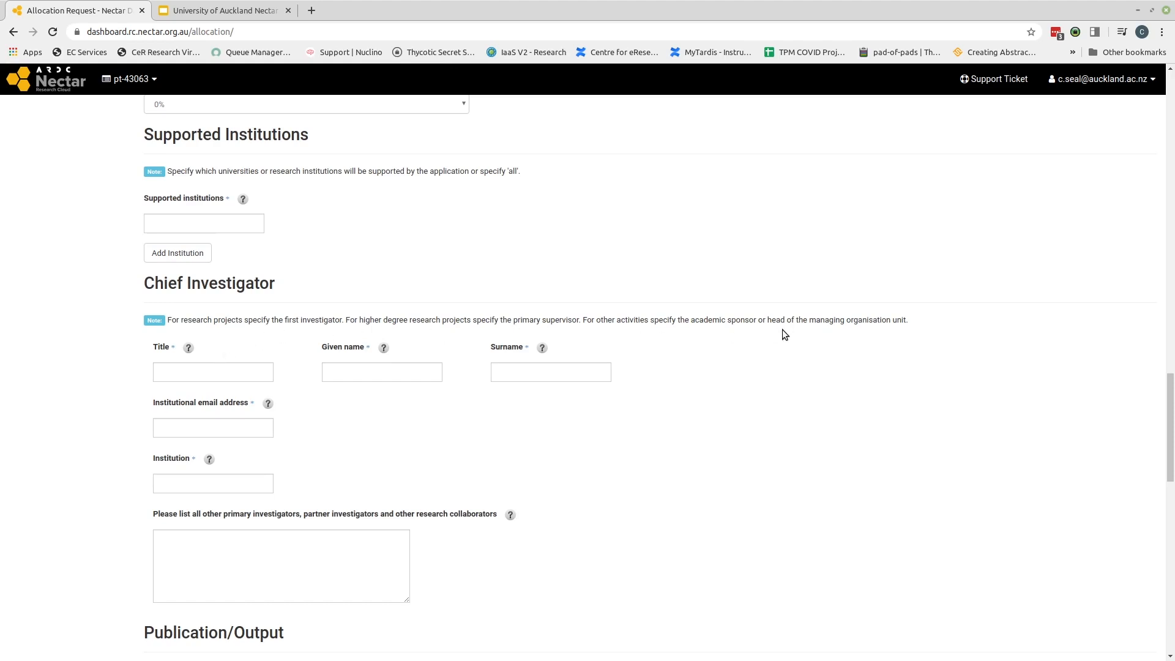
pyautogui.scroll(-3)
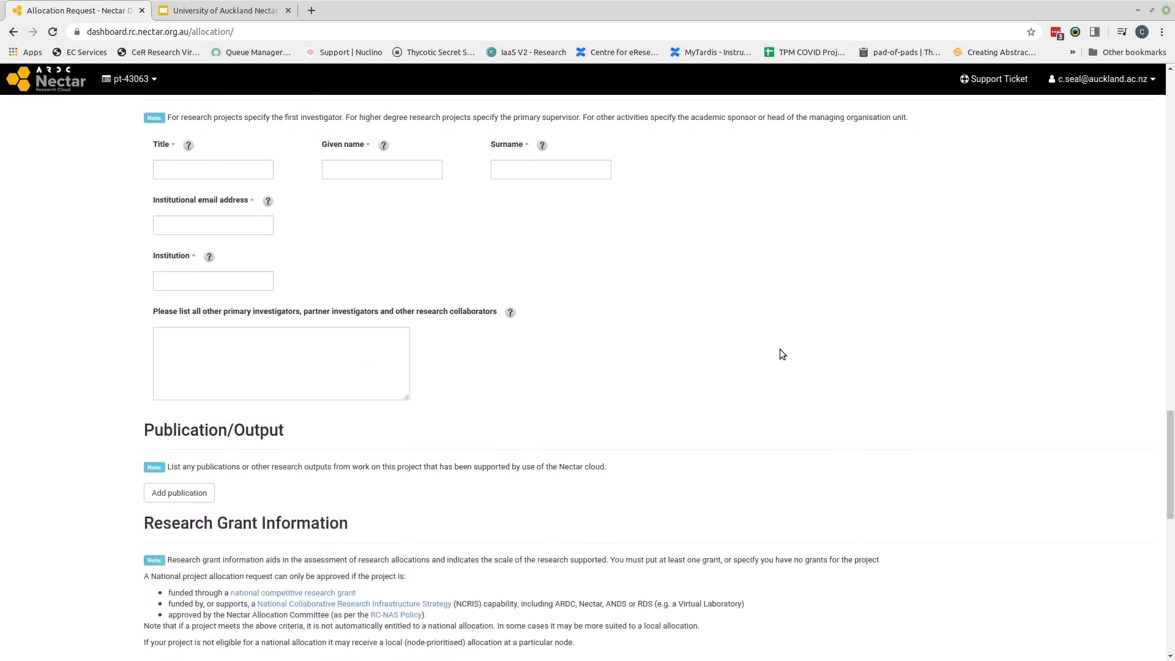
# - Select 'I don't have any grants' under Research Grant Information, then return to the form top
pyautogui.scroll(-3)
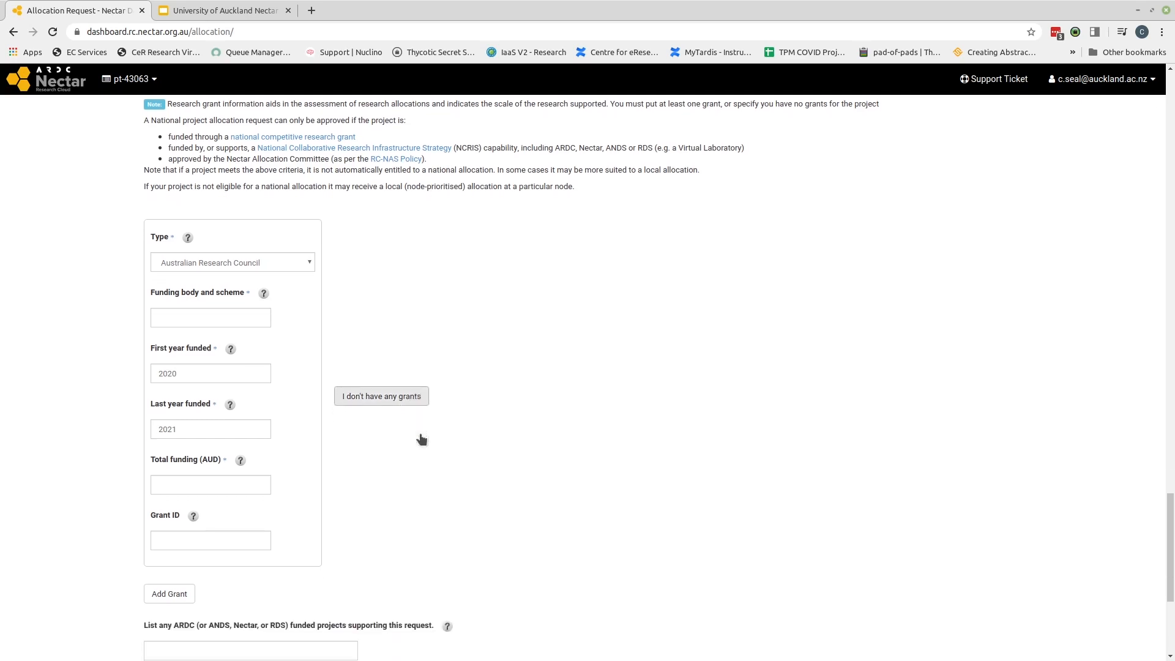
pyautogui.click(381, 396)
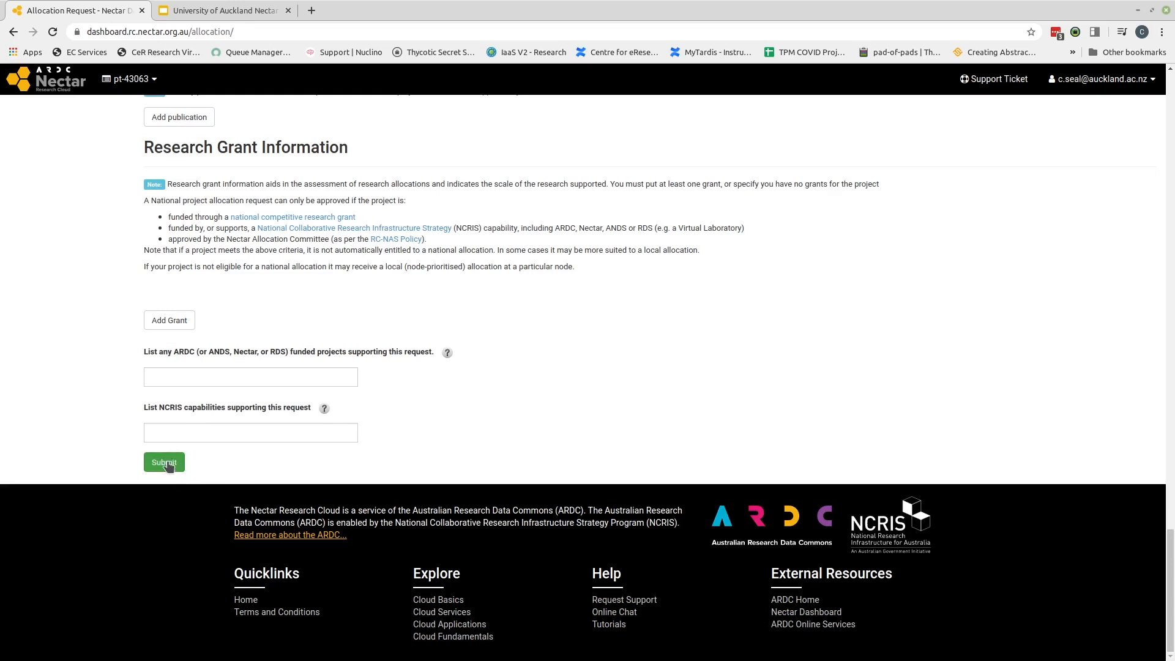
pyautogui.moveTo(271, 455)
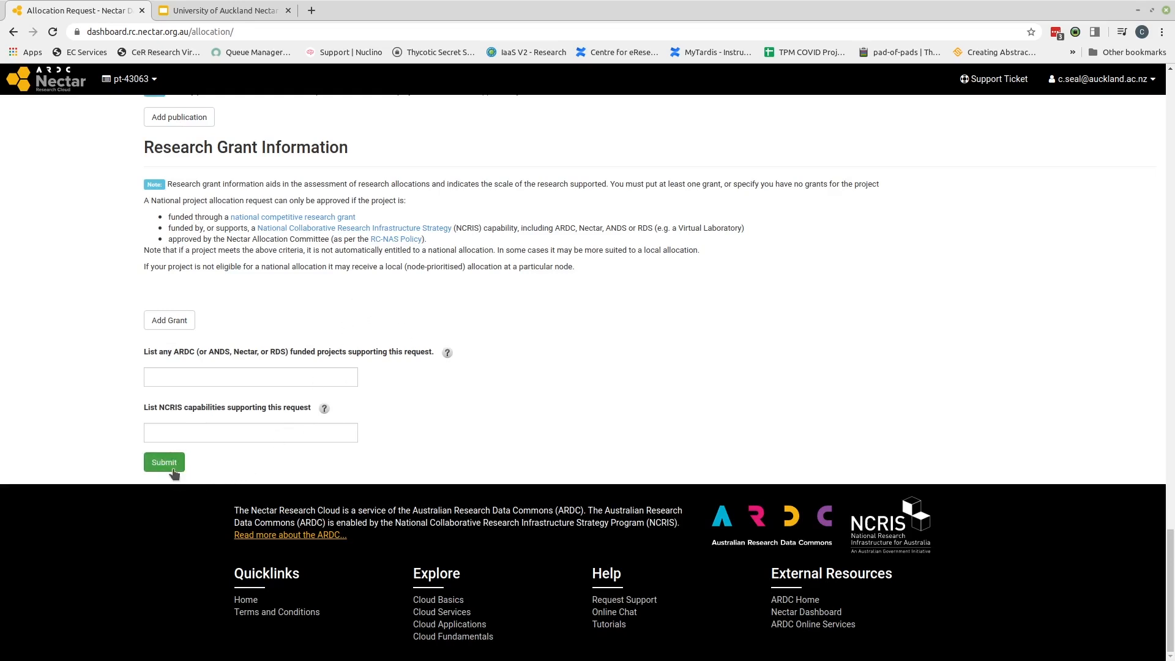
pyautogui.moveTo(513, 369)
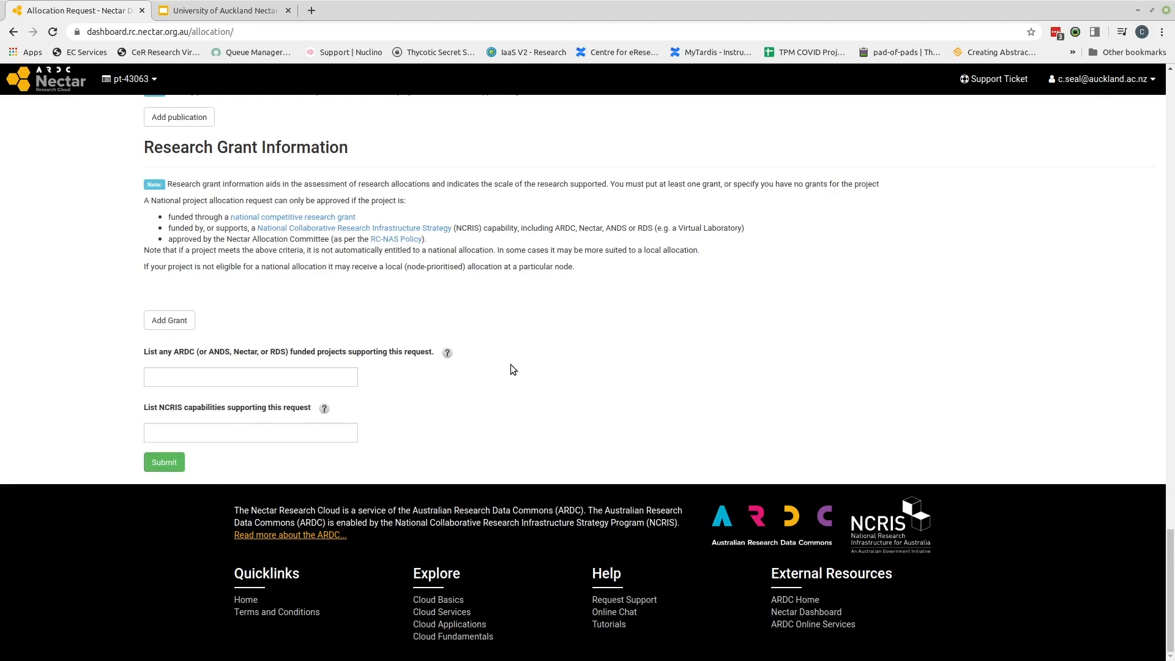
pyautogui.scroll(3)
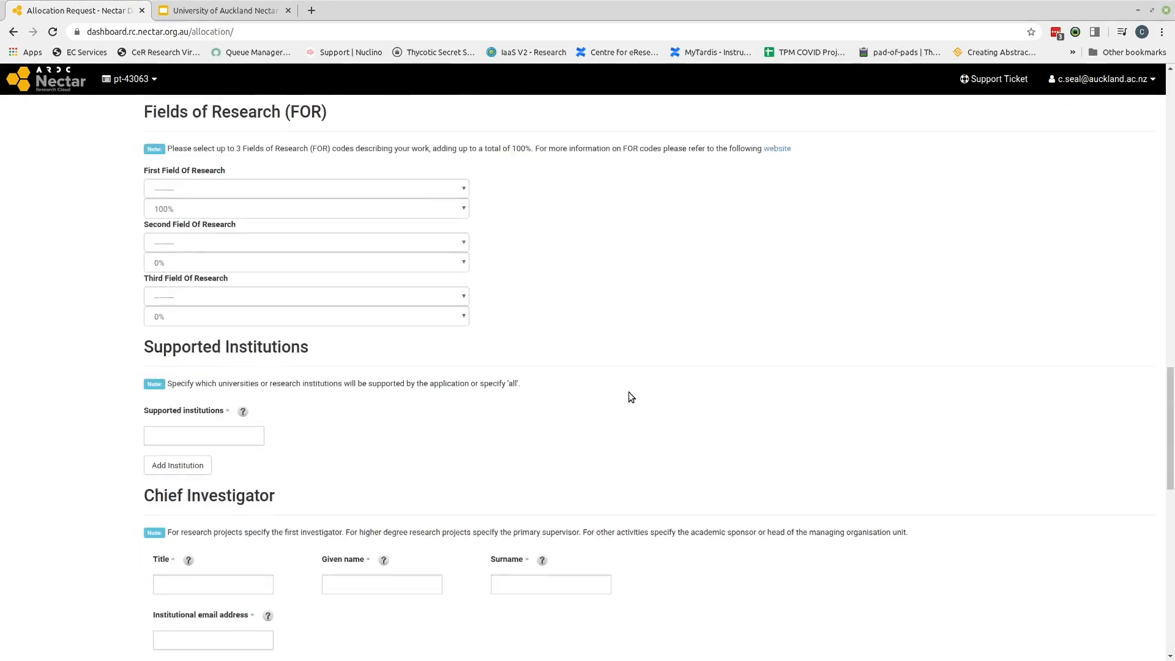
pyautogui.scroll(3)
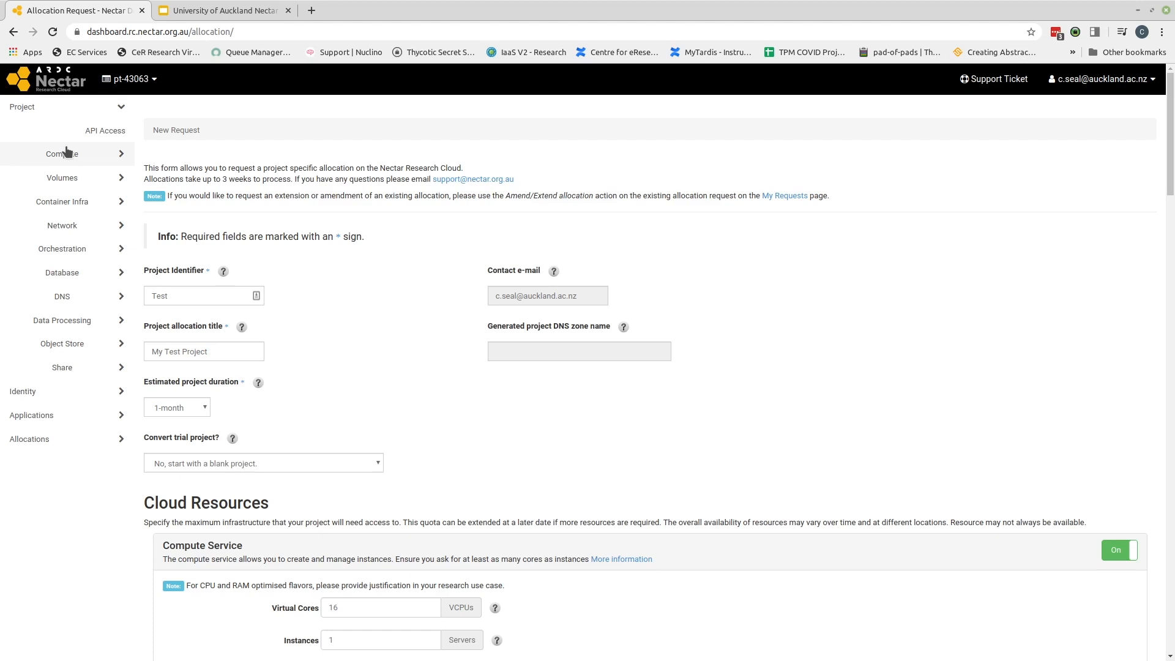
# - Show the Project > Compute > Overview page of resource limits
pyautogui.click(63, 154)
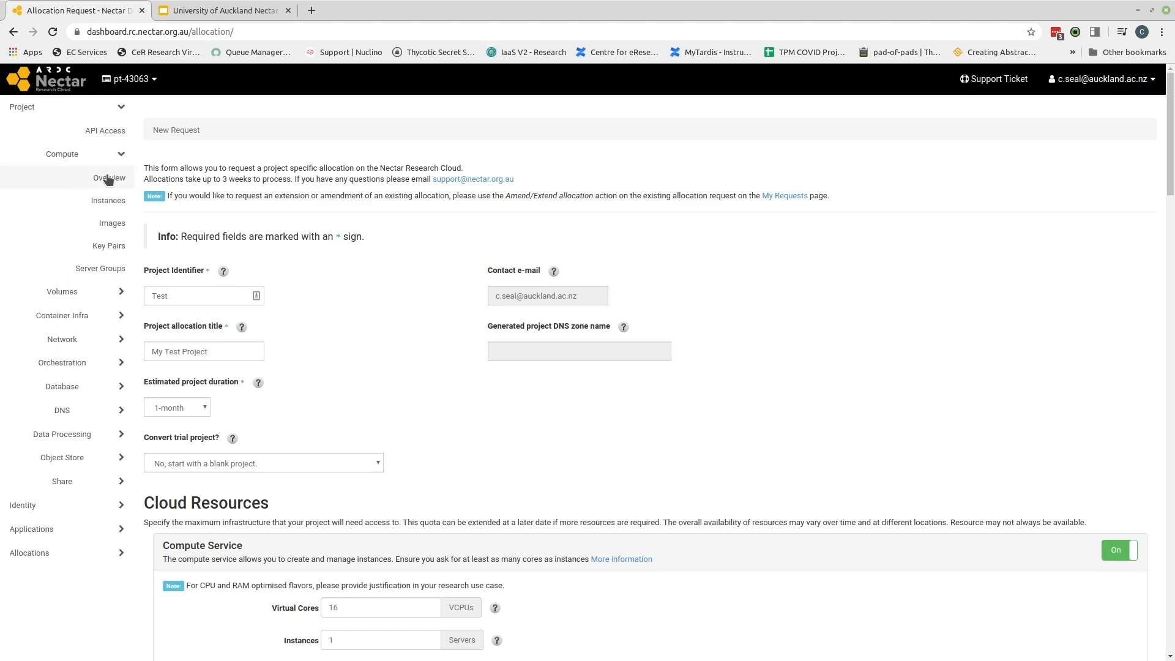
pyautogui.click(109, 180)
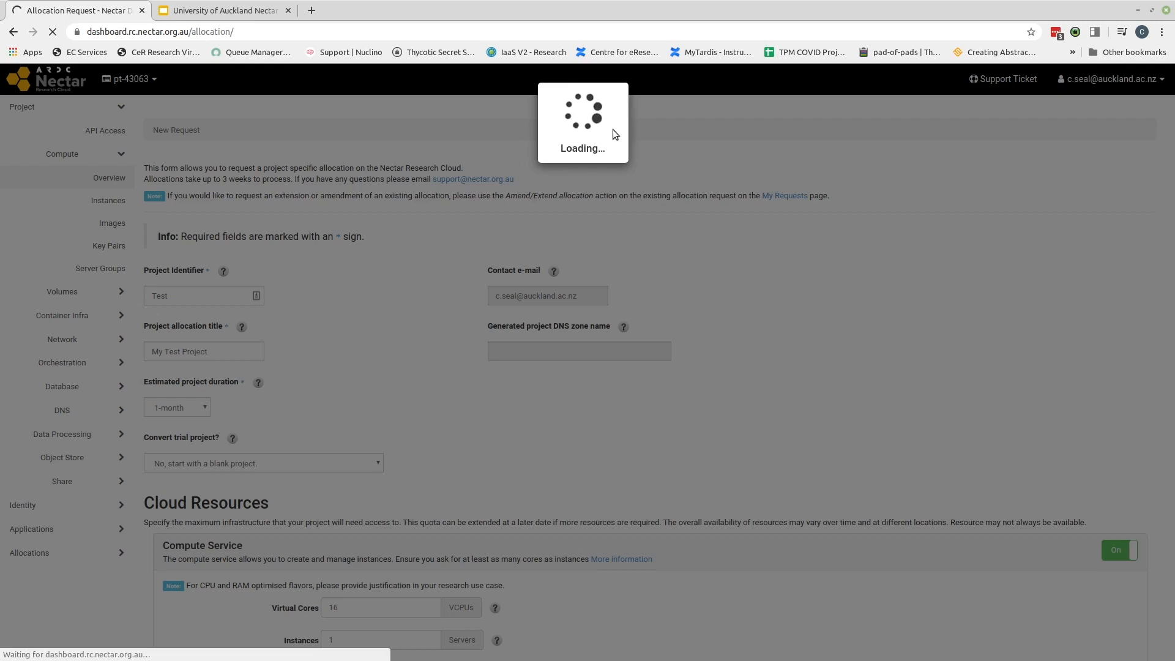
pyautogui.click(109, 177)
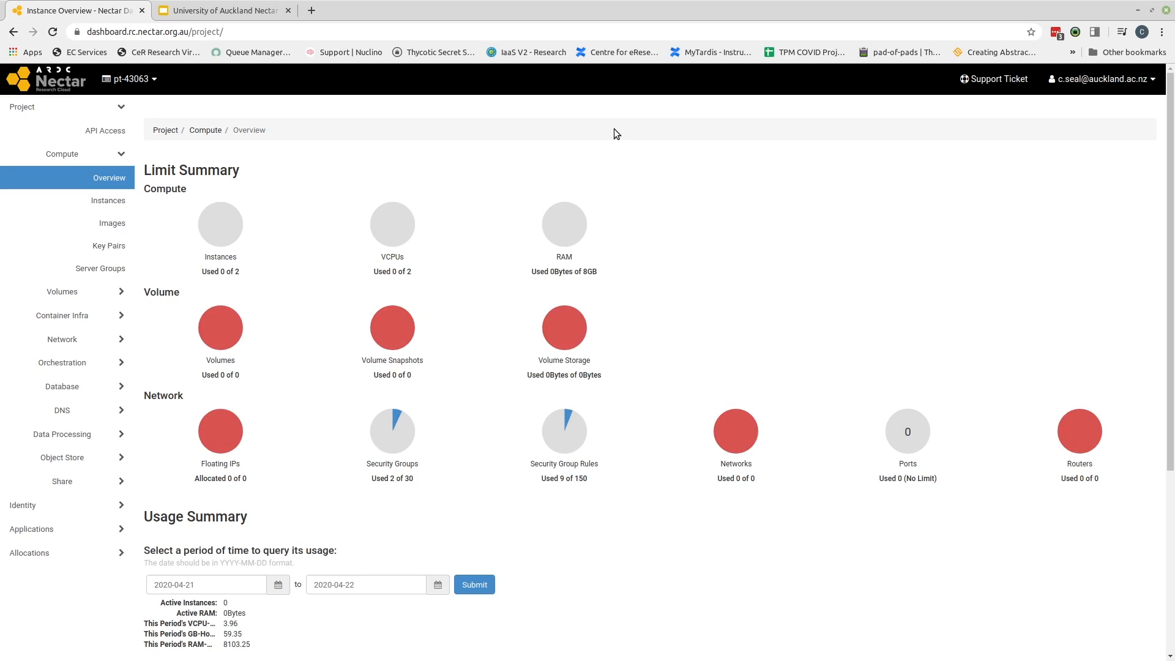
pyautogui.moveTo(563, 124)
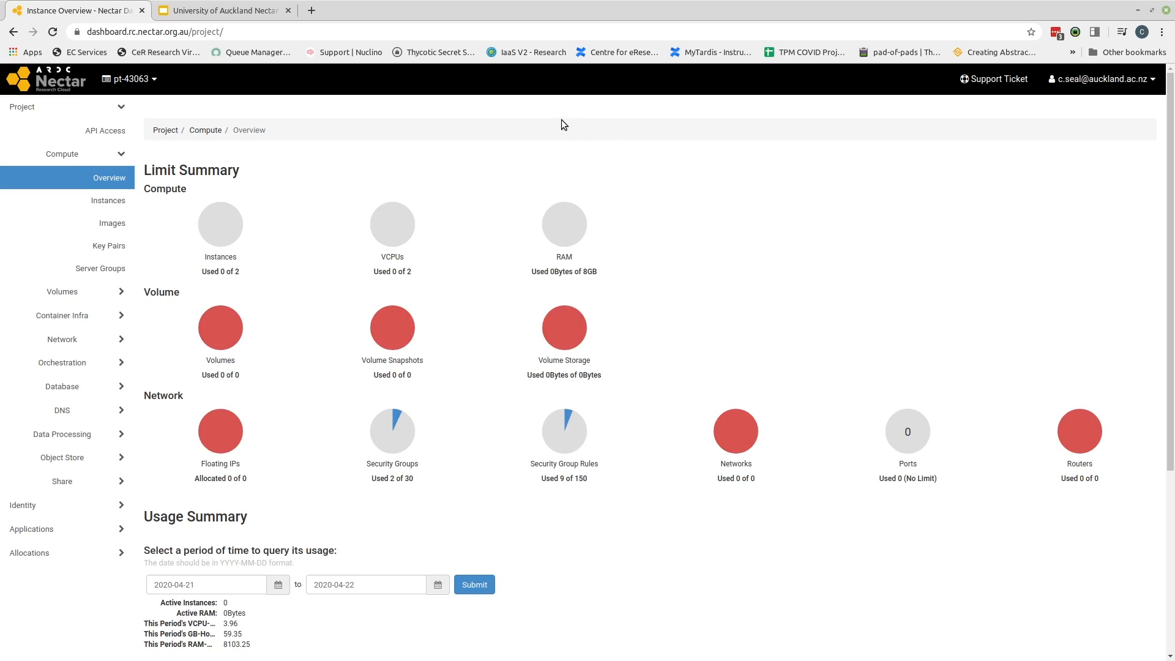
pyautogui.moveTo(317, 167)
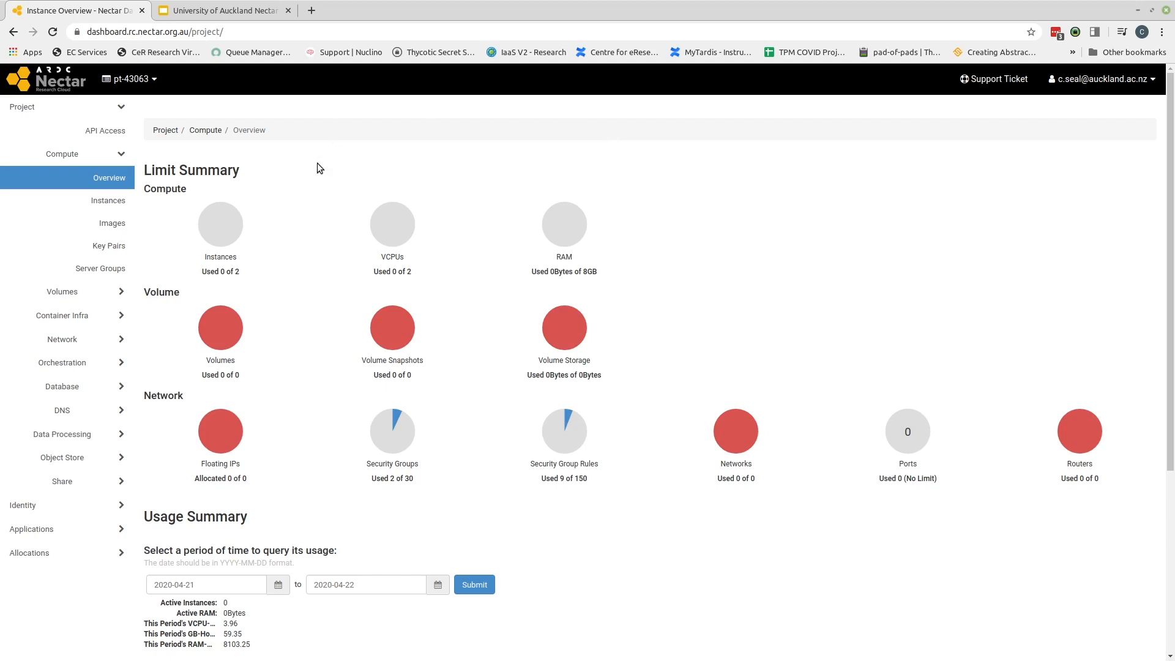
pyautogui.moveTo(269, 154)
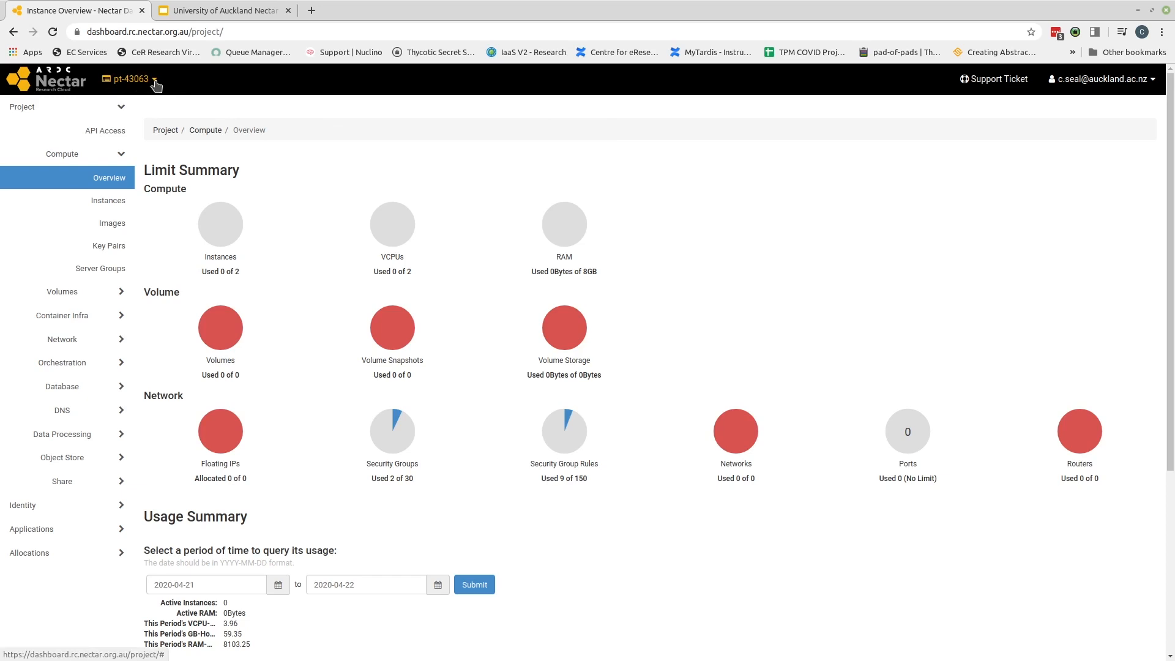
# - Select Workshops-CeR from the top-bar project dropdown, showing 3 of 15 instances used
pyautogui.click(129, 79)
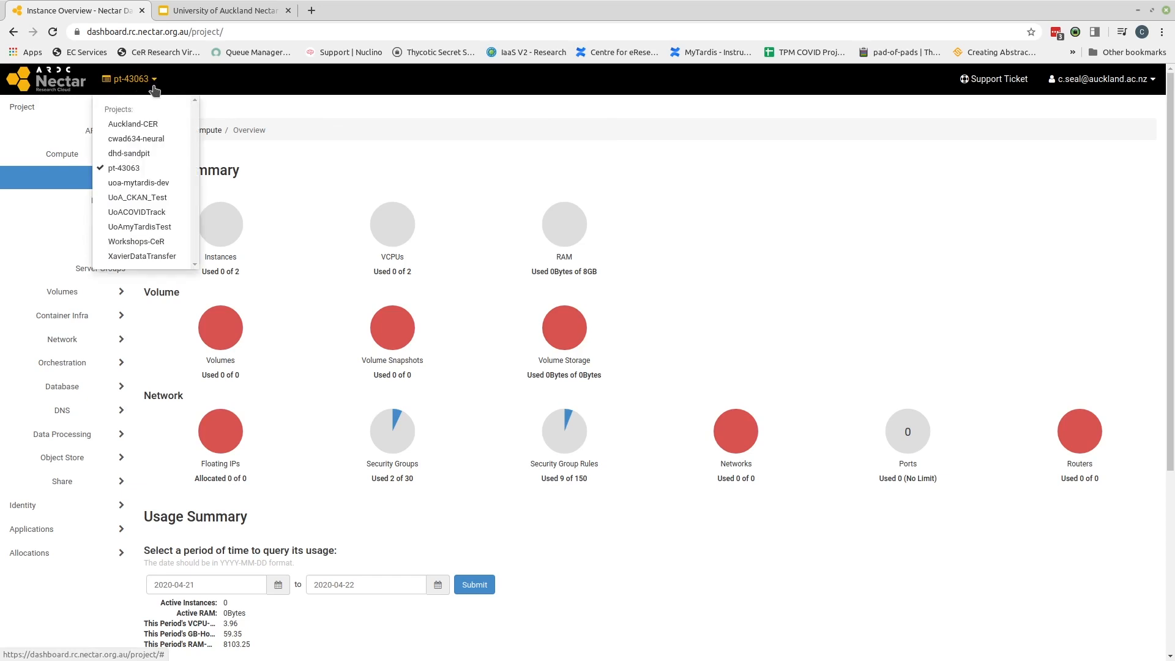
pyautogui.moveTo(136, 241)
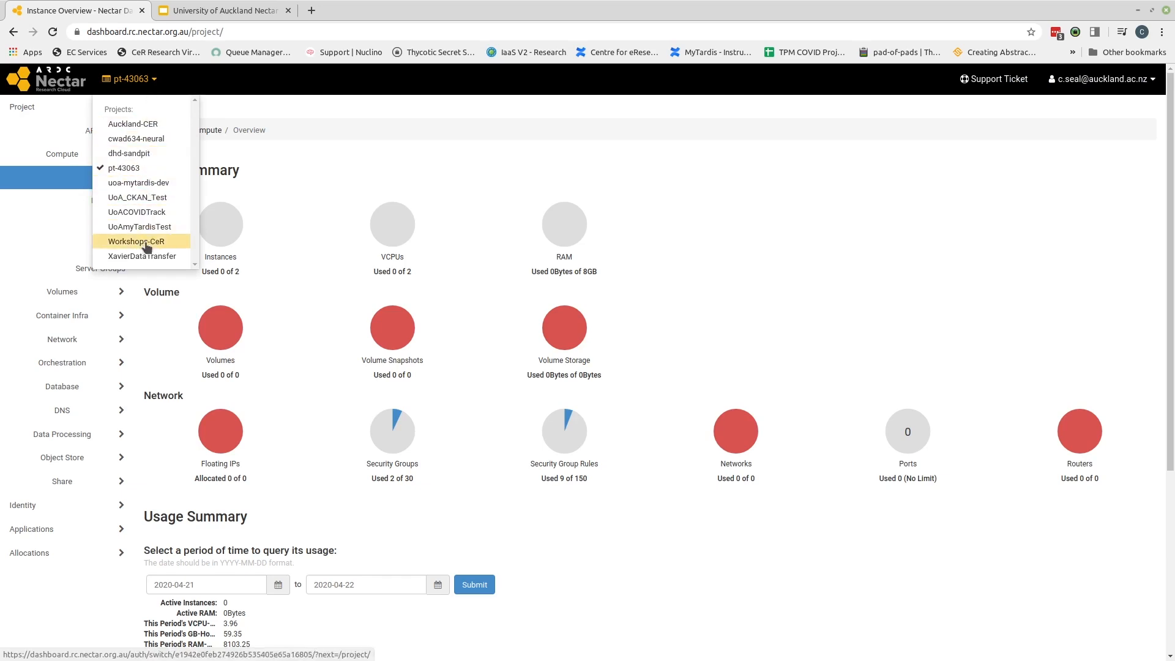
pyautogui.click(136, 241)
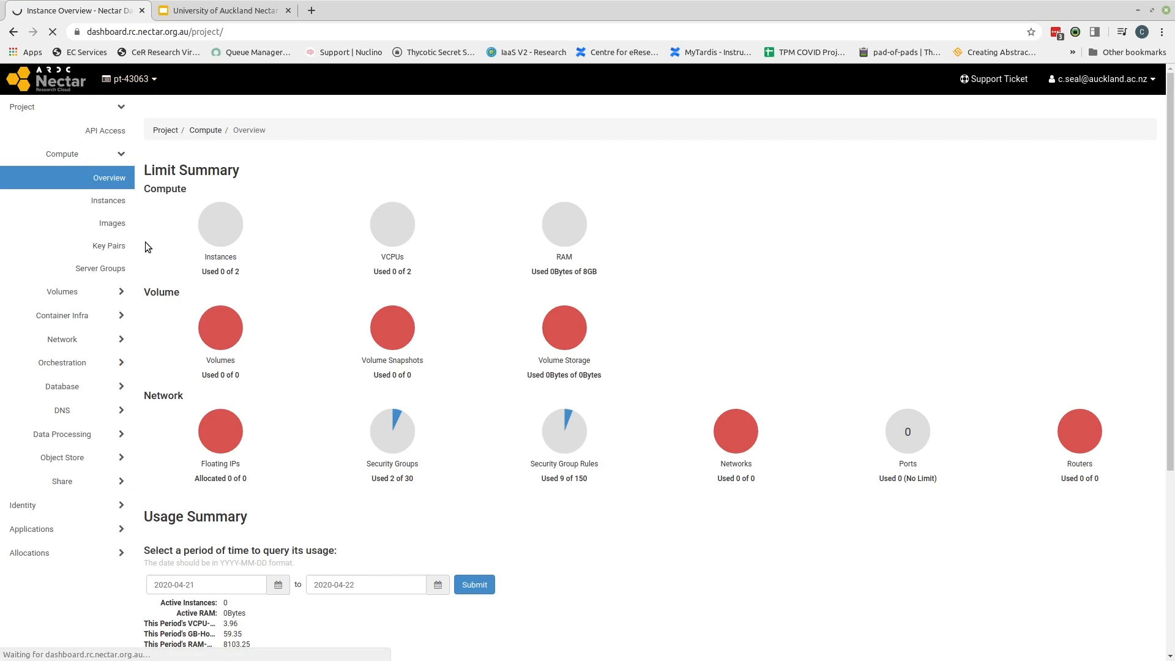
pyautogui.click(127, 79)
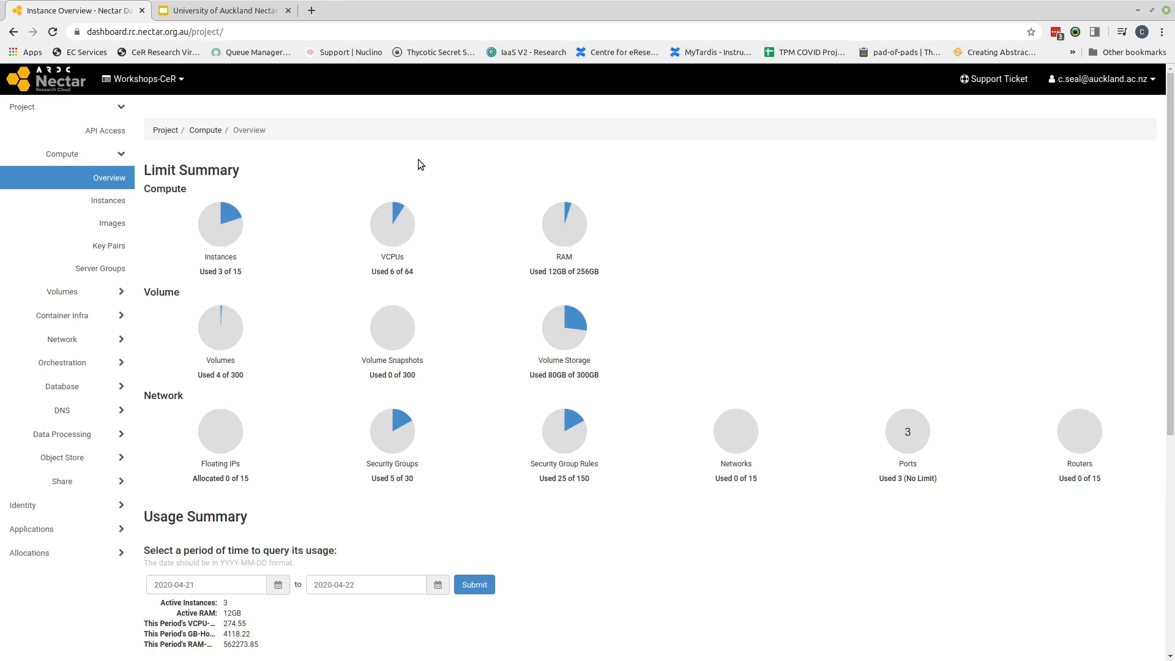
pyautogui.moveTo(239, 283)
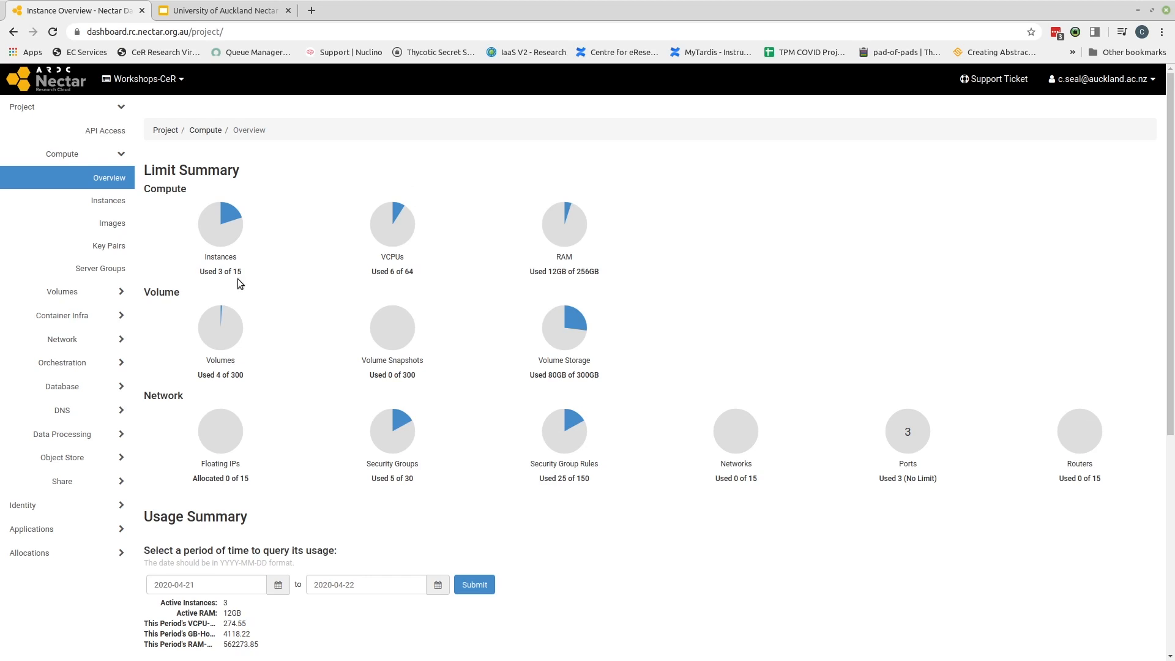
pyautogui.moveTo(407, 268)
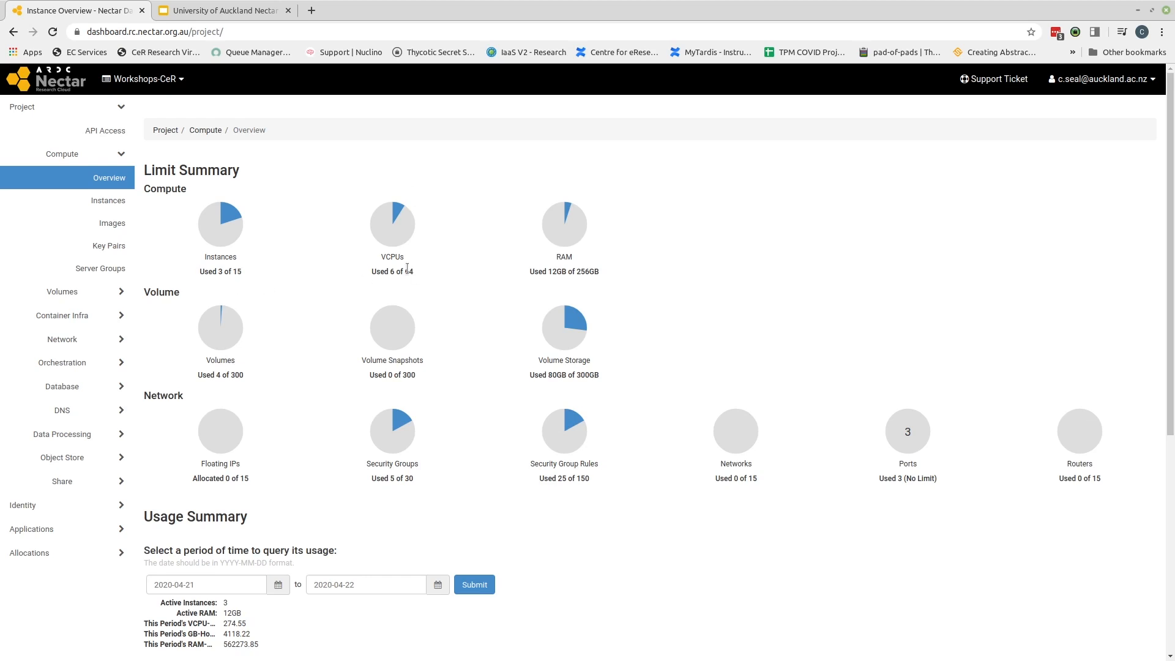